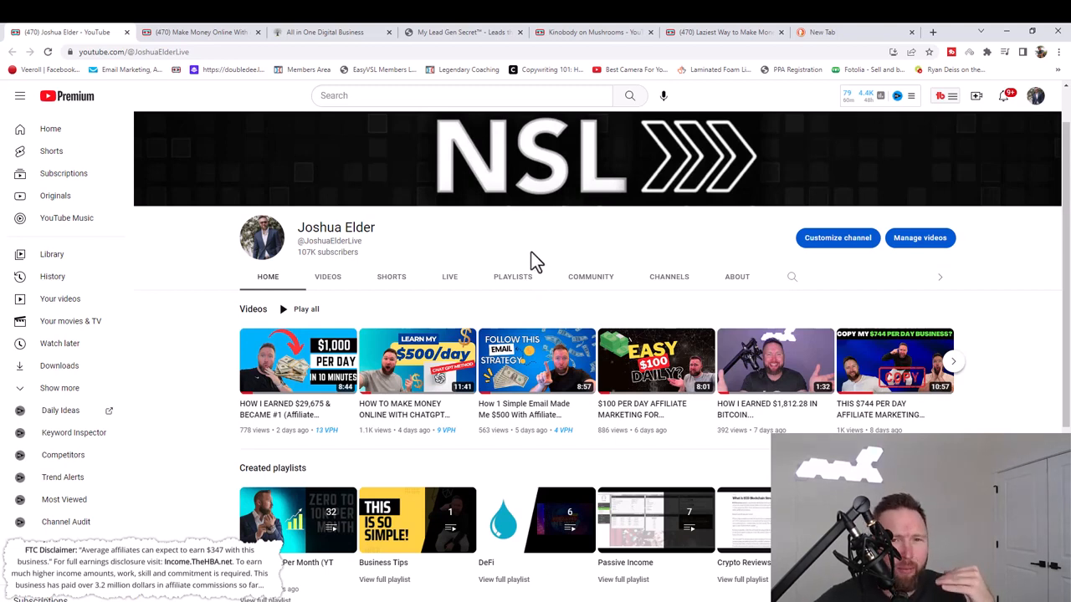
pyautogui.moveTo(519, 255)
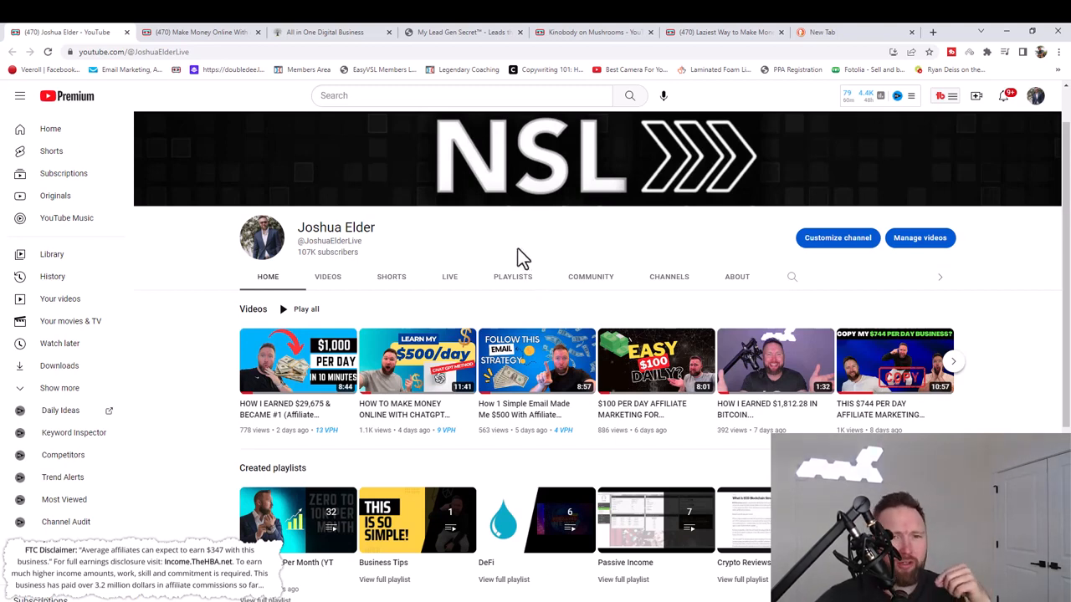
pyautogui.moveTo(502, 261)
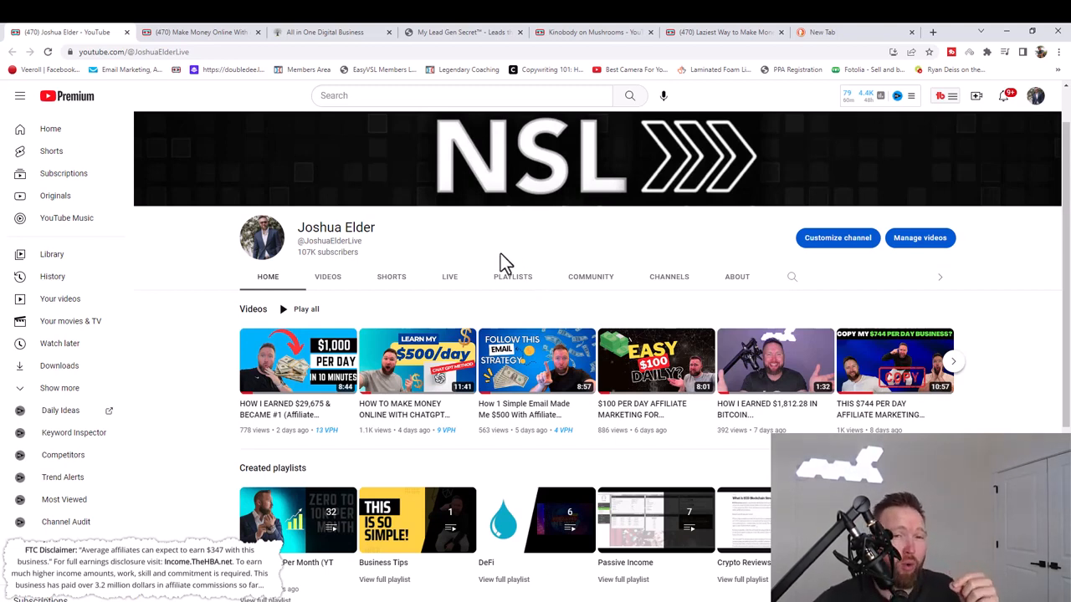
pyautogui.moveTo(469, 209)
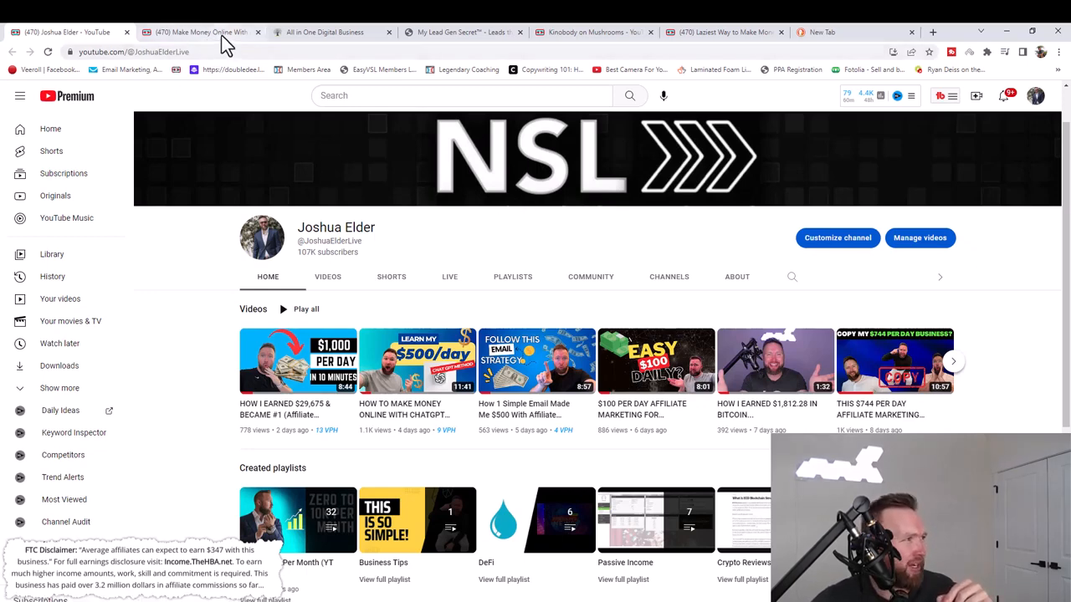
# Bring up the Make Money Online With Affiliate Marketing 2023 video and its Step 1–5 links.
pyautogui.click(201, 32)
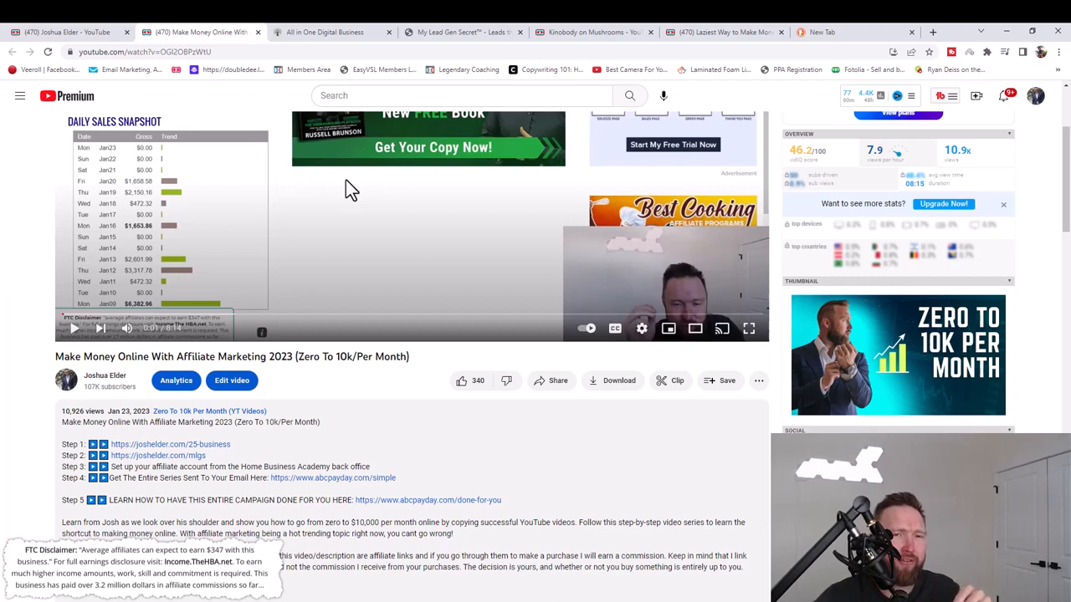
pyautogui.moveTo(324, 318)
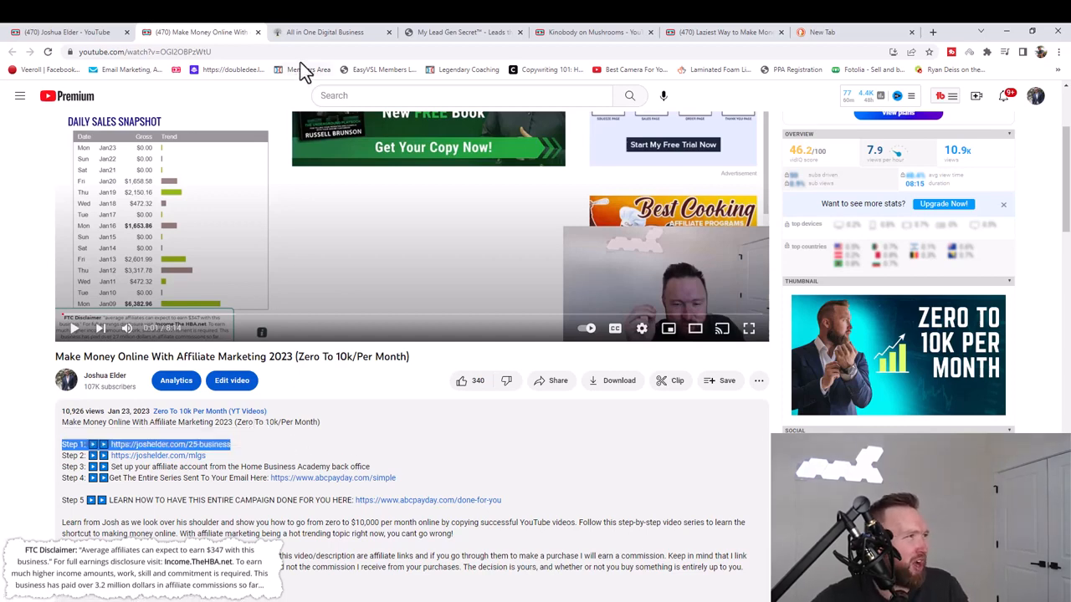
pyautogui.click(326, 32)
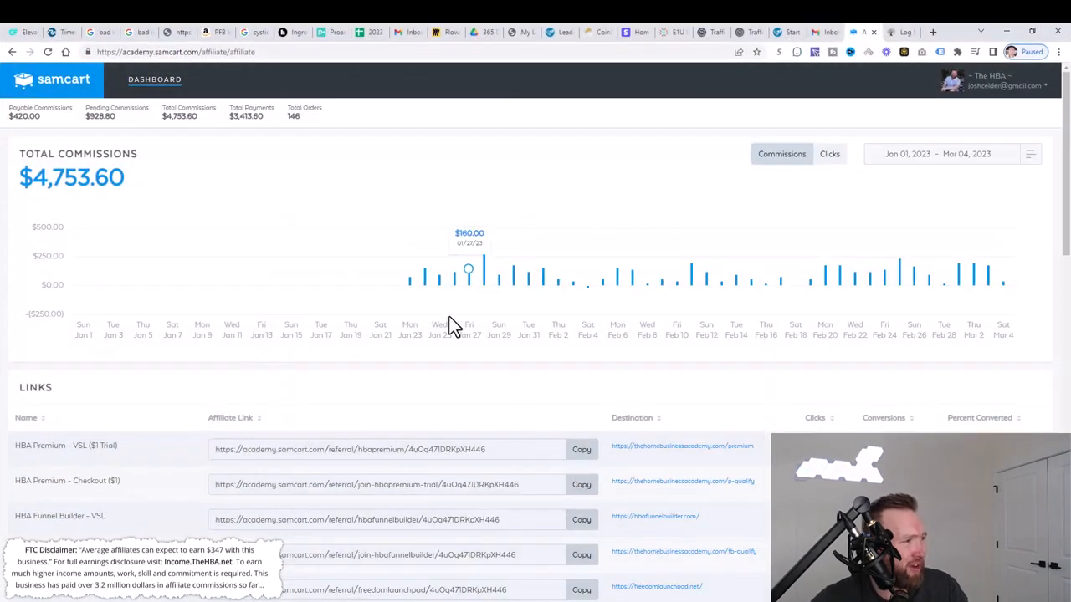
pyautogui.moveTo(409, 279)
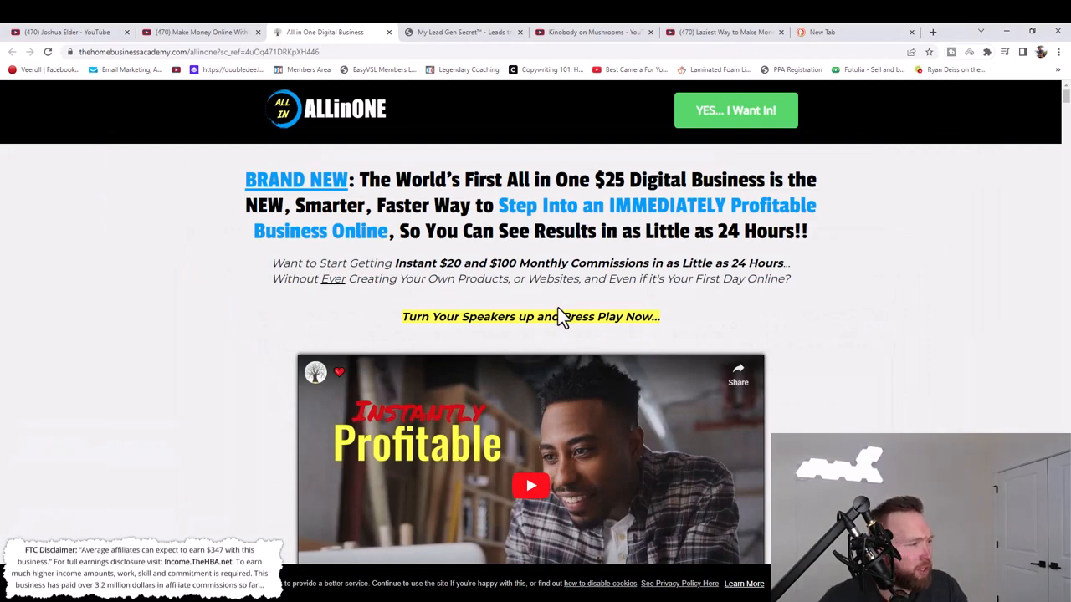
# Scroll the All in One page and choose 'YES... I Want Access For Just $25!'.
pyautogui.scroll(-3)
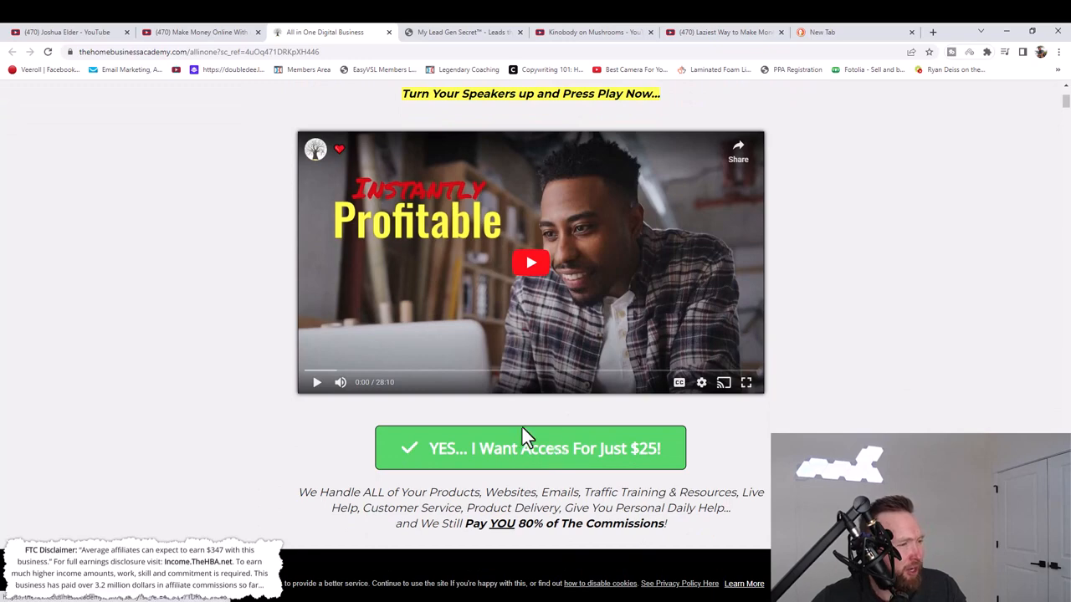
pyautogui.moveTo(534, 464)
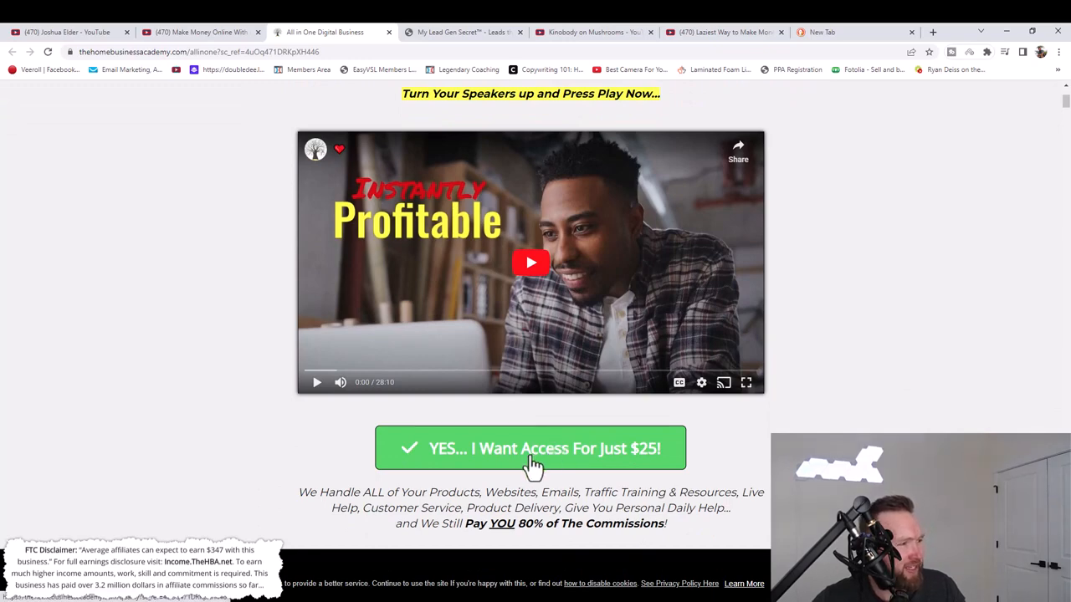
pyautogui.click(529, 448)
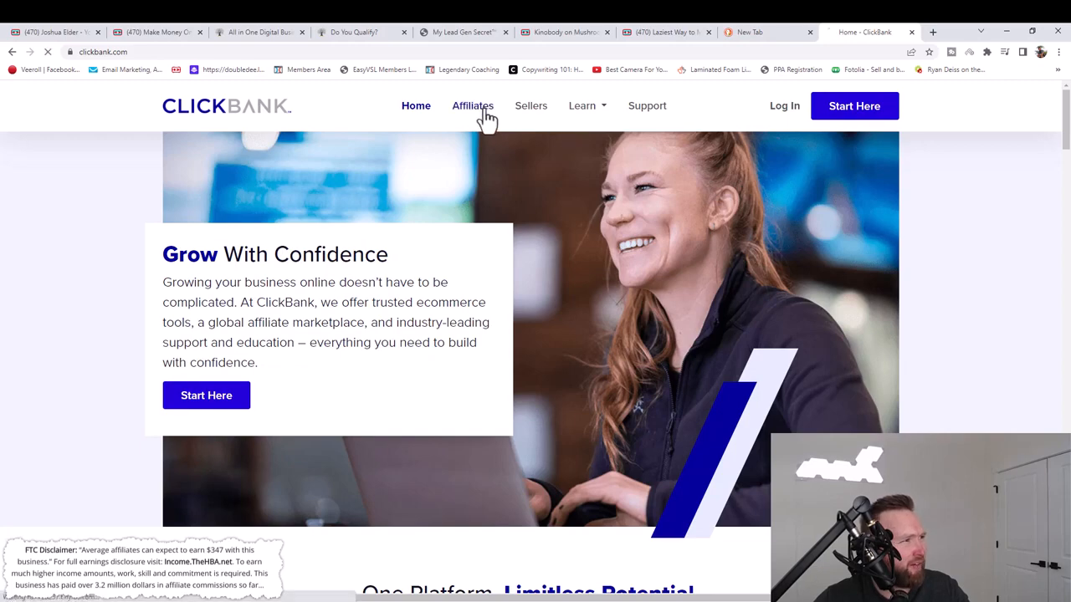
# Open Affiliates from clickbank.com's top navigation.
pyautogui.click(473, 106)
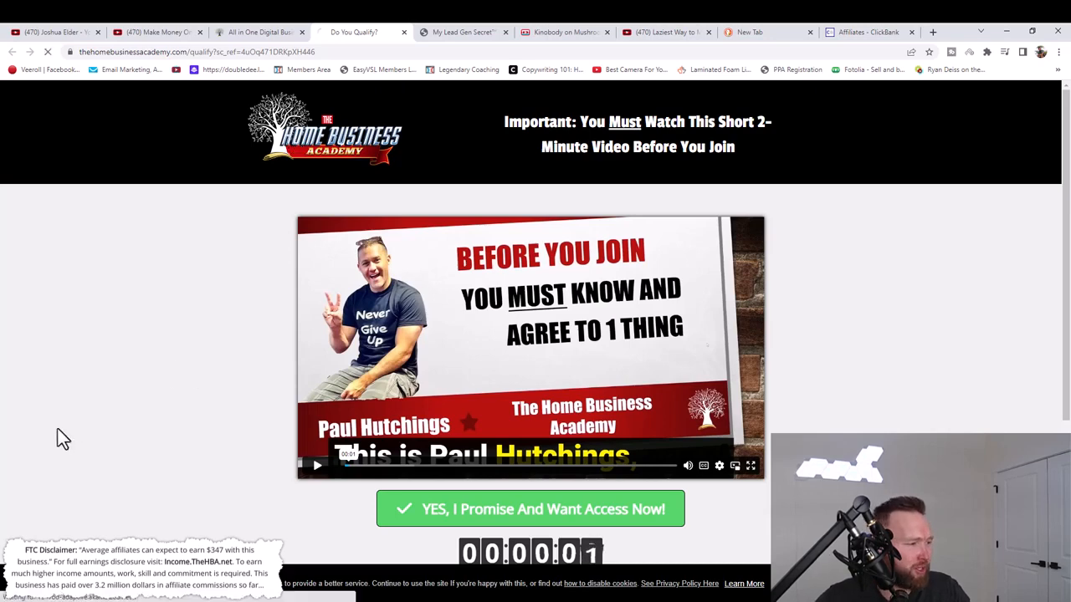
# Agree to continue to the $25 checkout and add the free 14-day Premium test drive.
pyautogui.click(530, 508)
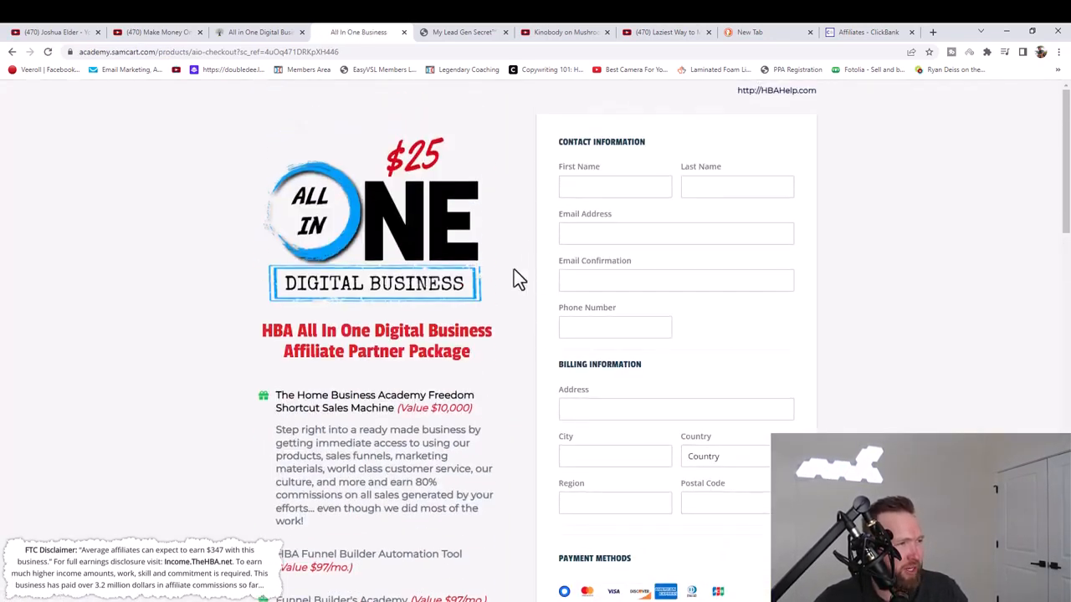
pyautogui.scroll(-3)
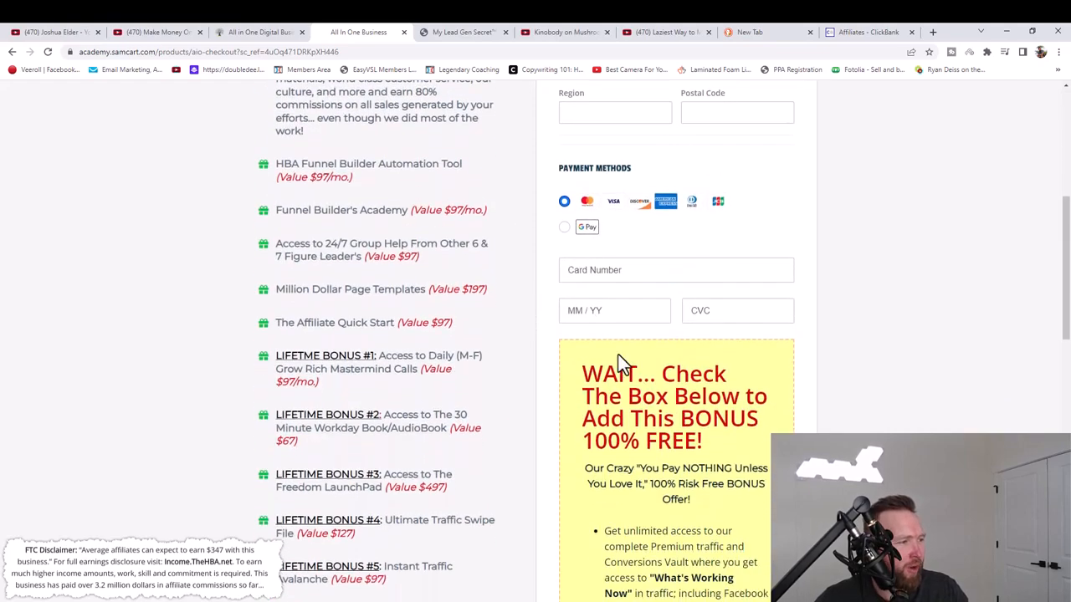
pyautogui.scroll(-3)
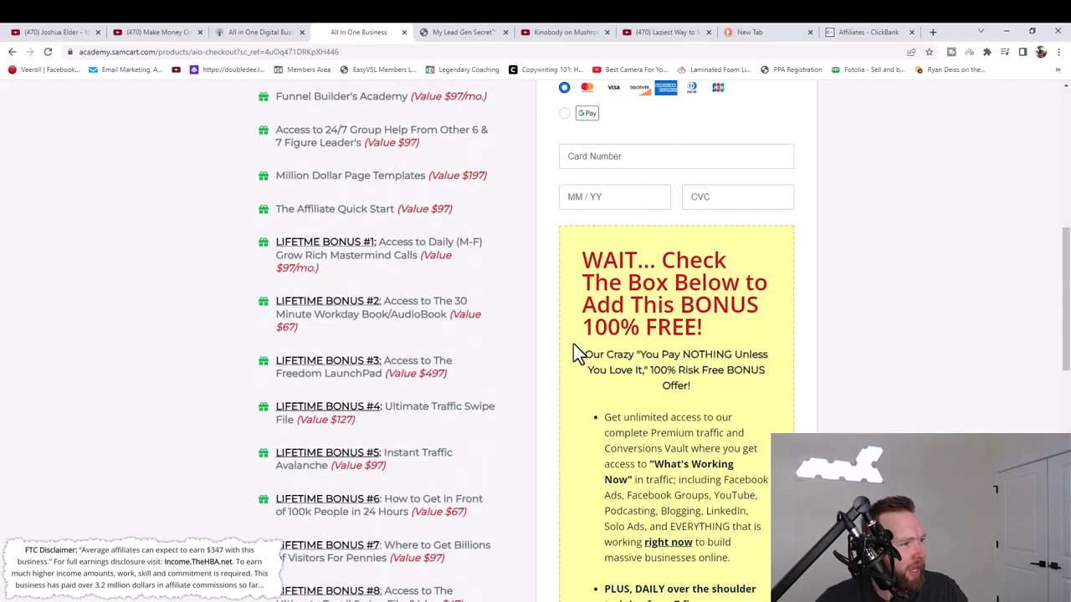
pyautogui.scroll(-3)
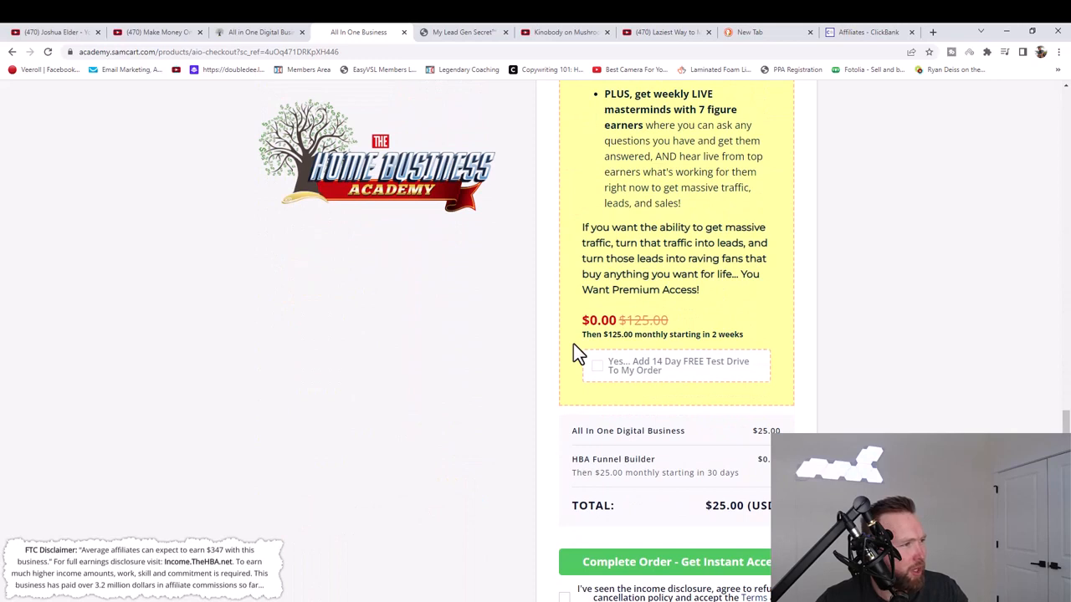
pyautogui.scroll(-3)
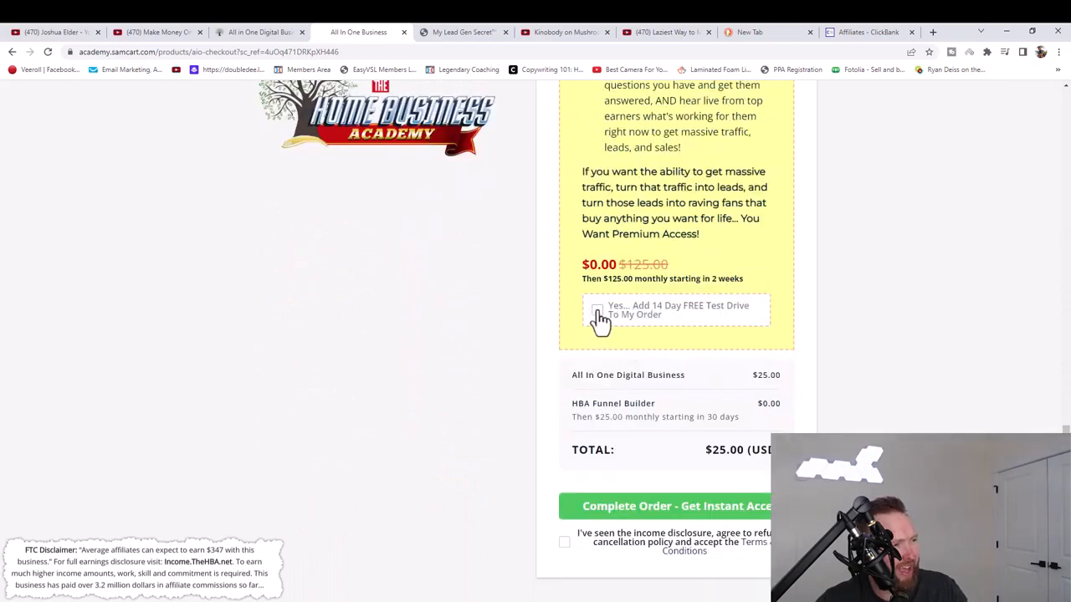
pyautogui.click(597, 310)
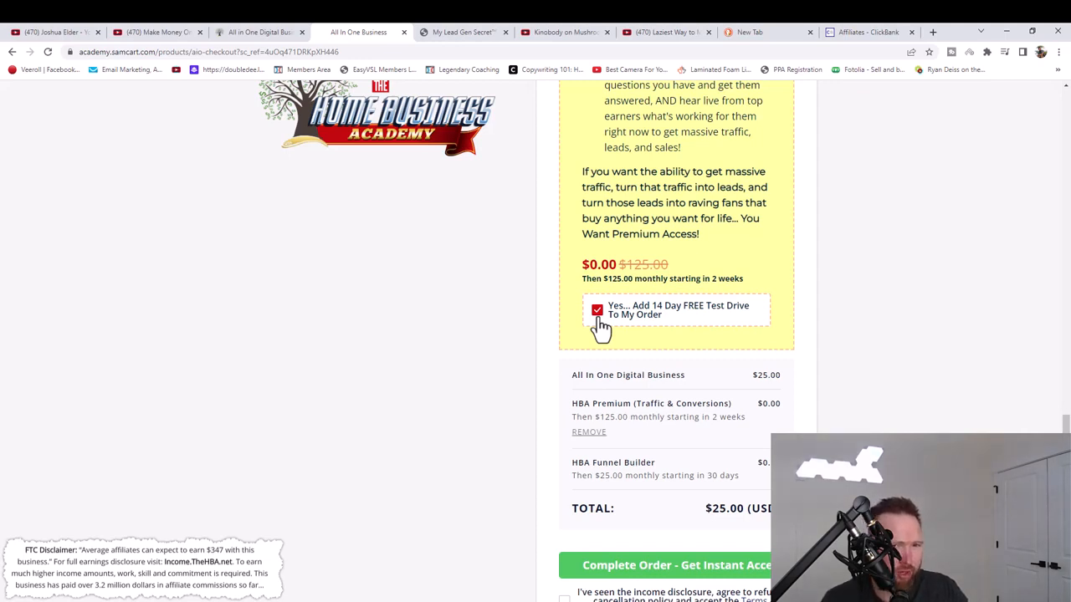
pyautogui.moveTo(622, 280)
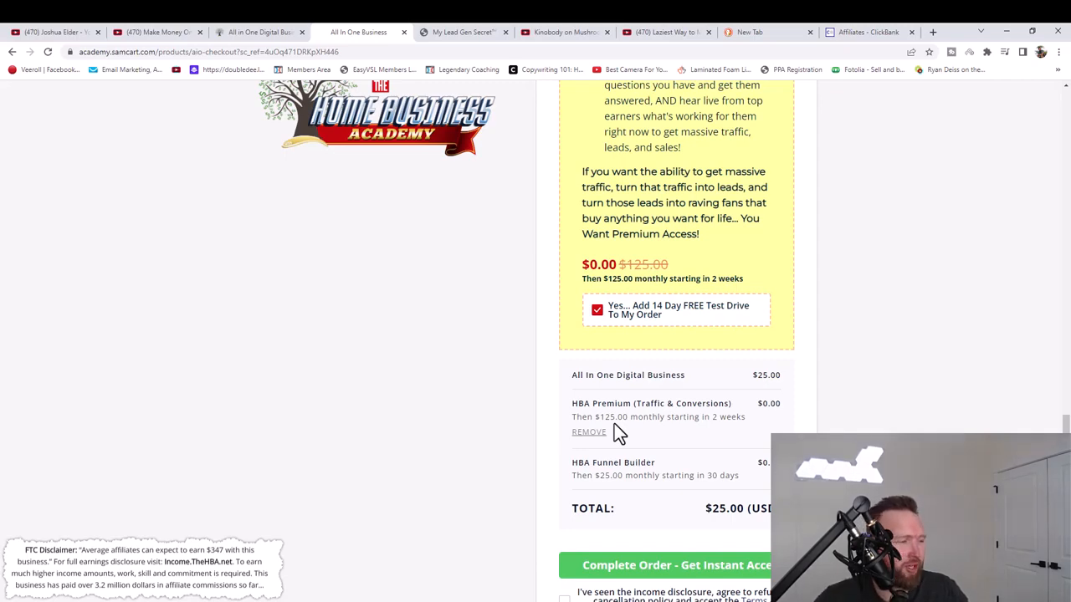
# Accept the income disclosure and terms on the checkout.
pyautogui.scroll(-3)
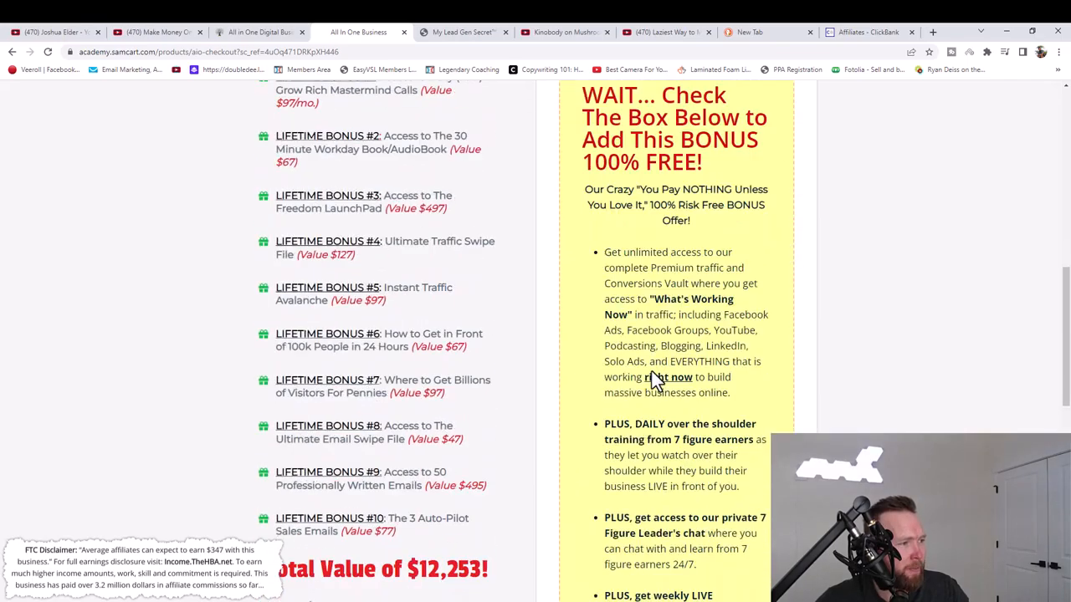
pyautogui.scroll(-3)
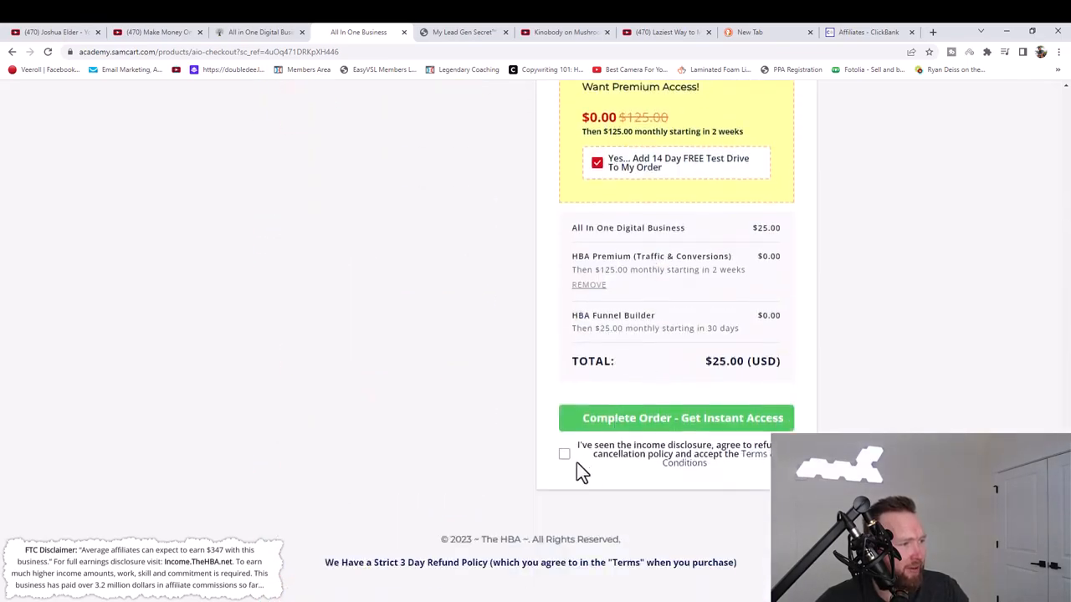
pyautogui.click(565, 453)
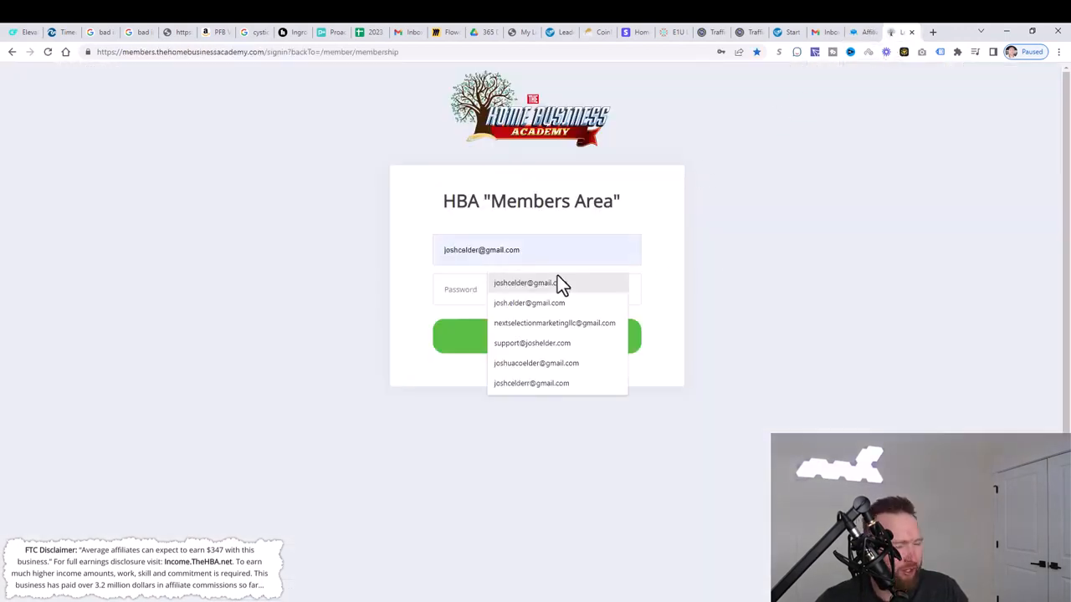
# Log in to The Home Business Academy members area with the saved credentials.
pyautogui.click(525, 282)
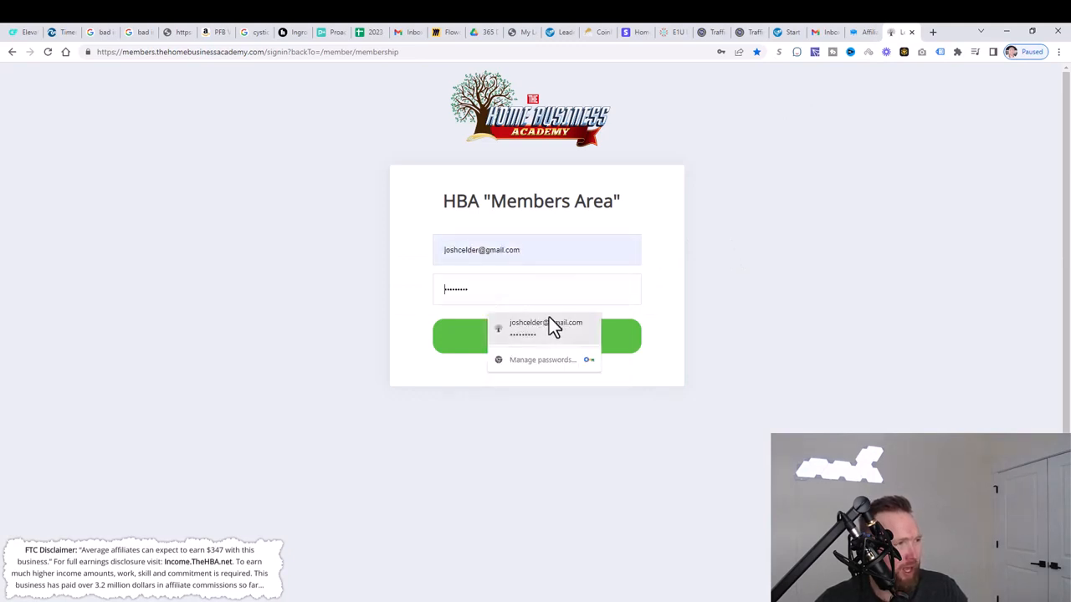
pyautogui.click(546, 328)
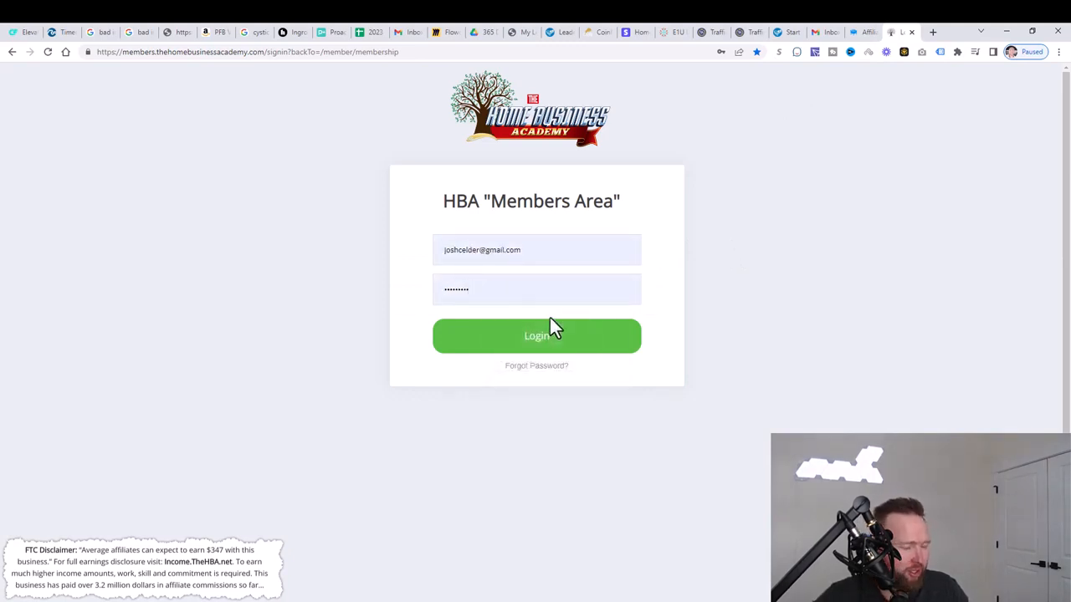
pyautogui.moveTo(533, 280)
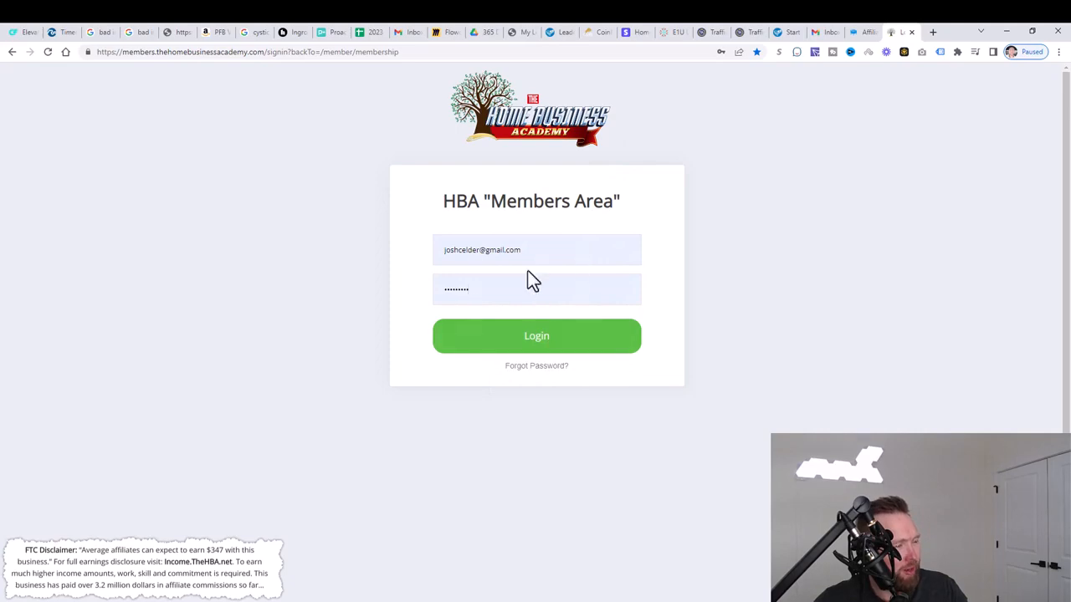
pyautogui.click(536, 336)
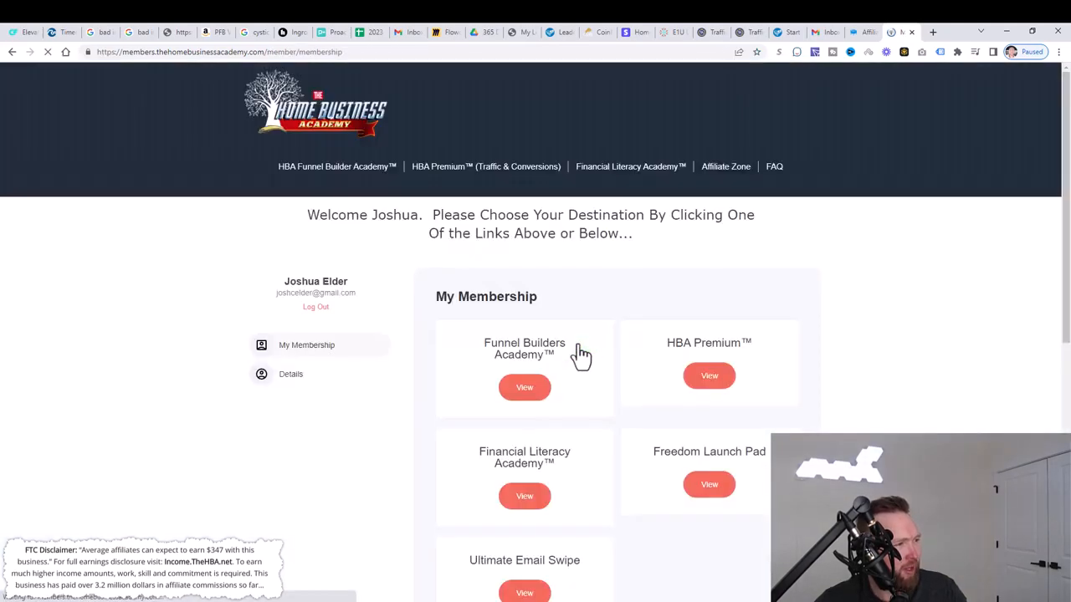
pyautogui.scroll(-3)
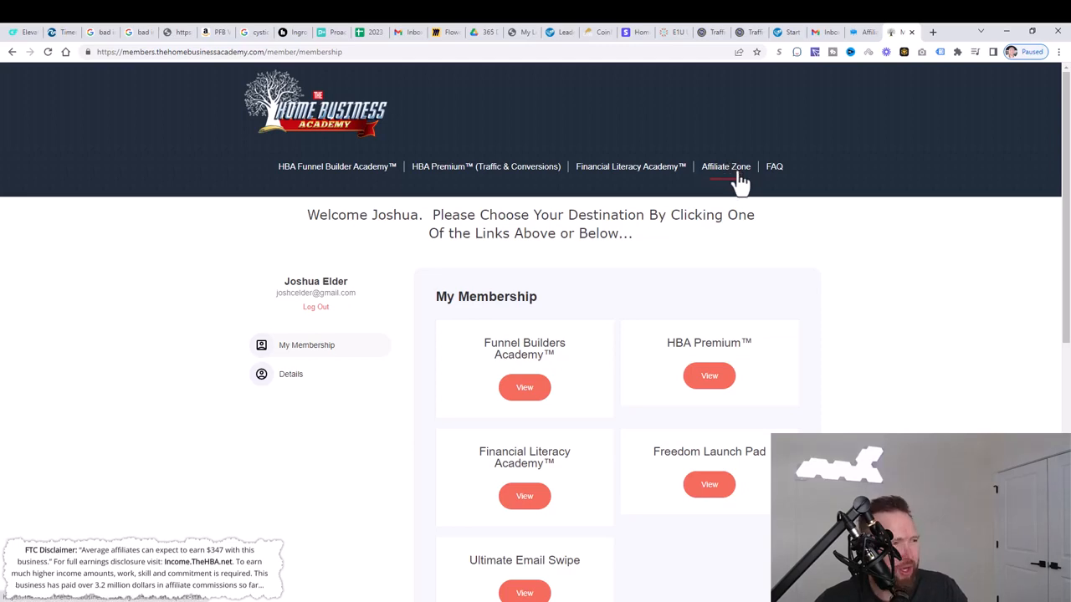
# Open Affiliate Zone and scroll down to the affiliate signup link.
pyautogui.click(725, 167)
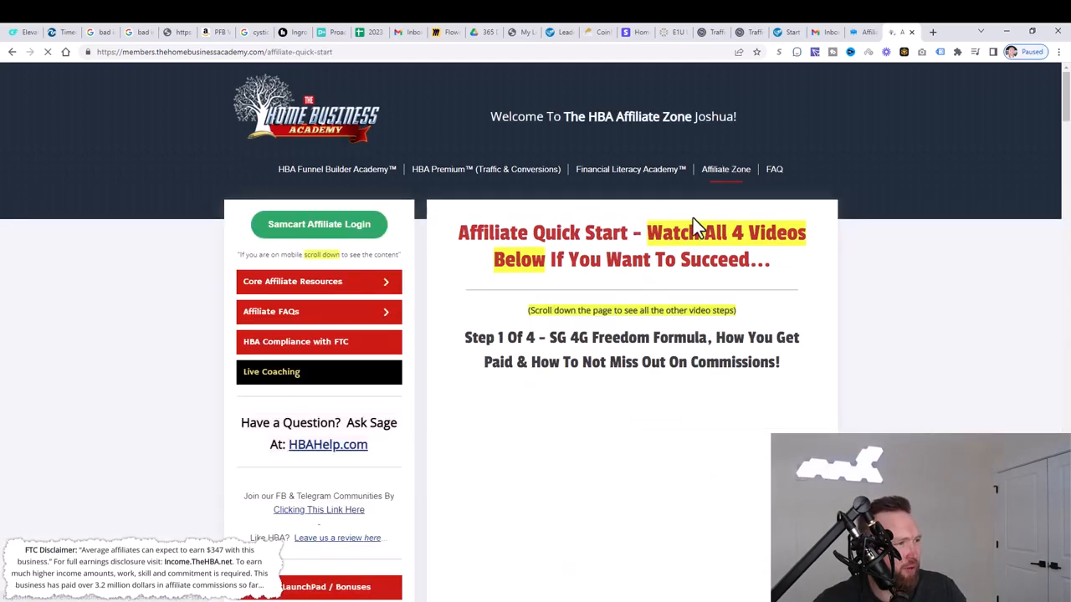
pyautogui.scroll(-3)
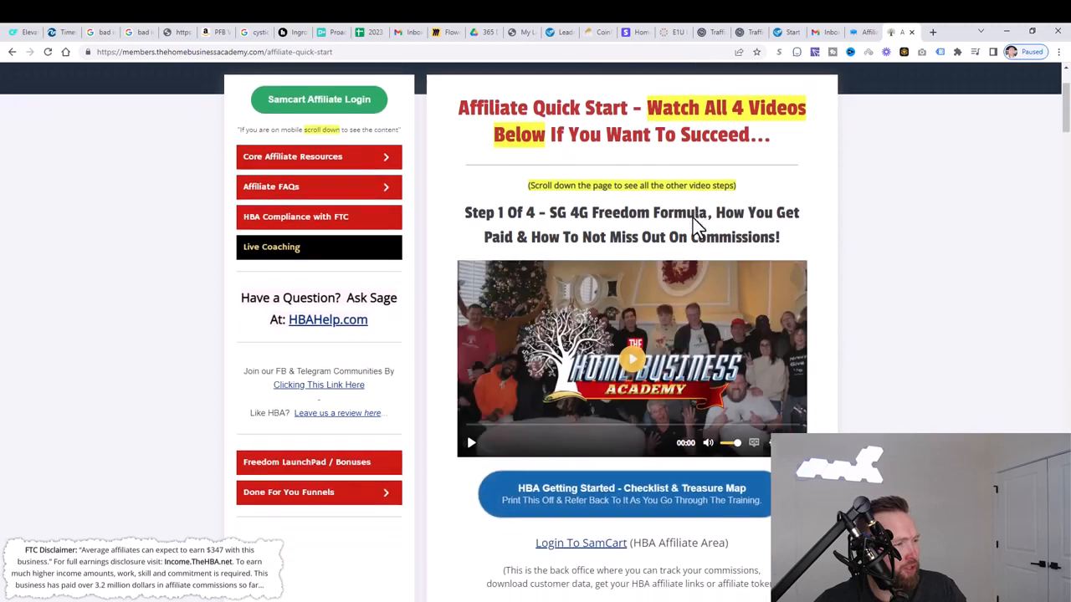
pyautogui.scroll(-3)
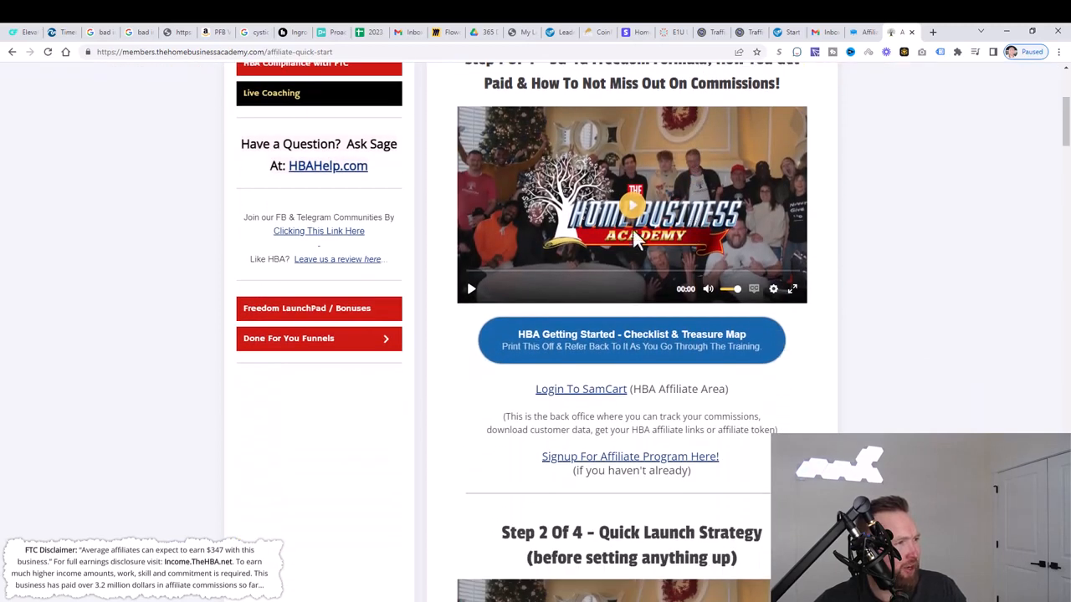
pyautogui.scroll(-3)
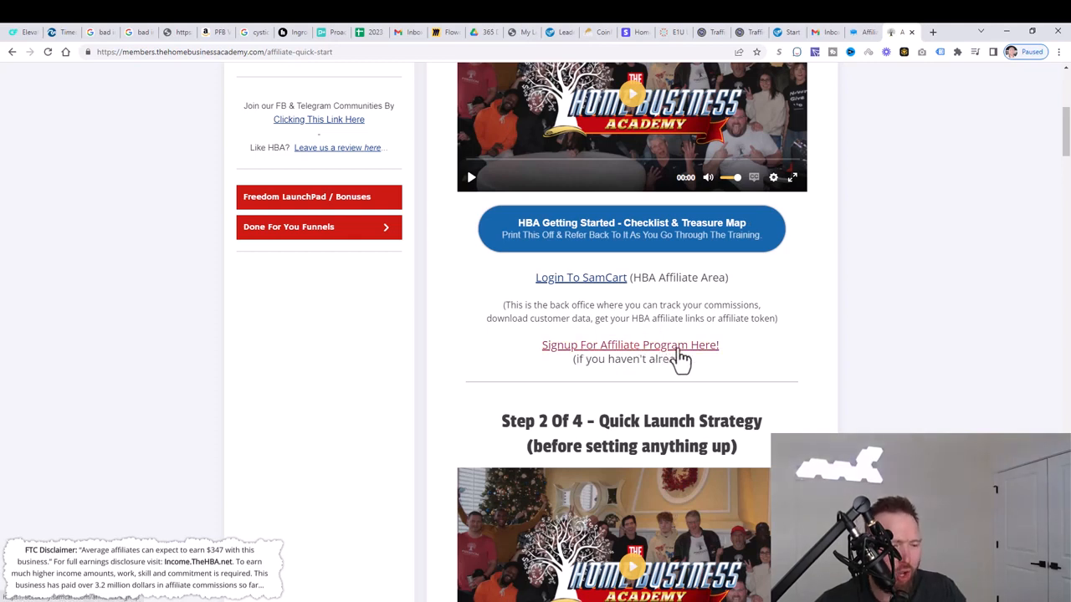
pyautogui.moveTo(761, 133)
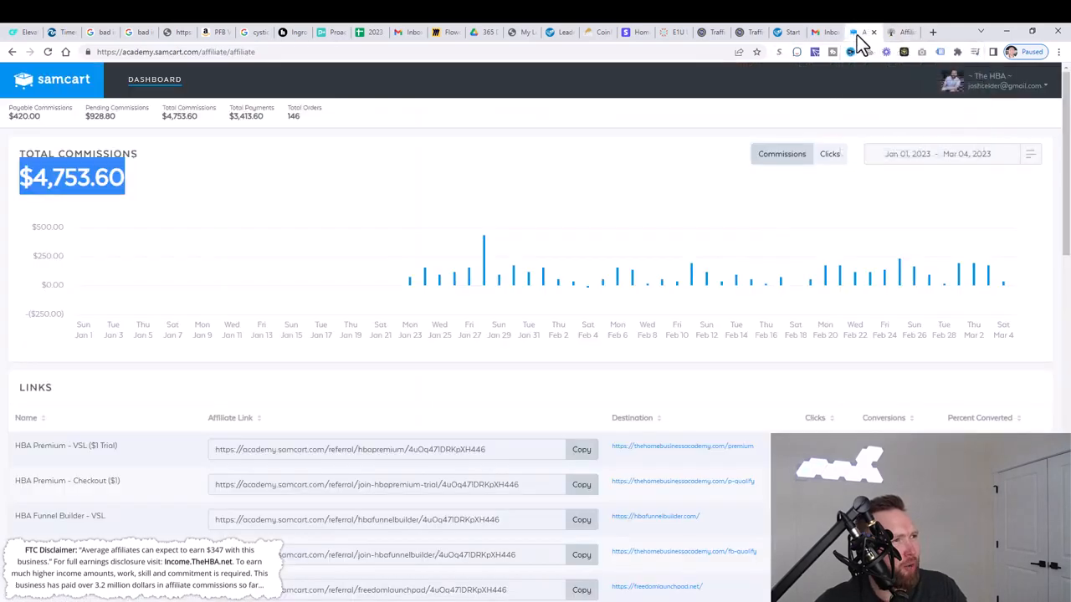
pyautogui.moveTo(326, 173)
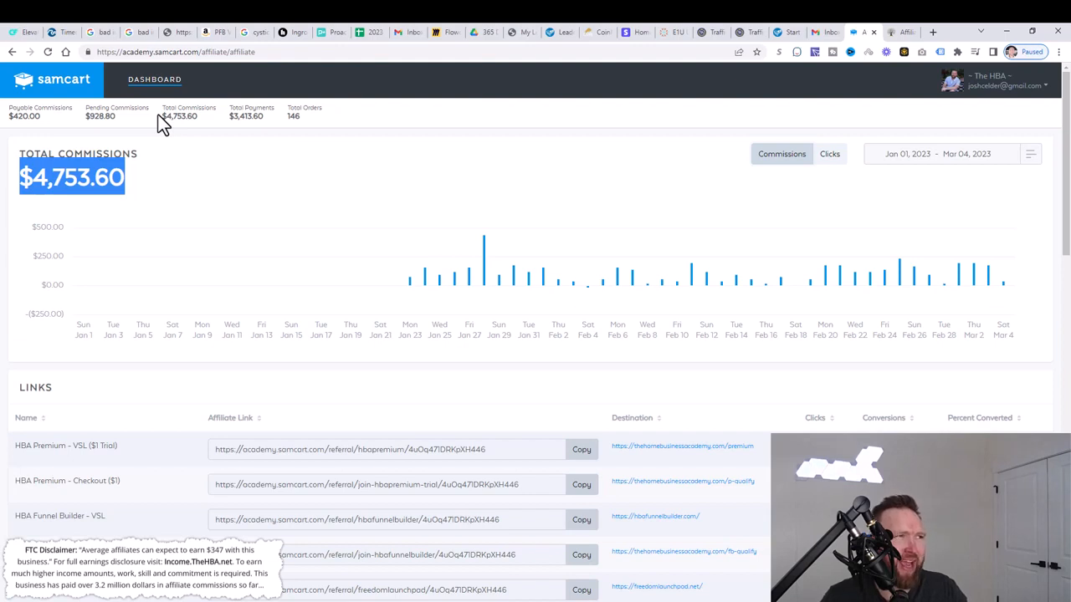
pyautogui.moveTo(343, 88)
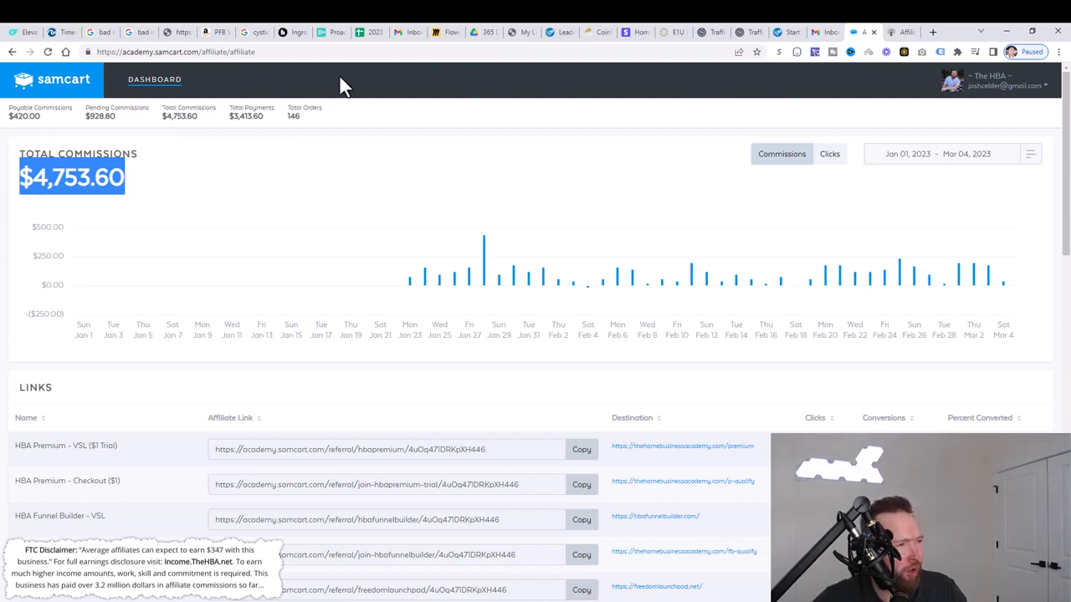
# Copy the All In One $25 Business (Sales Letter) affiliate link from SamCart's Links.
pyautogui.scroll(-3)
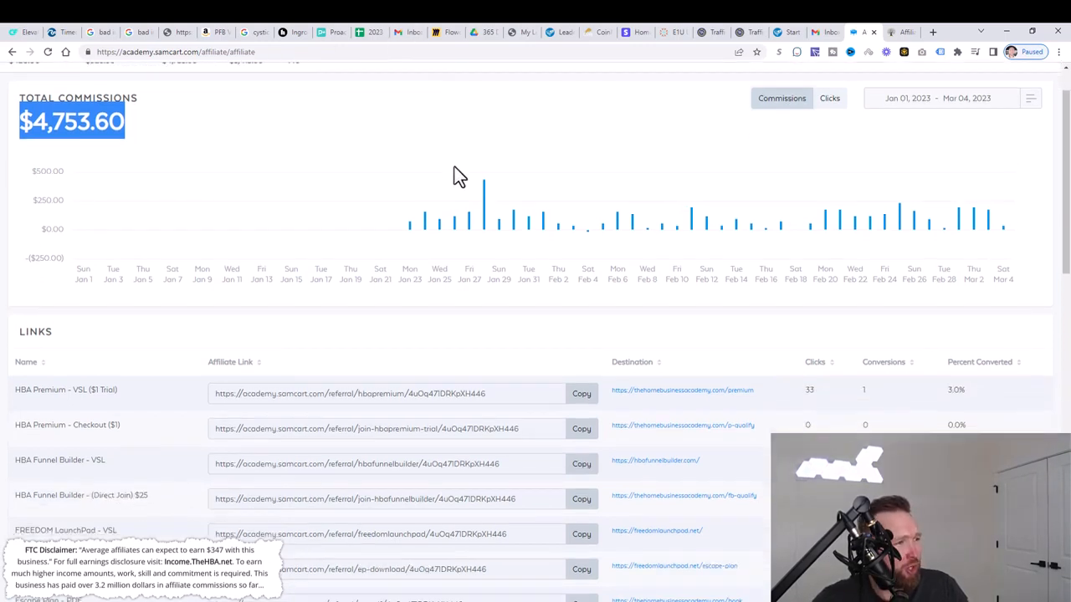
pyautogui.scroll(-3)
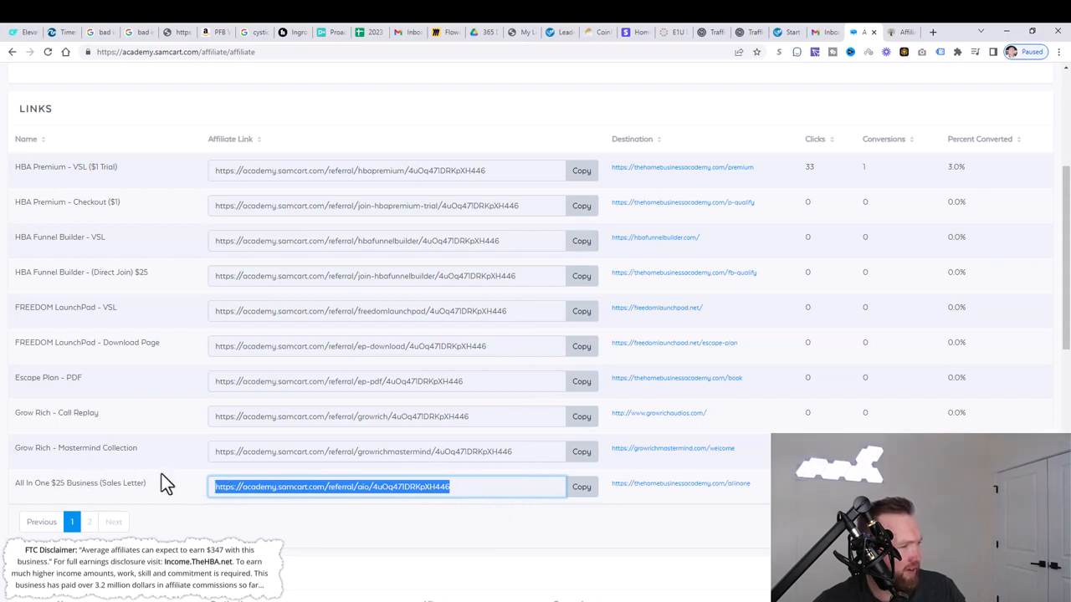
pyautogui.moveTo(216, 468)
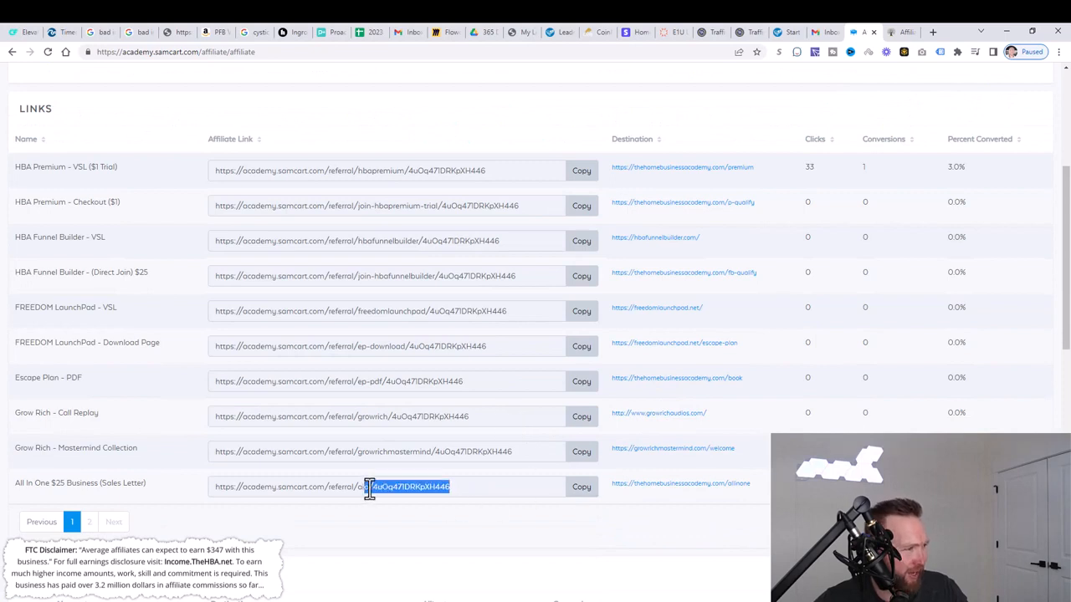
pyautogui.click(818, 139)
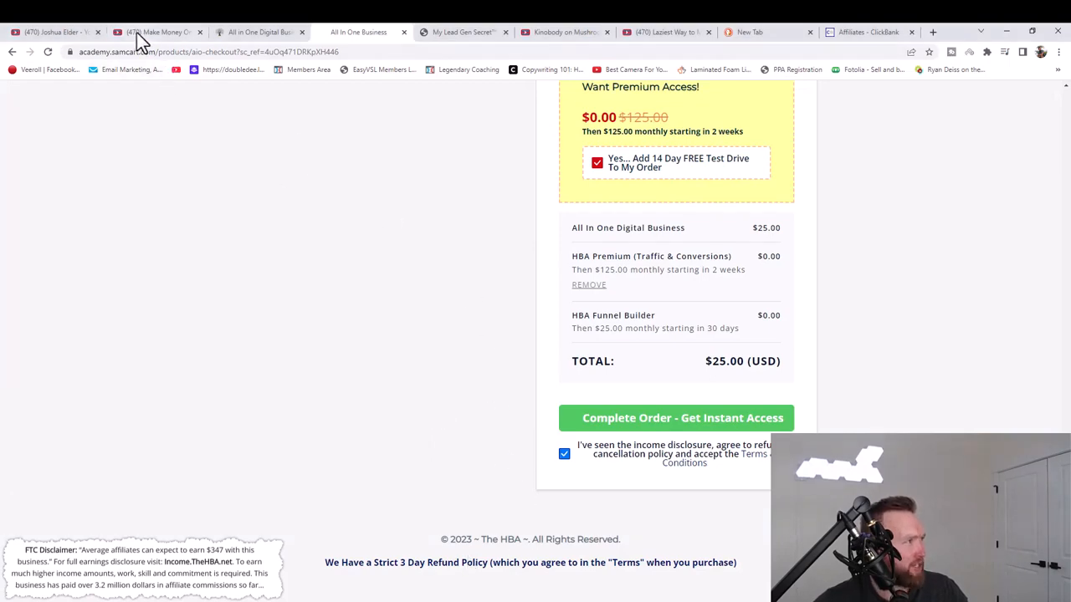
# Open the My Lead Gen Secret sales page, try USE MY SECRET NOW, and close the popup.
pyautogui.click(154, 32)
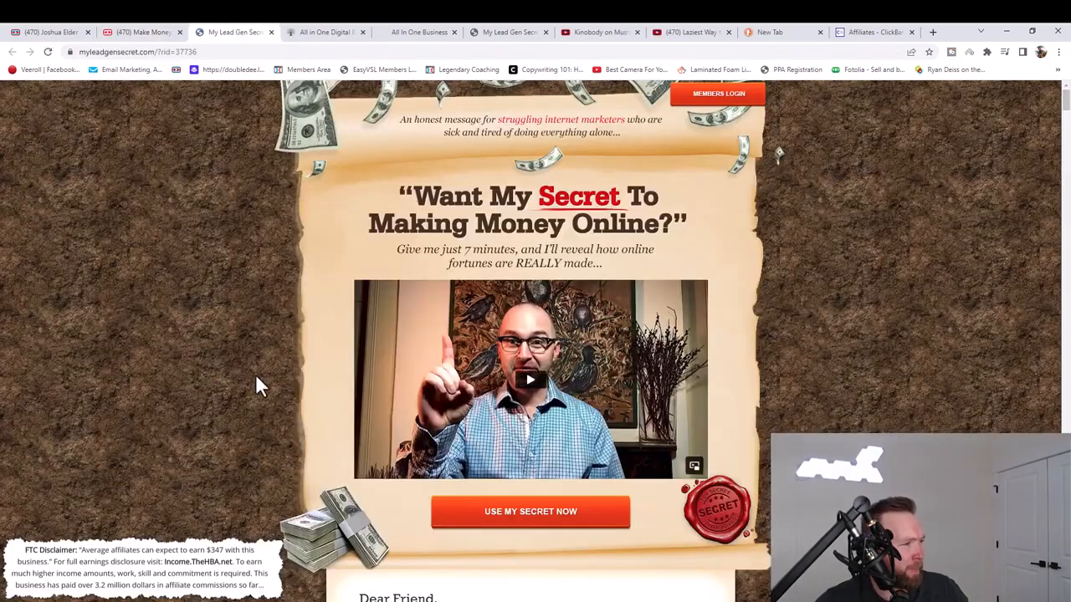
pyautogui.moveTo(585, 519)
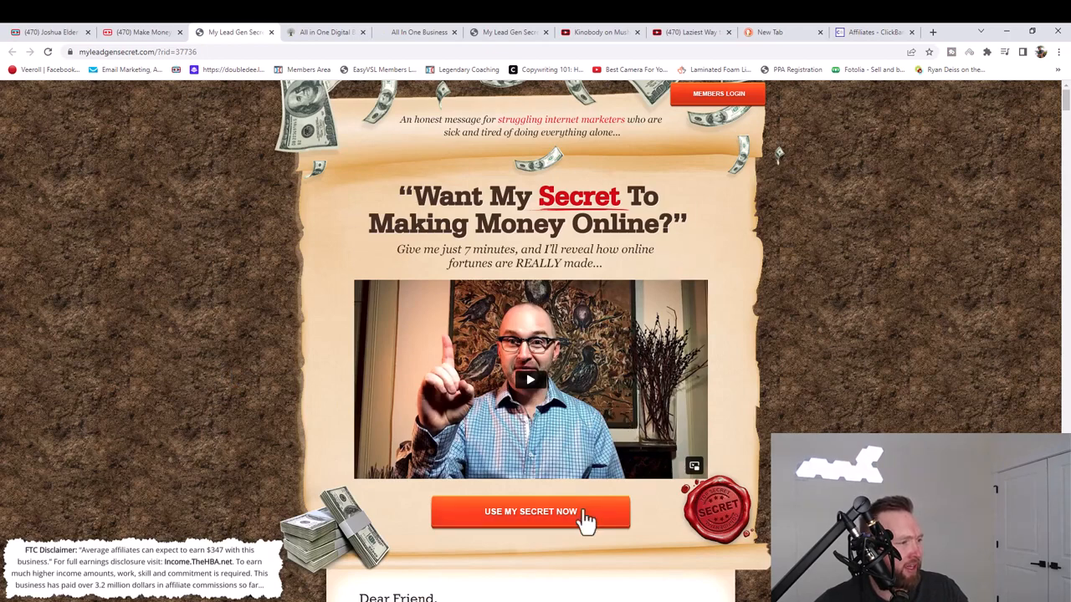
pyautogui.click(531, 512)
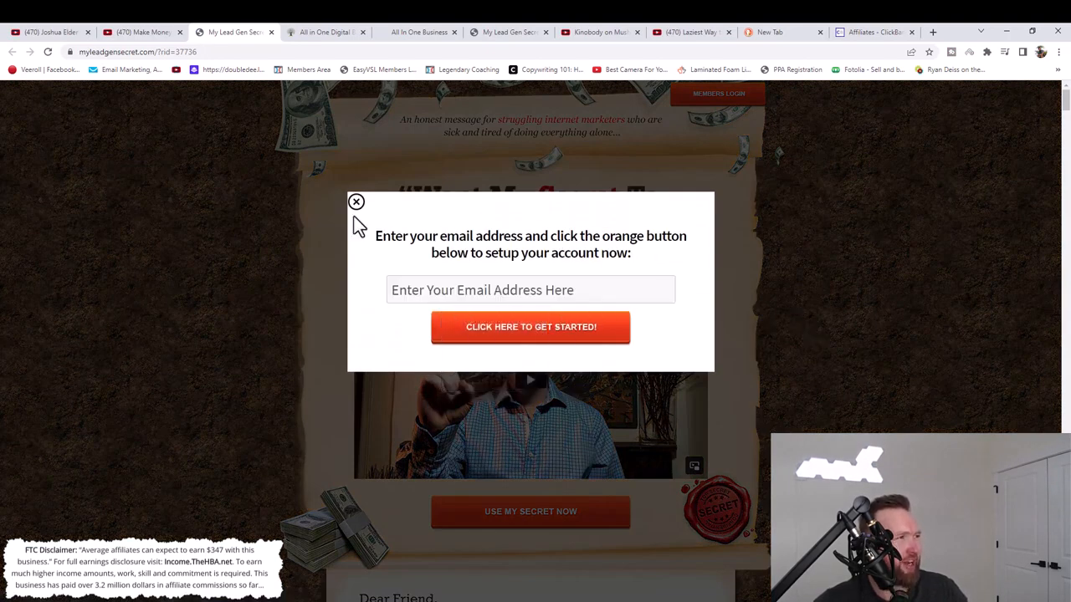
pyautogui.click(355, 202)
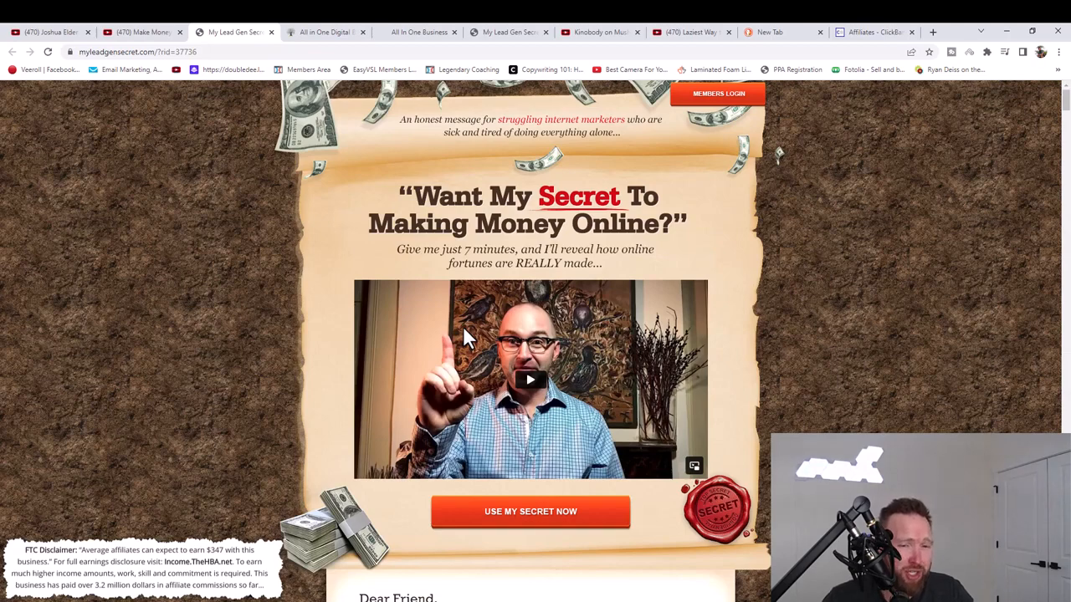
pyautogui.moveTo(1041, 54)
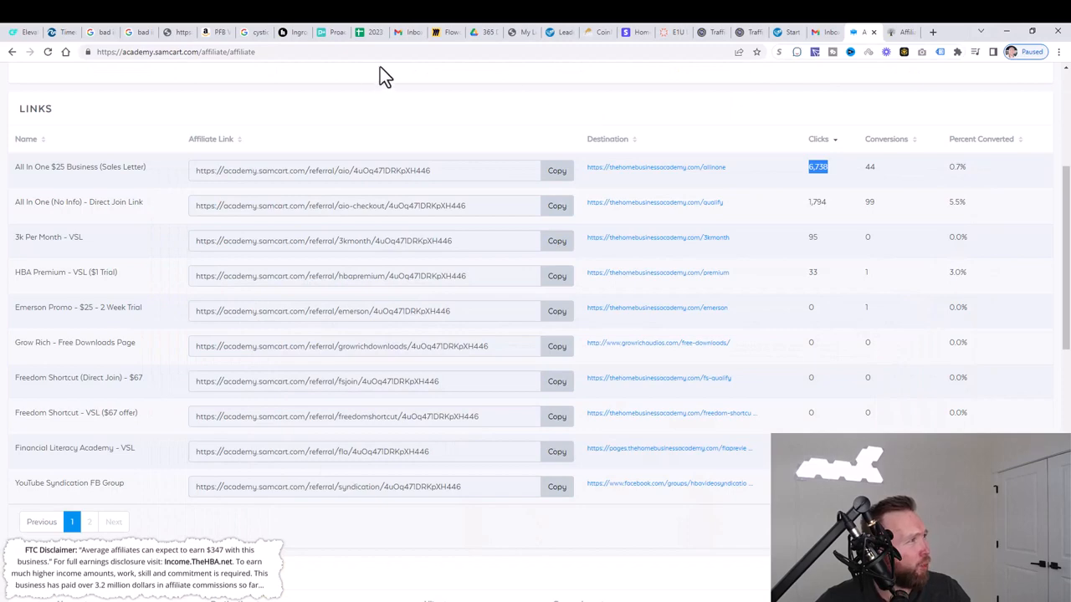
# Log in to My Lead Gen Secret via MEMBERS LOGIN using the saved credentials.
pyautogui.click(932, 32)
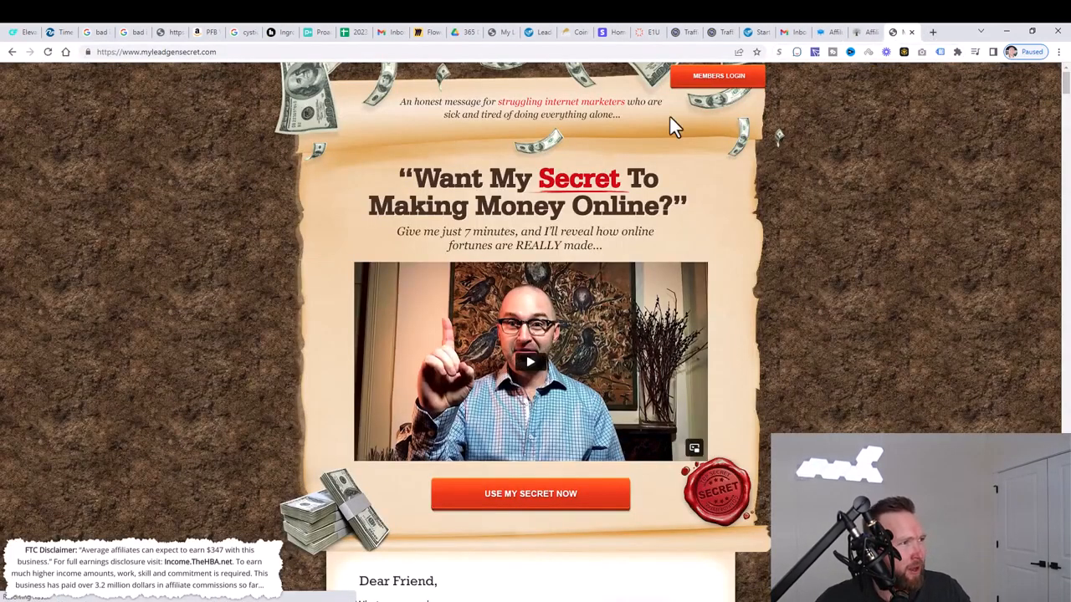
pyautogui.click(717, 75)
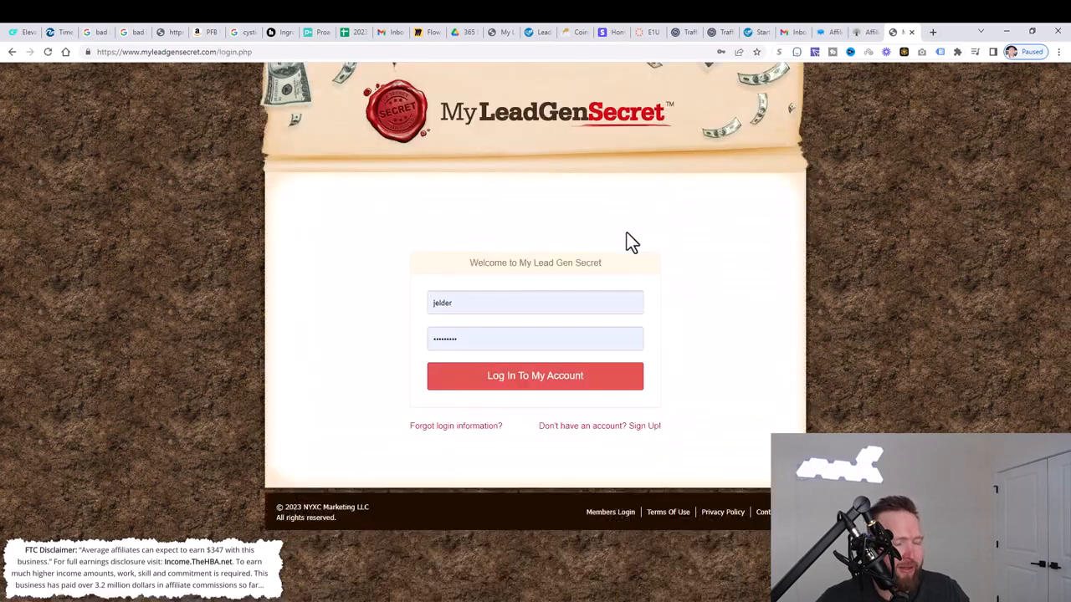
pyautogui.moveTo(534, 375)
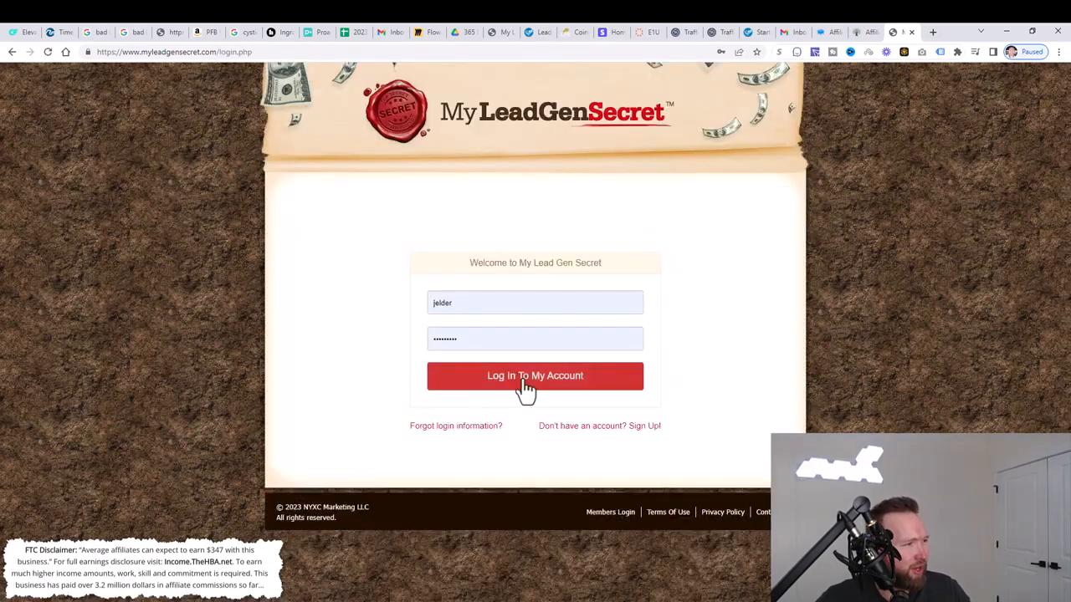
pyautogui.click(534, 375)
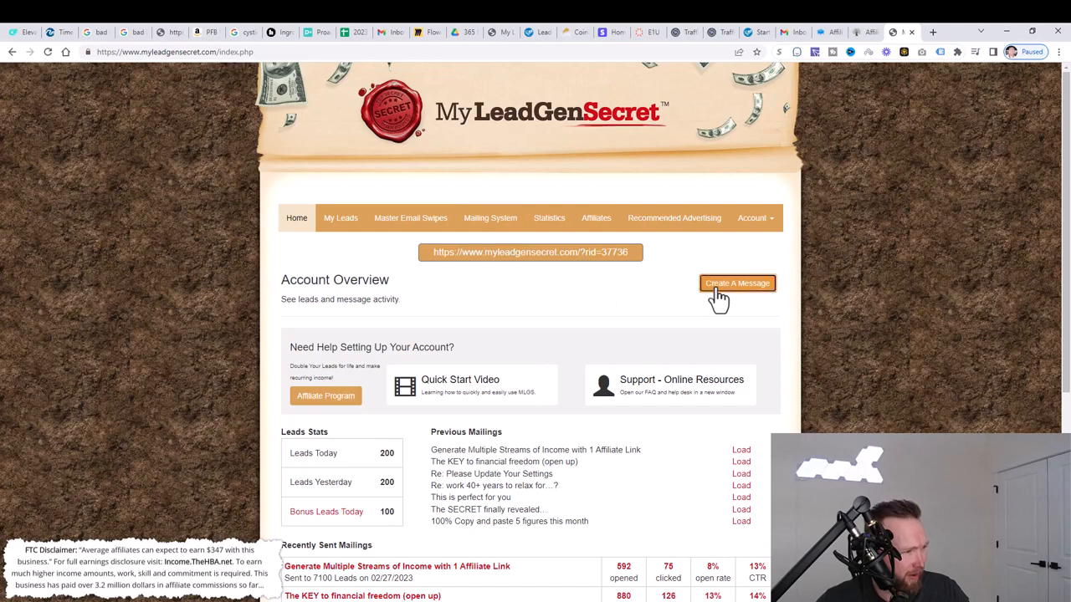
# Choose Create A Message on the Account Overview page.
pyautogui.click(737, 282)
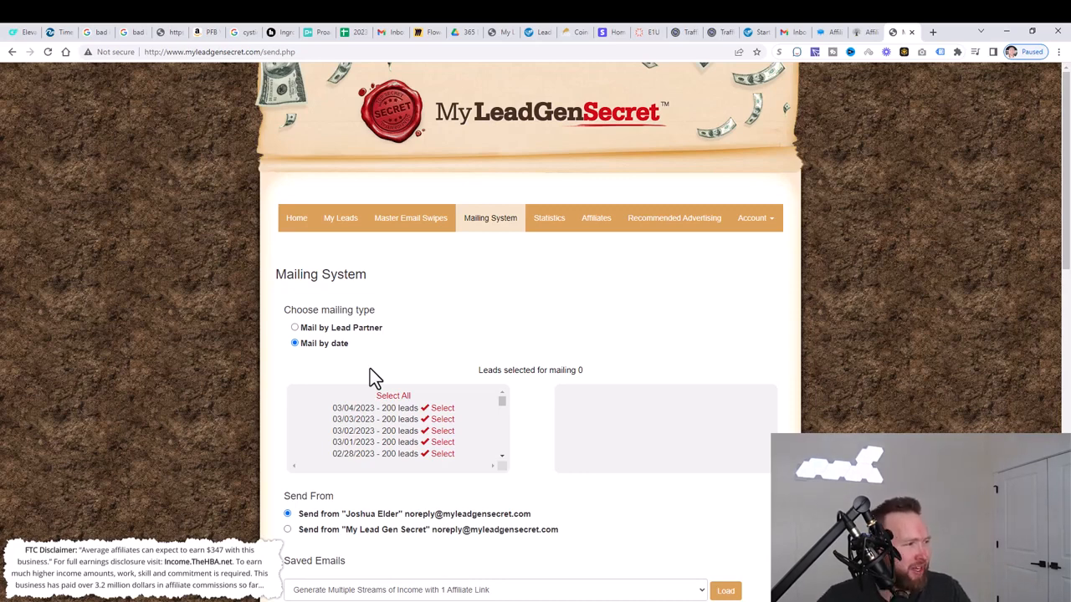
# Select all lead dates (8,100 leads) under Mail by date and scroll down.
pyautogui.click(393, 395)
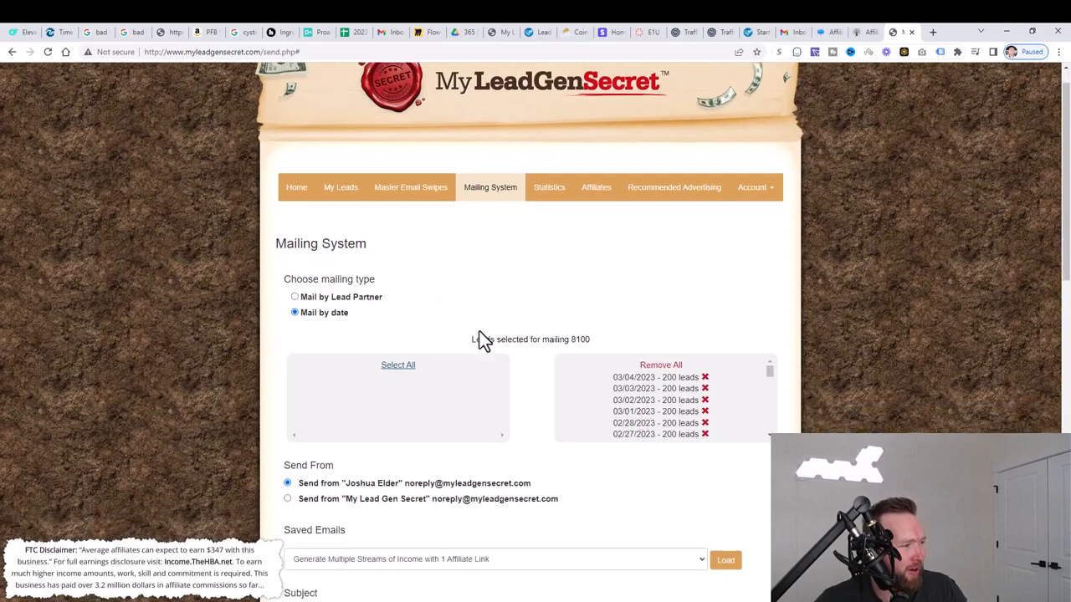
pyautogui.scroll(-3)
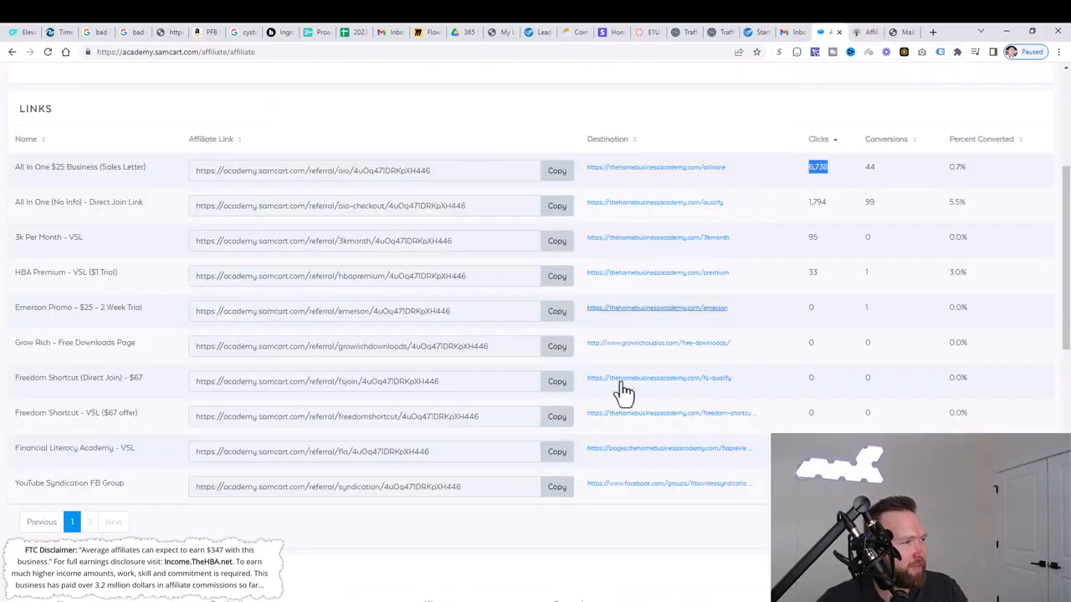
pyautogui.moveTo(787, 79)
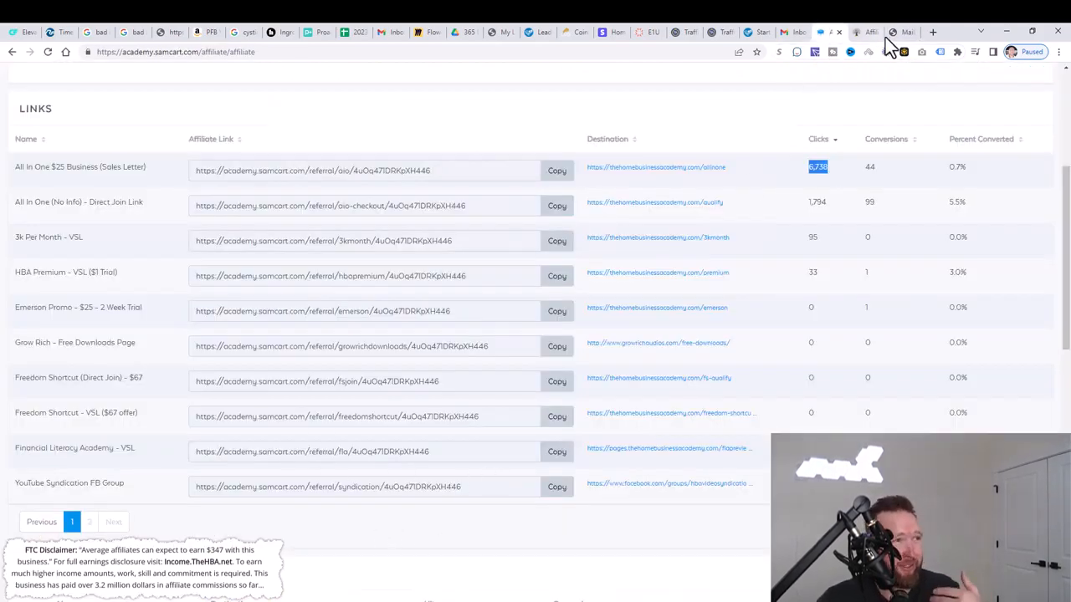
# Open the HBA Premium Traffic & Conversions Academy welcome page from the HBA Affiliate Zone.
pyautogui.click(866, 32)
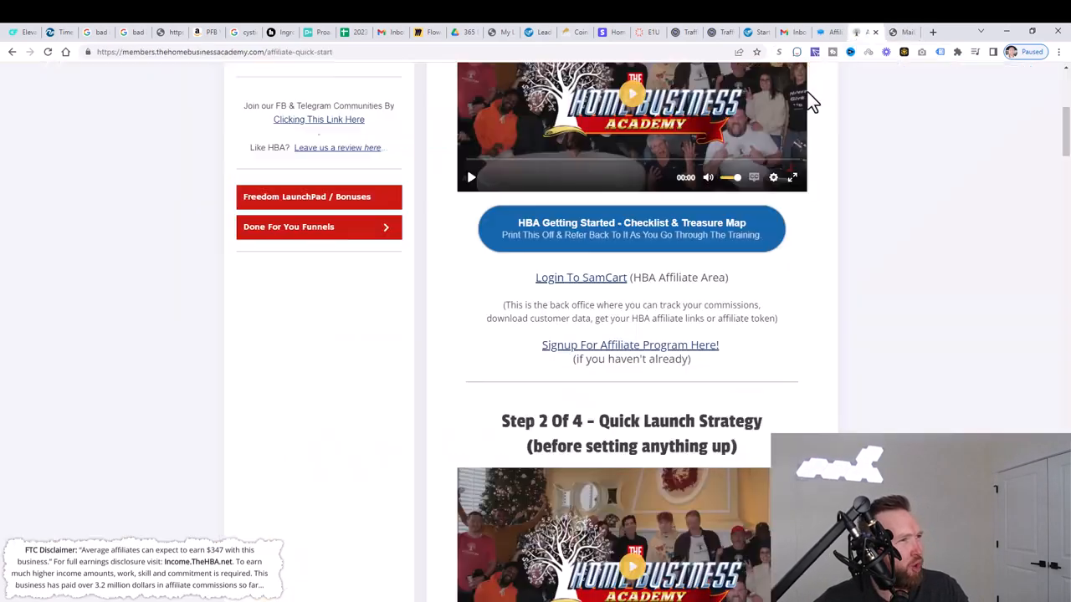
pyautogui.scroll(3)
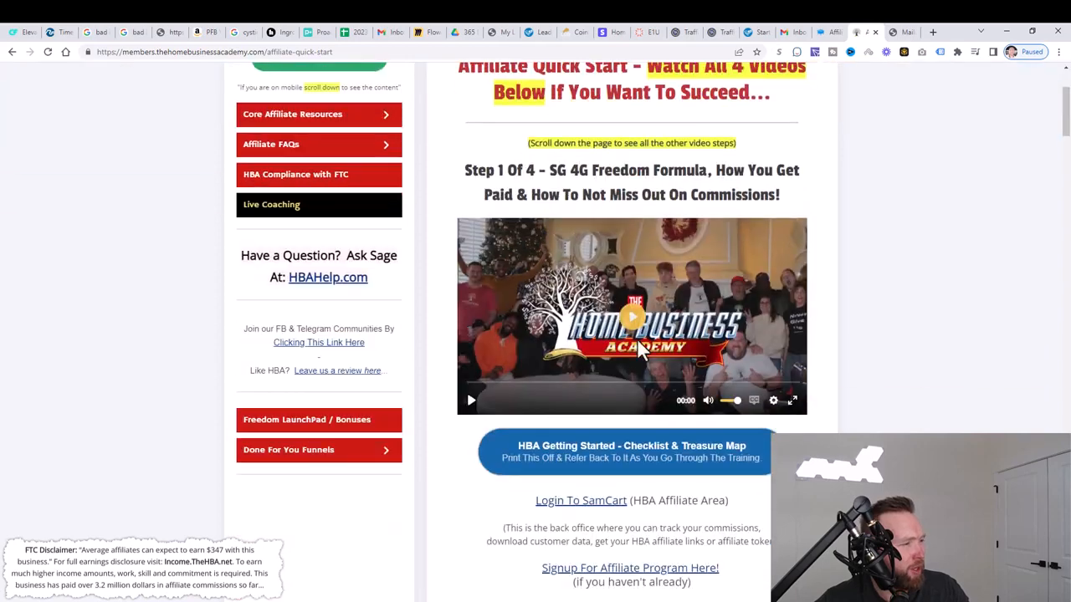
pyautogui.scroll(3)
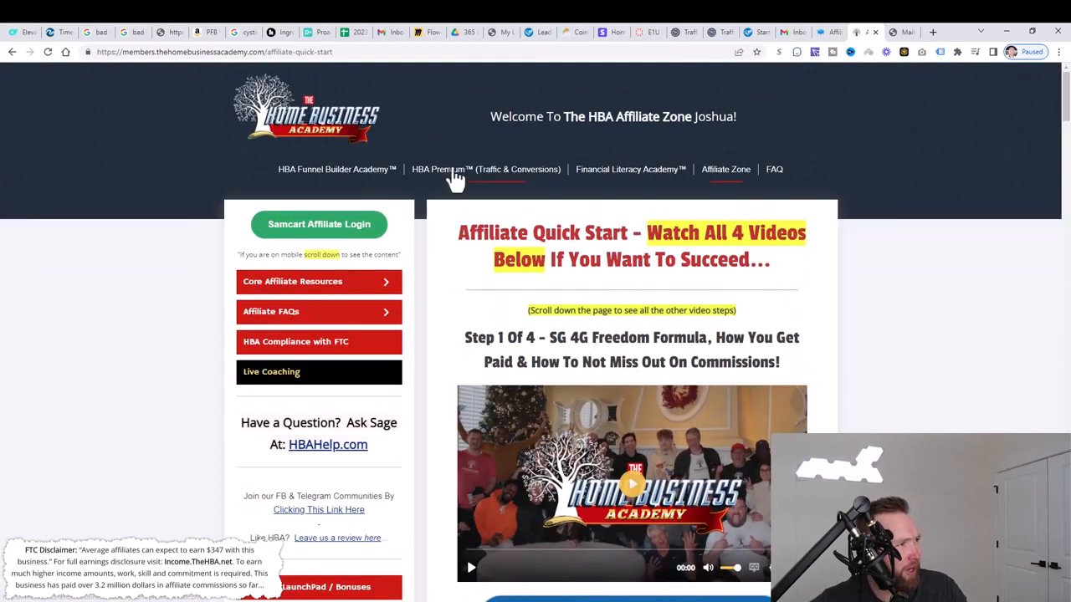
pyautogui.click(487, 169)
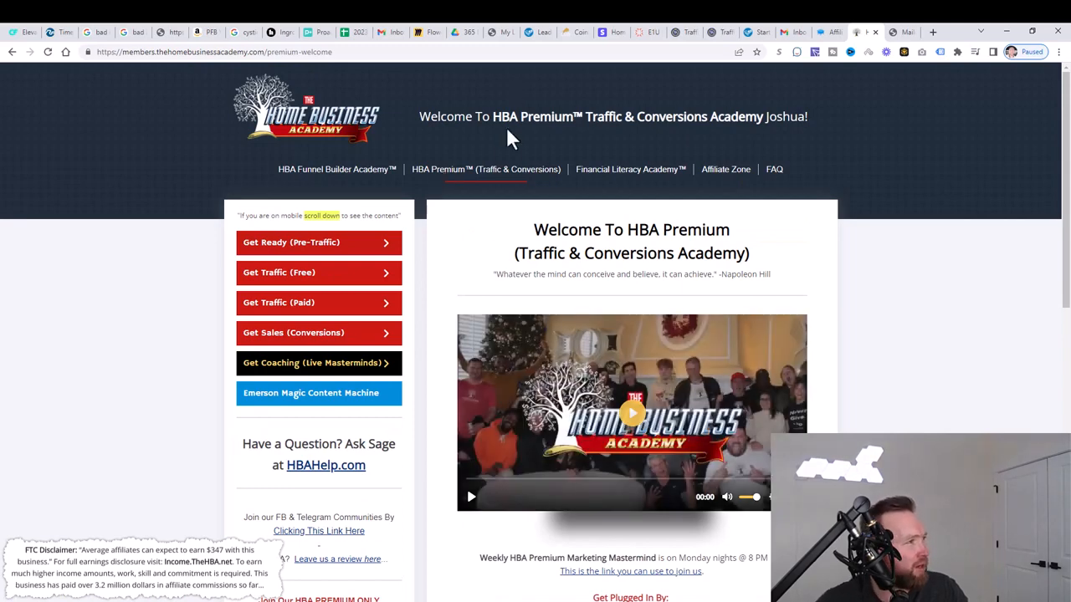
pyautogui.scroll(-3)
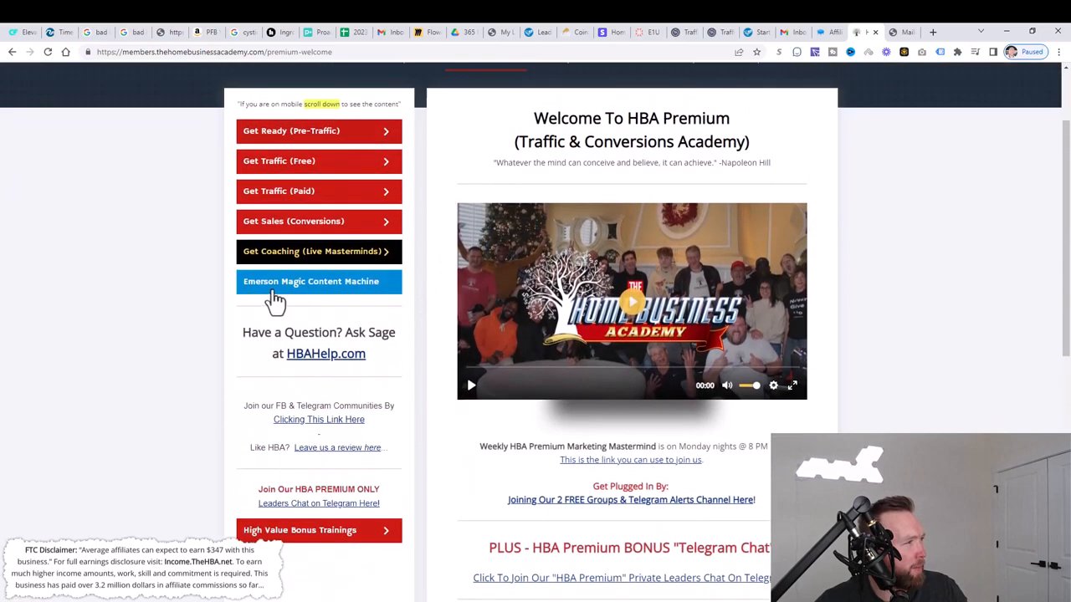
# In Emerson Magic Content Machine, request an email about making money.
pyautogui.click(311, 282)
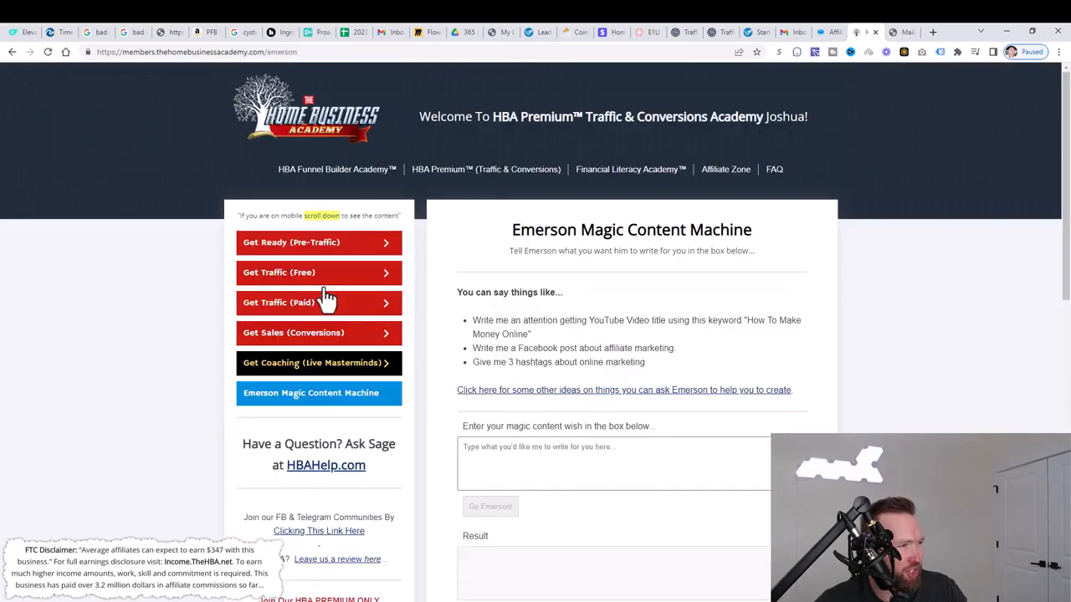
pyautogui.moveTo(544, 426)
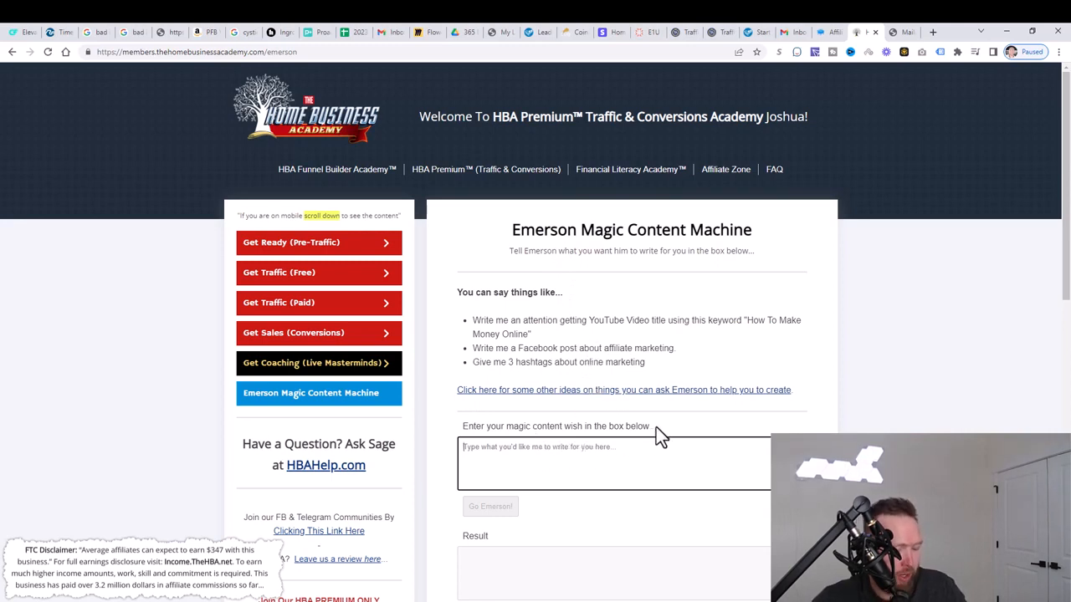
pyautogui.write('write an email subject line a')
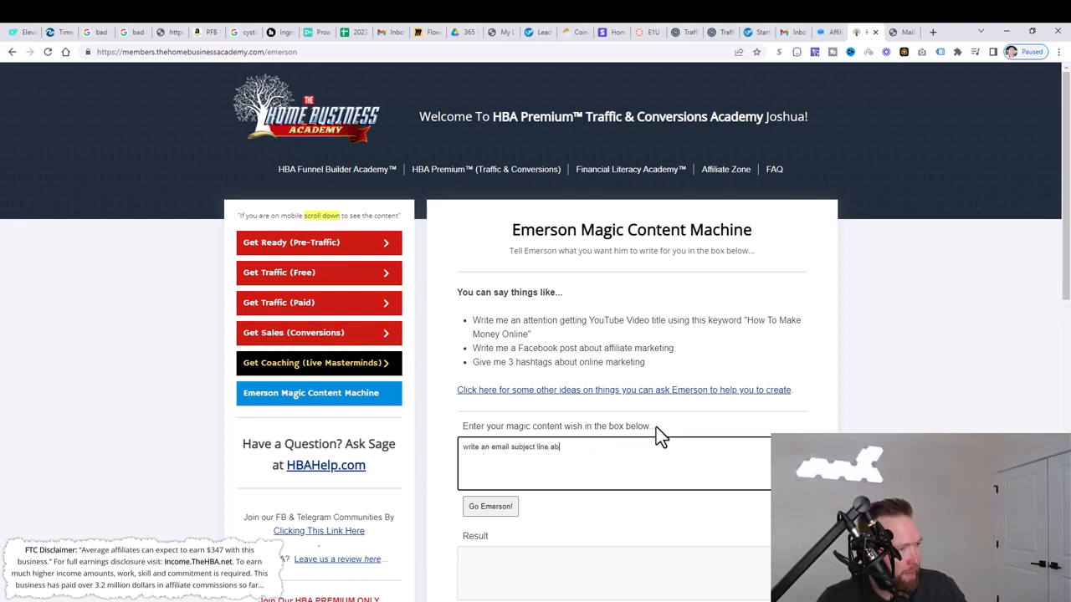
pyautogui.write('bout a')
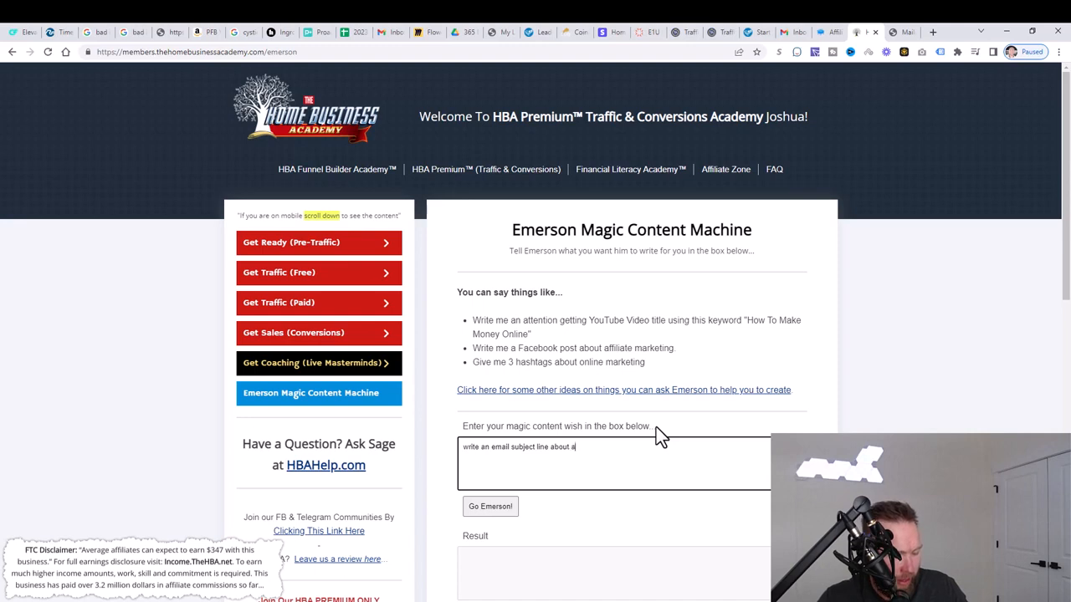
pyautogui.press('Backspace')
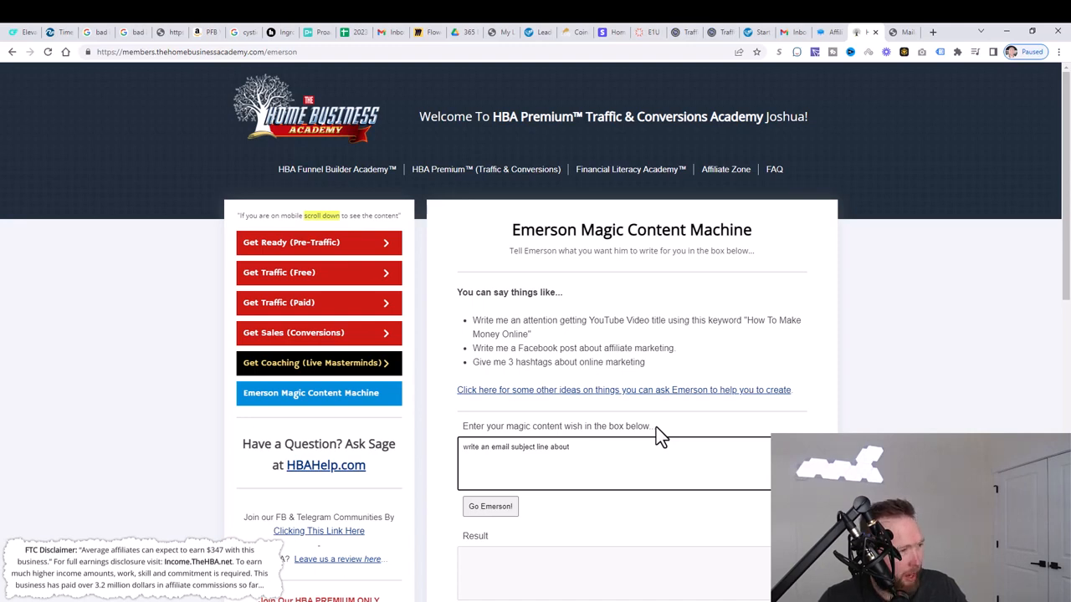
pyautogui.write('making money from a $25 product')
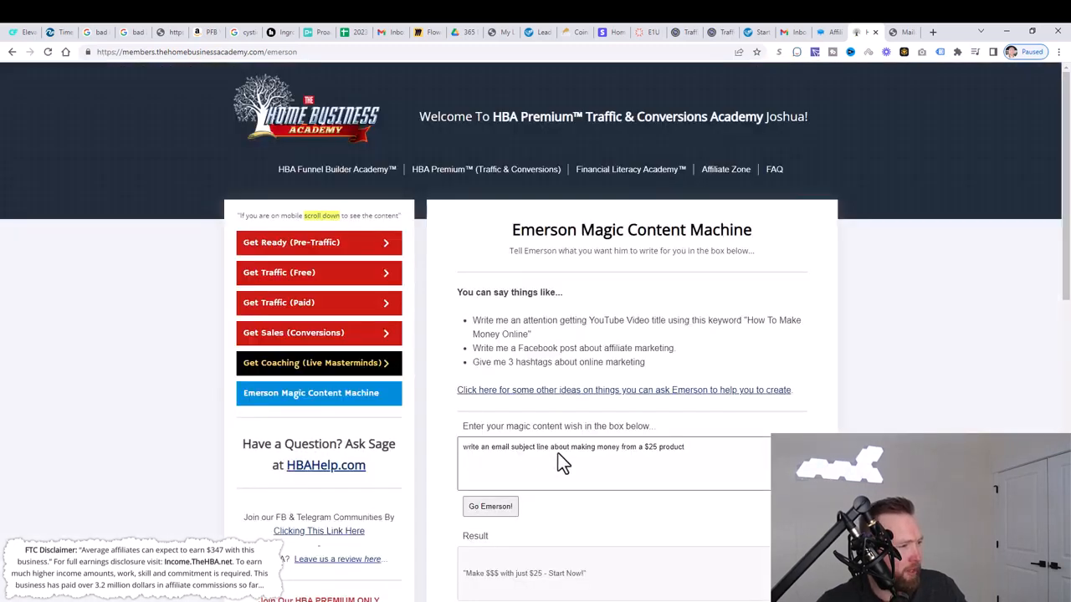
# Copy the generated subject line 'Make $$$ with just $25 - Start Now!'.
pyautogui.scroll(-3)
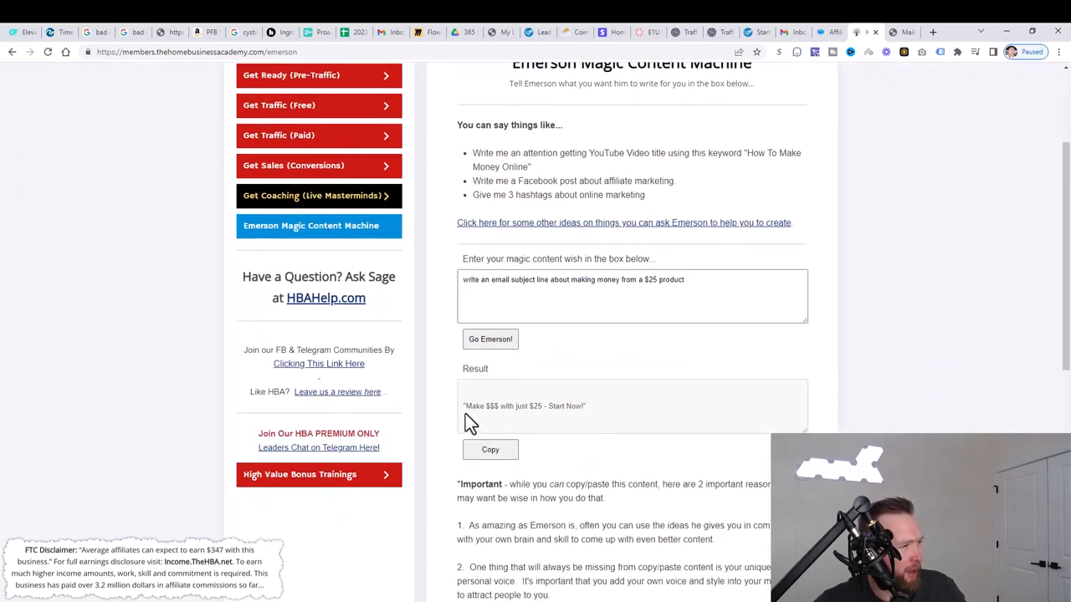
pyautogui.moveTo(464, 406); pyautogui.dragTo(561, 406)
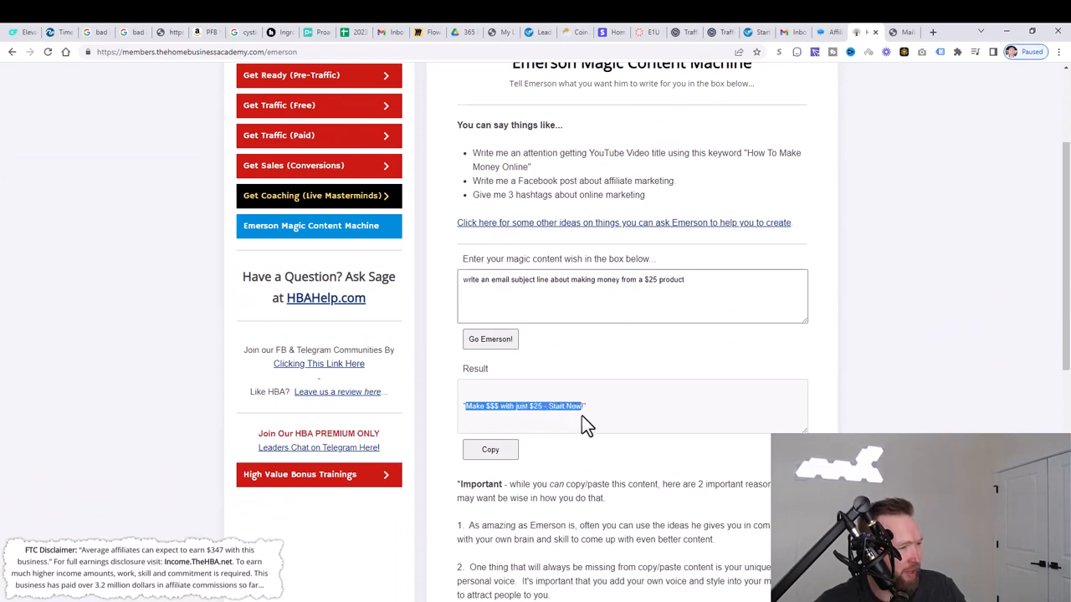
pyautogui.click(491, 449)
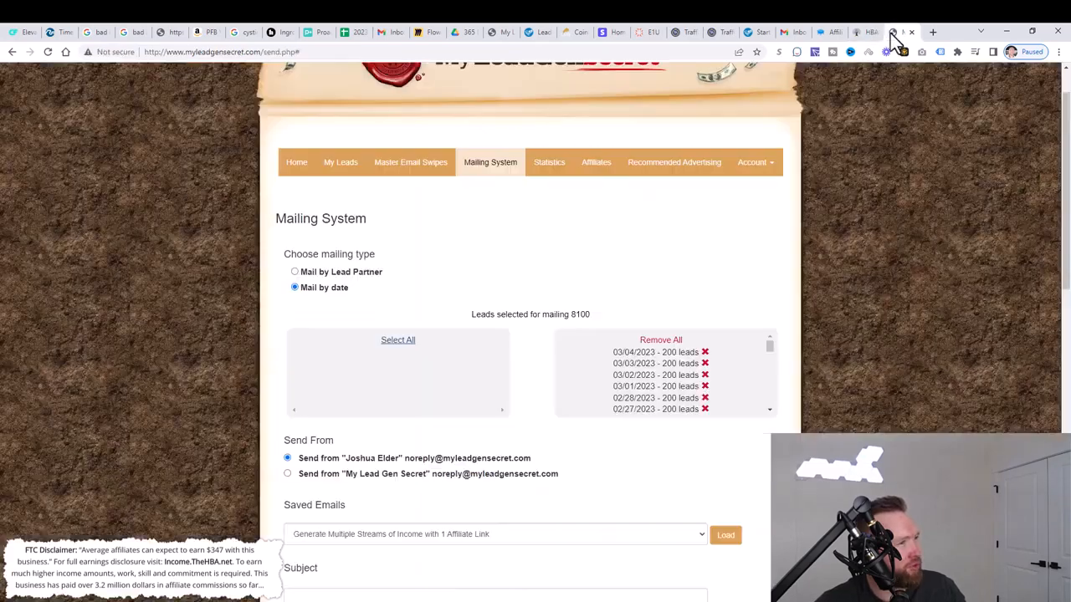
# Enter 'Make $$$ with just $25 - Start Now!' in the mailing's Subject field.
pyautogui.scroll(-3)
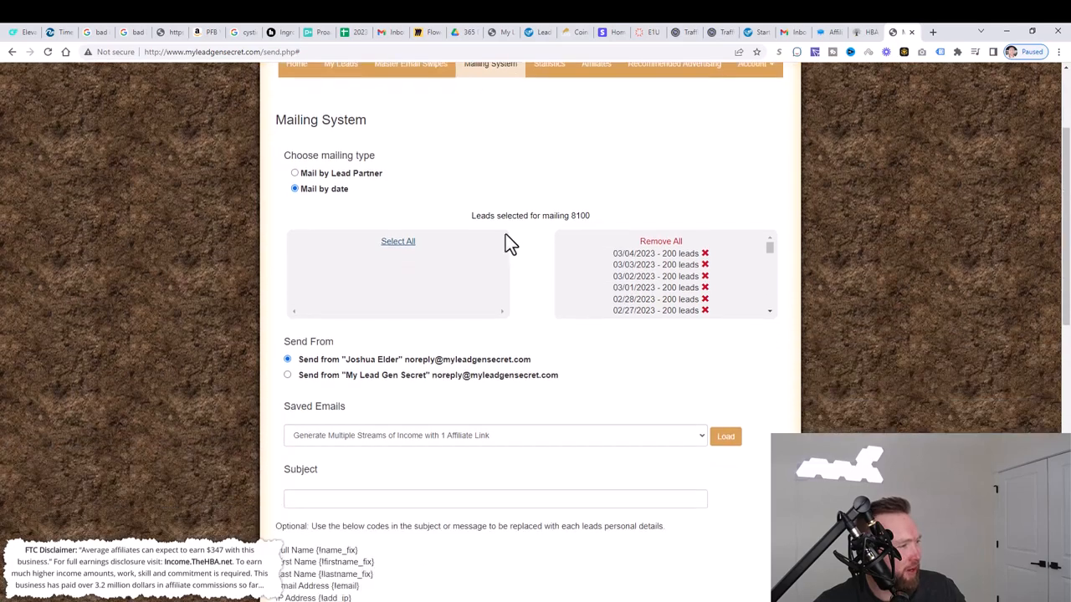
pyautogui.scroll(-3)
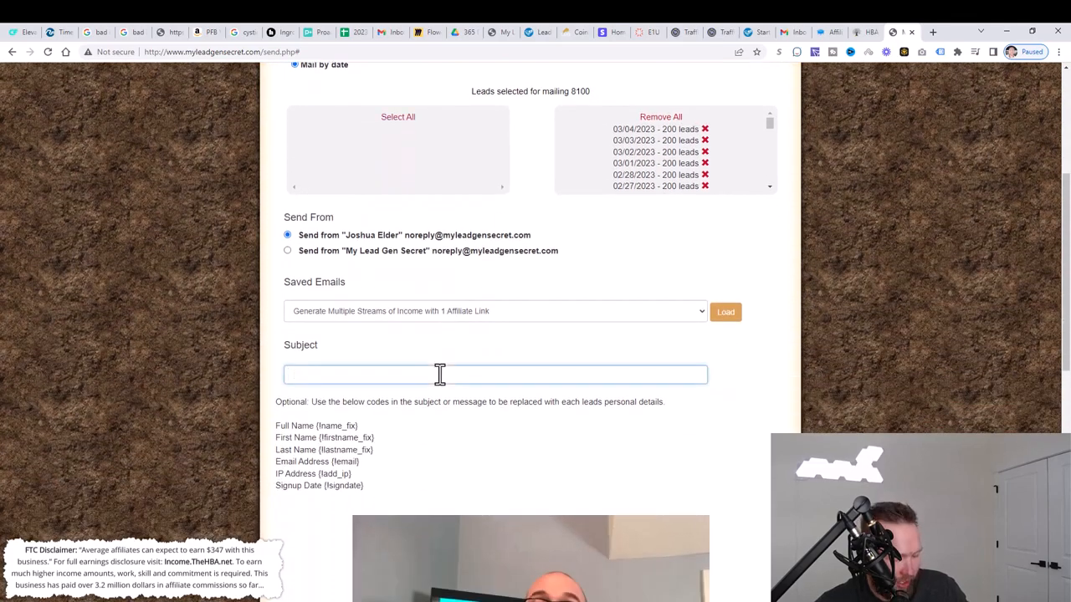
pyautogui.write('Make $$$ with just $25 - Start Now!"')
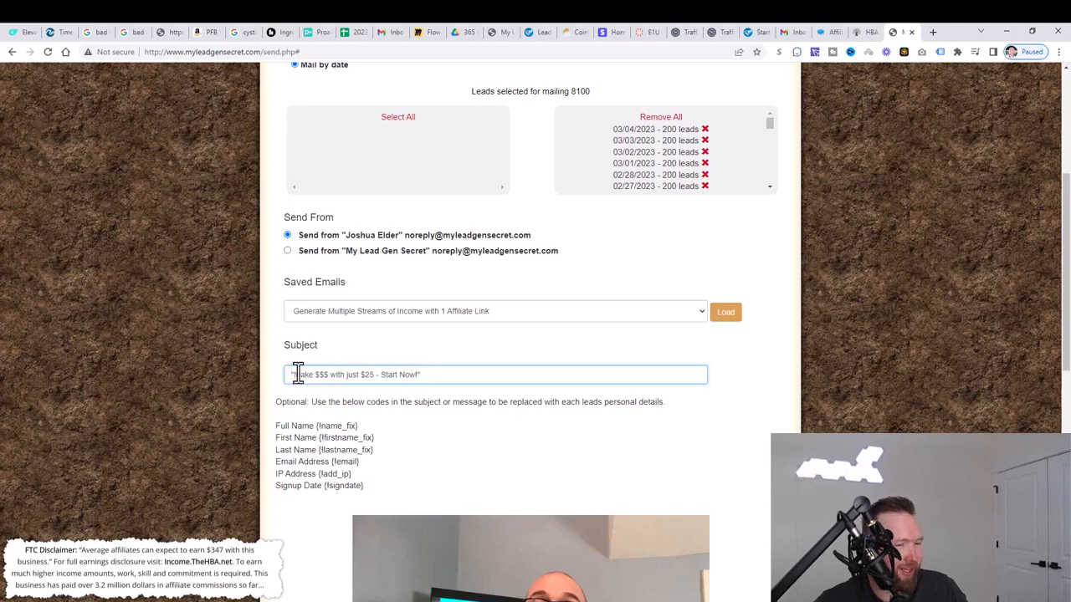
pyautogui.moveTo(854, 75)
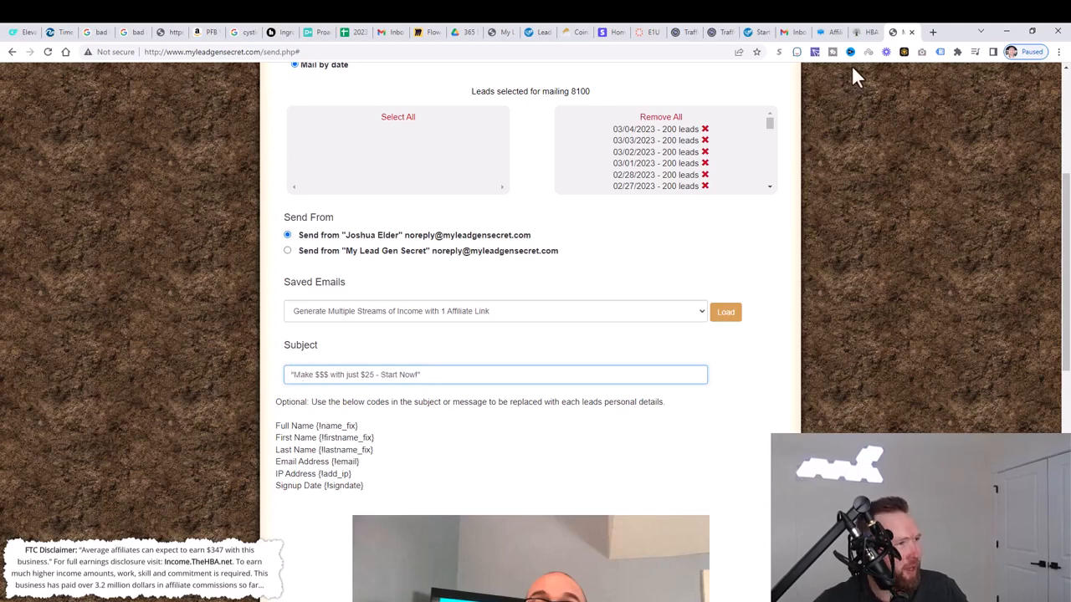
pyautogui.click(867, 32)
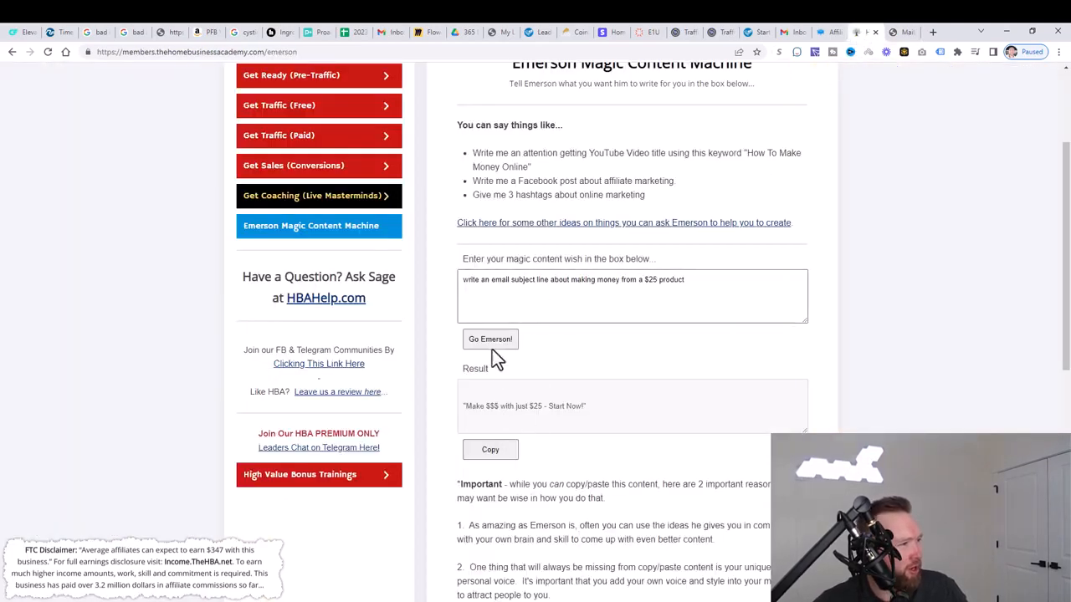
# Regenerate Emerson subject lines, then edit the request to ask for an email.
pyautogui.click(491, 339)
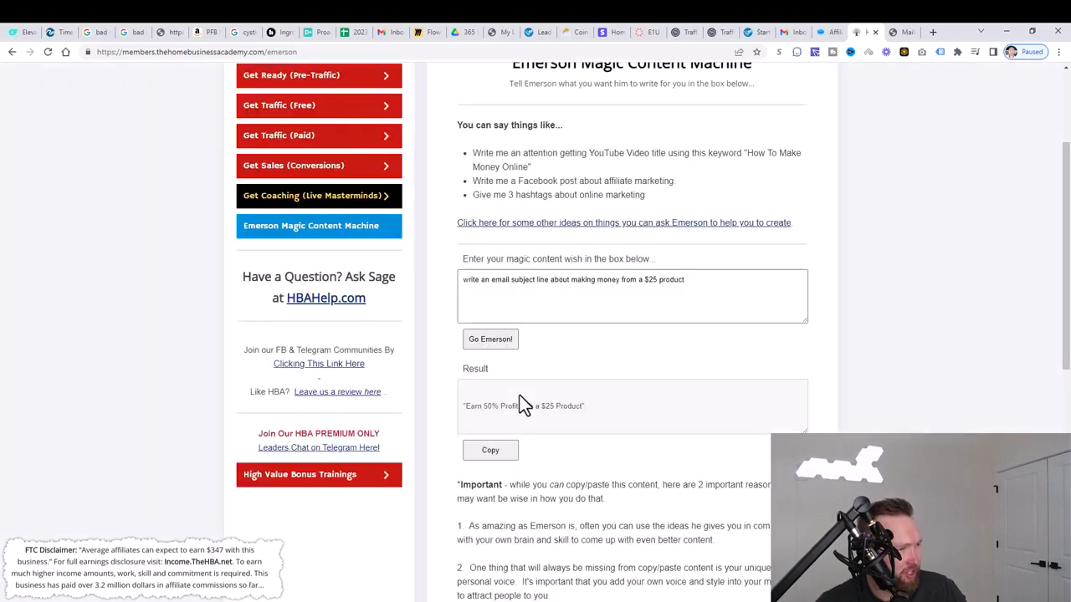
pyautogui.click(491, 339)
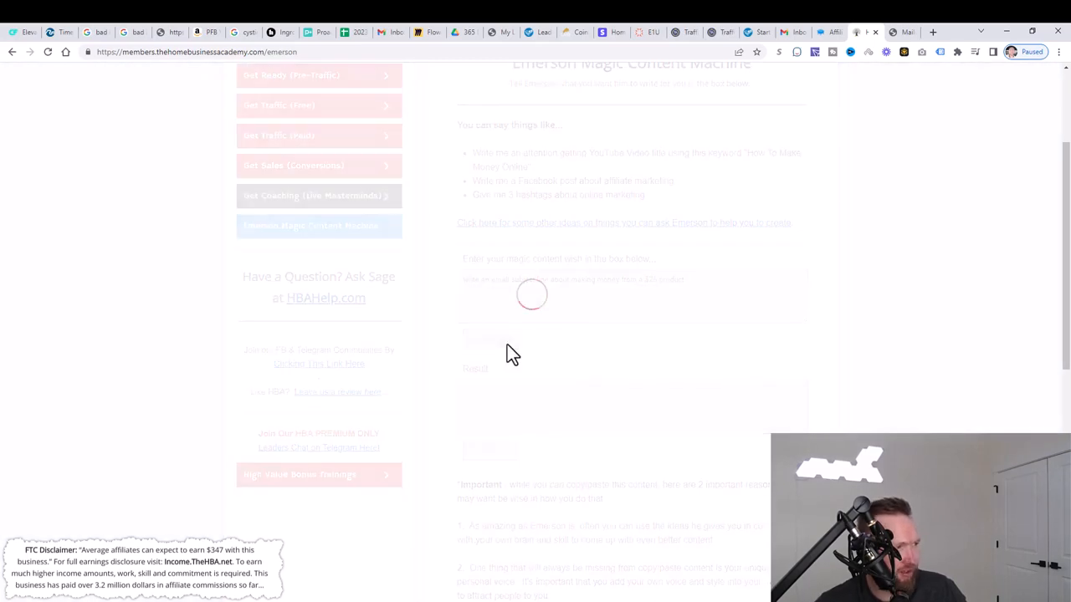
pyautogui.click(491, 339)
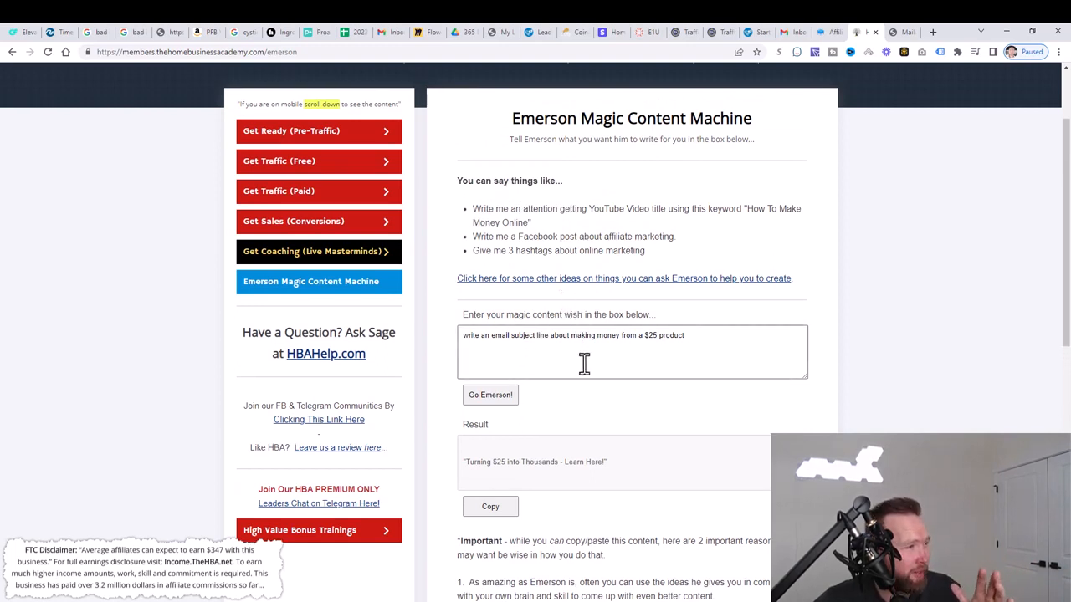
pyautogui.tripleClick(573, 334)
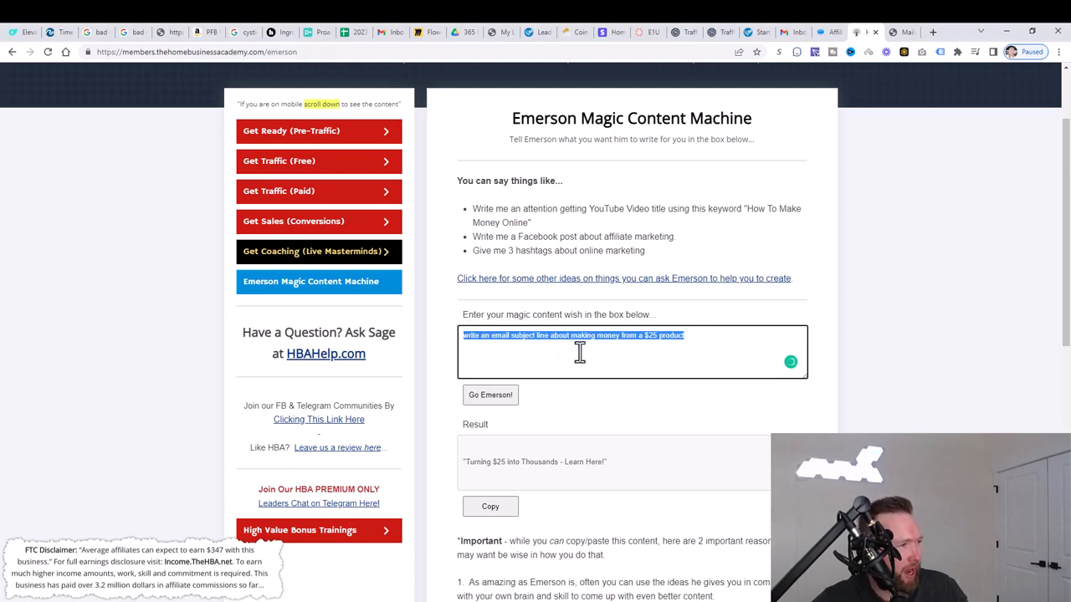
pyautogui.click(542, 336)
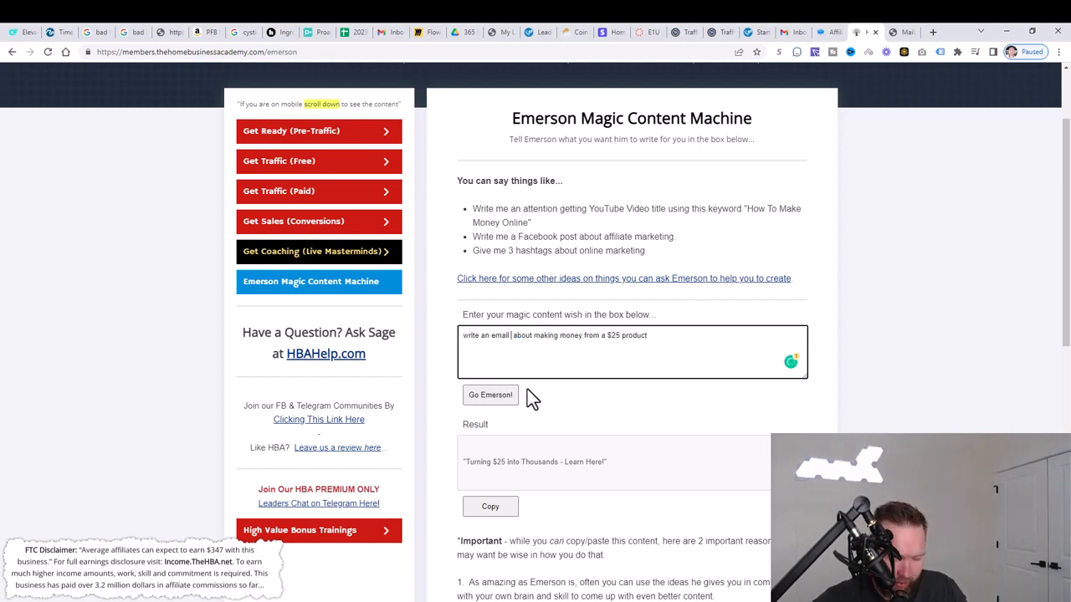
# Have Emerson write the email, then review the MLGS send page.
pyautogui.click(491, 394)
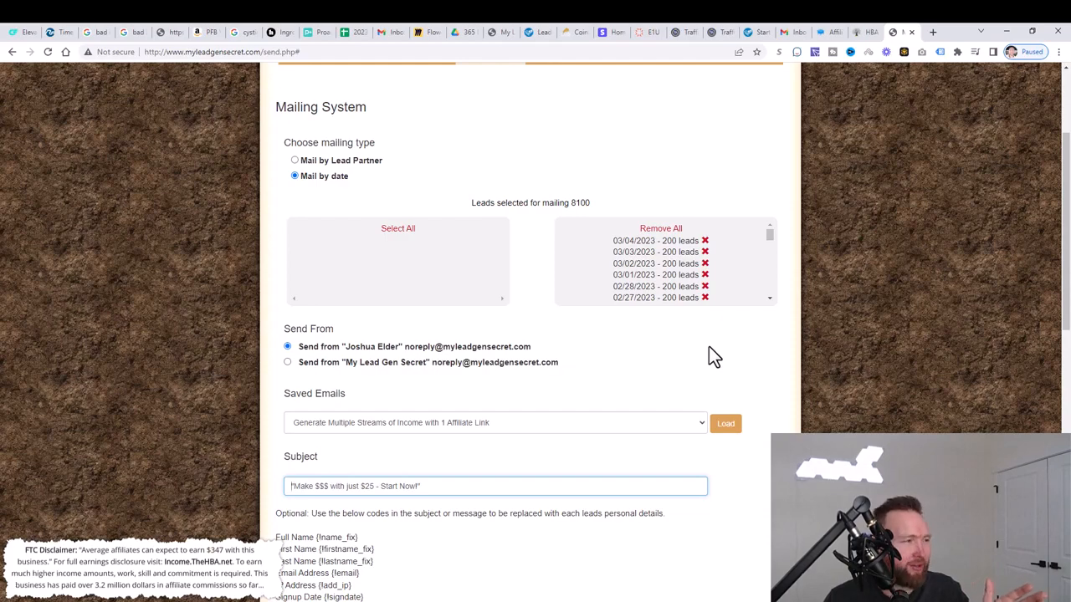
pyautogui.moveTo(742, 374)
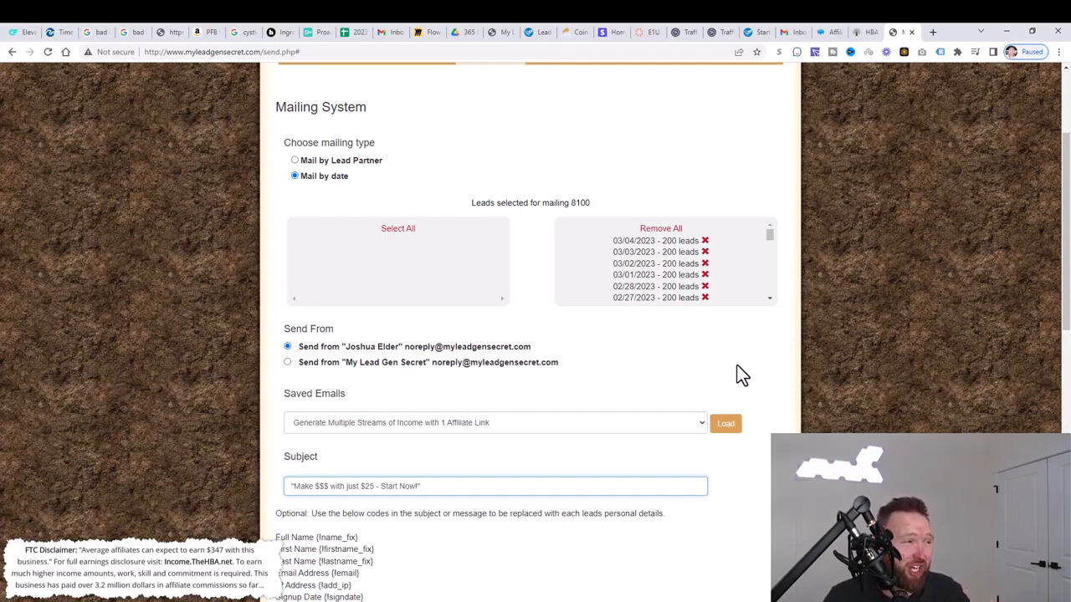
pyautogui.moveTo(669, 347)
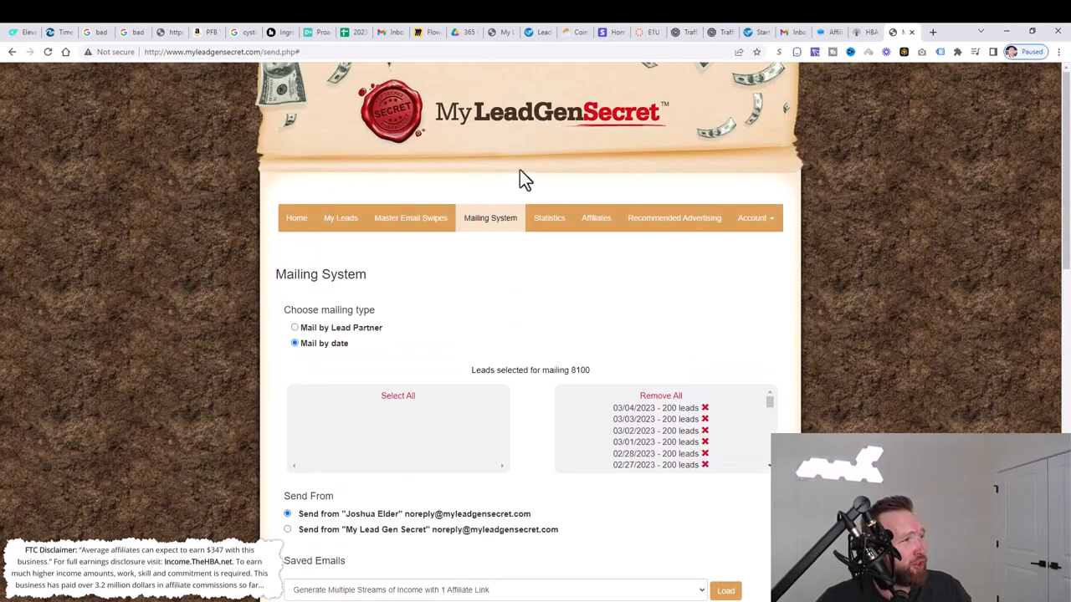
pyautogui.moveTo(544, 337)
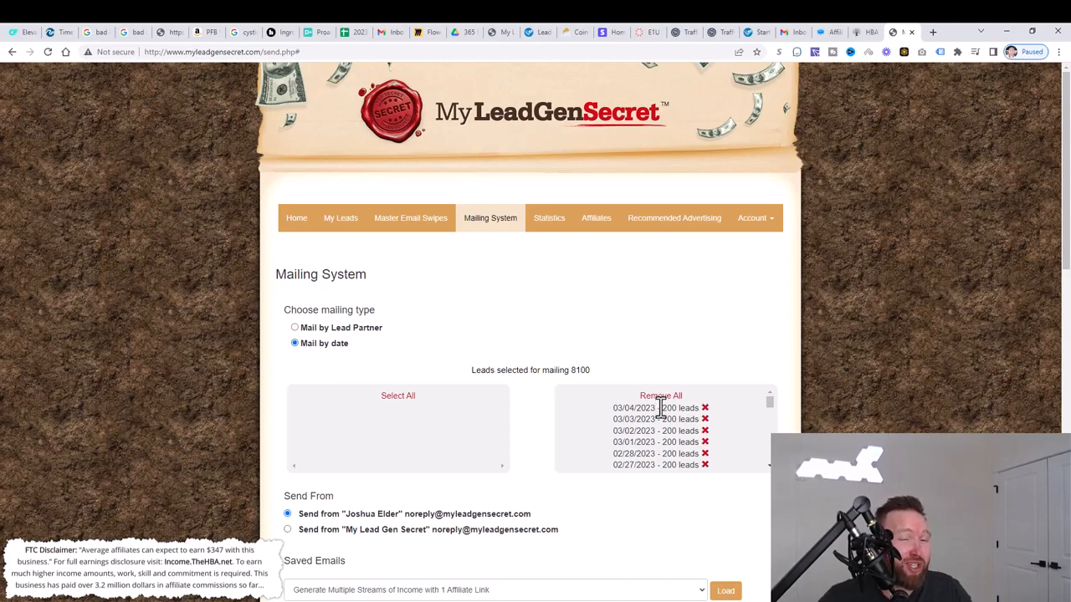
pyautogui.moveTo(730, 277)
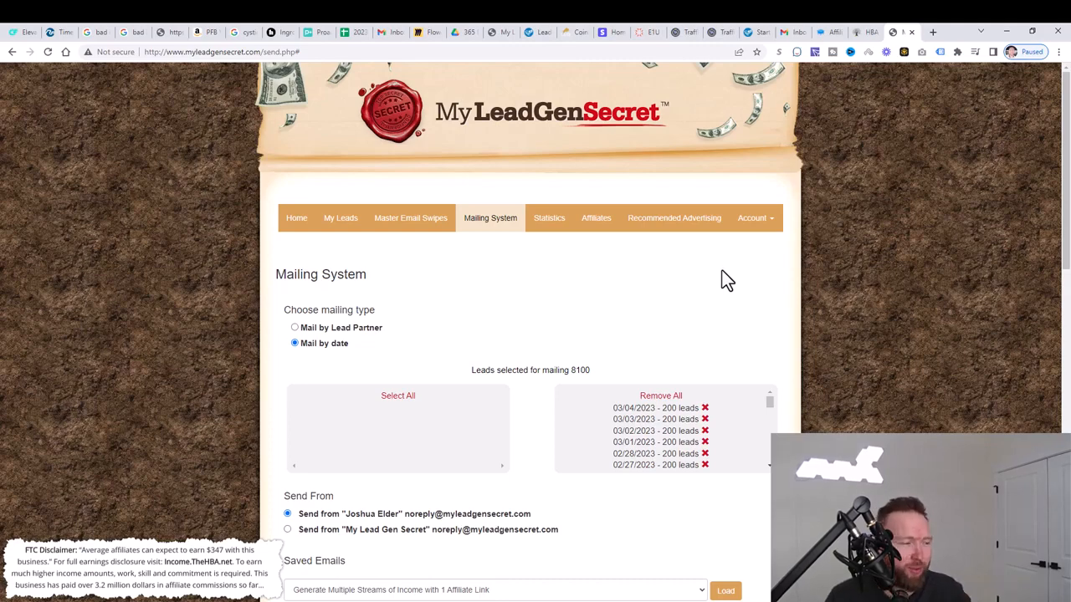
pyautogui.scroll(-3)
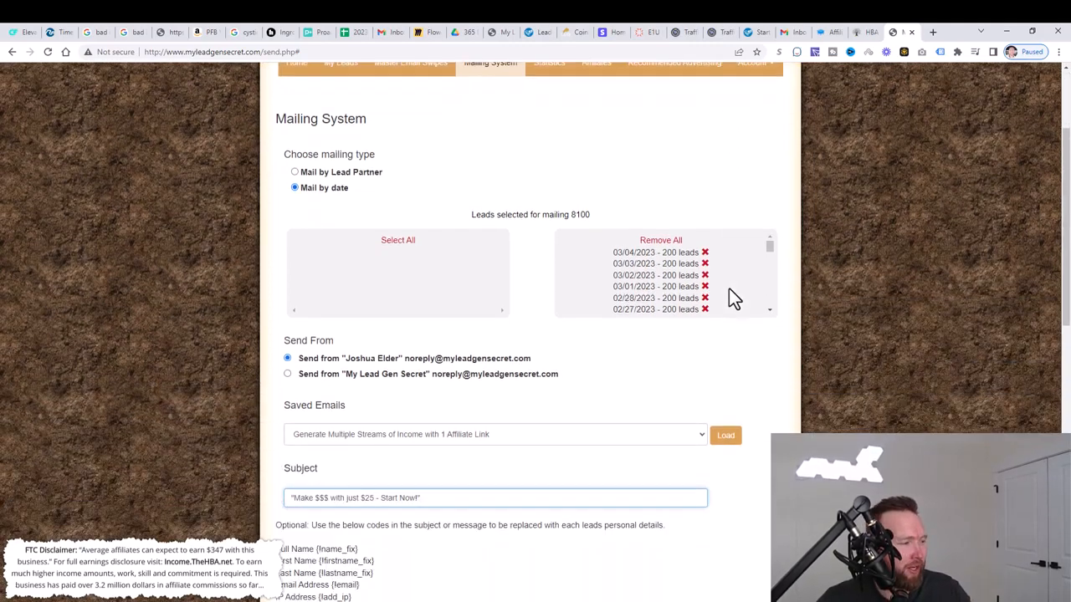
pyautogui.scroll(-3)
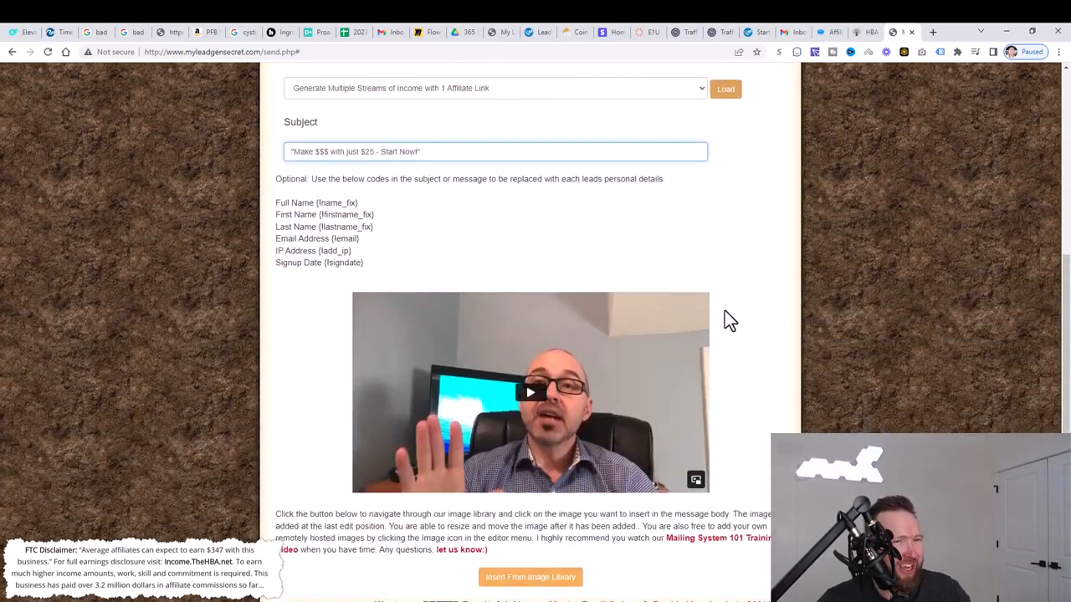
pyautogui.moveTo(747, 264)
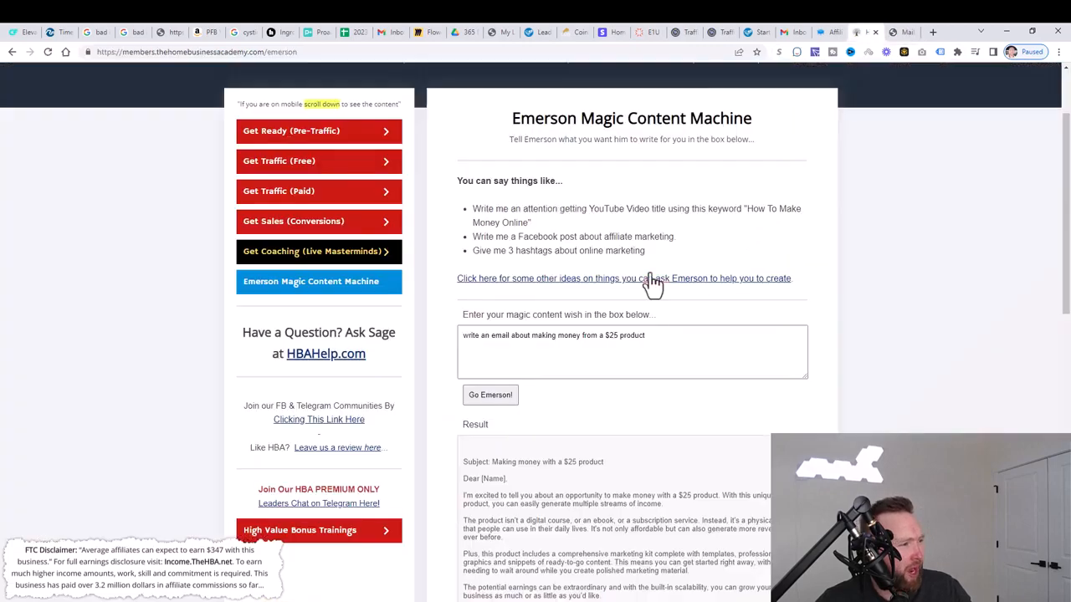
# Copy the Emerson-written email about making money with a $25 product.
pyautogui.scroll(-3)
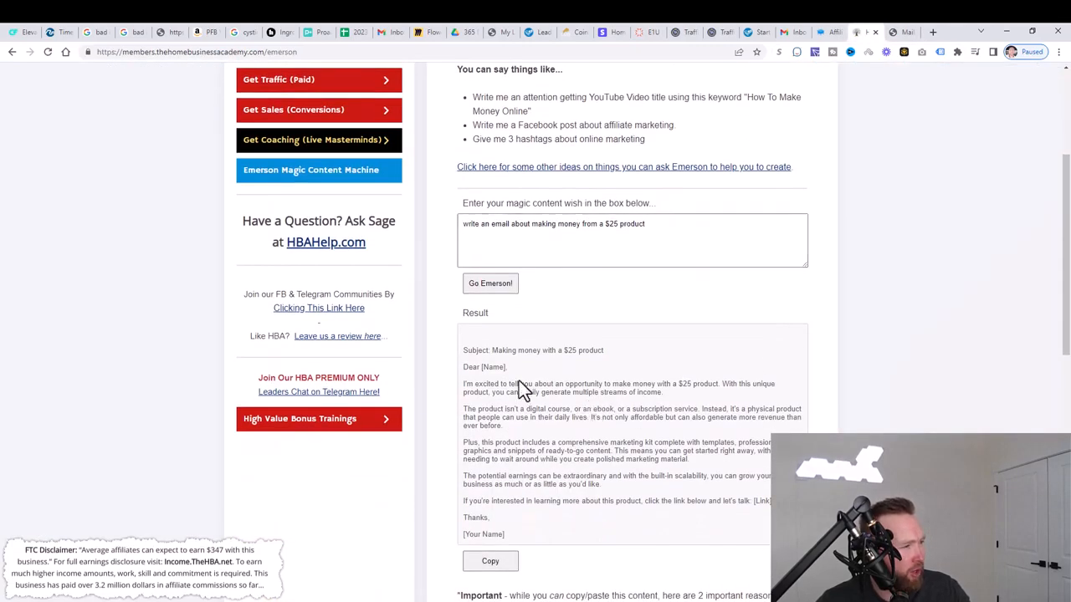
pyautogui.doubleClick(502, 350)
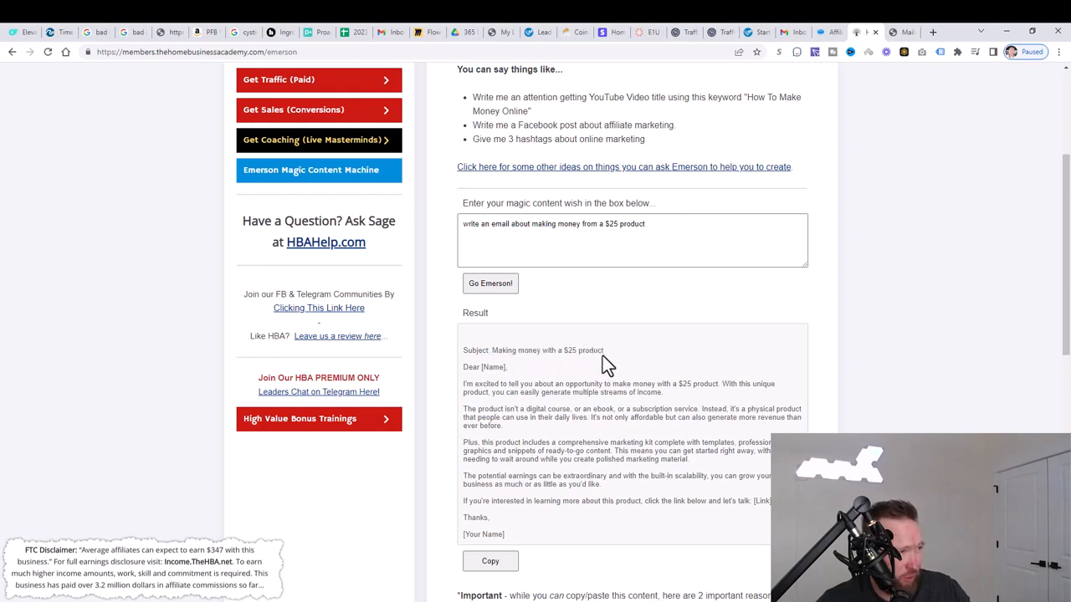
pyautogui.moveTo(548, 383)
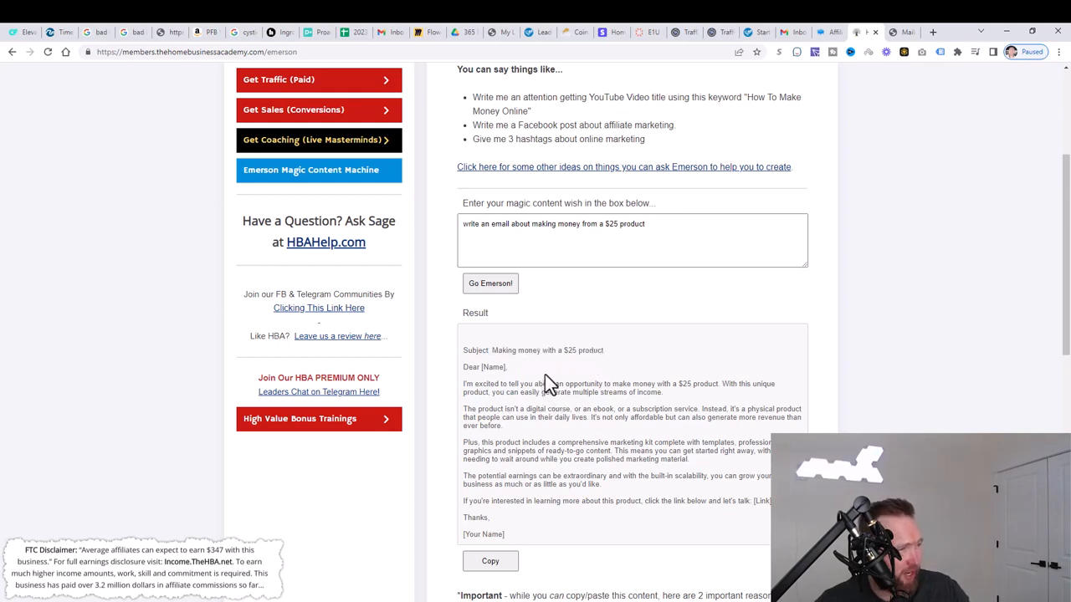
pyautogui.doubleClick(492, 366)
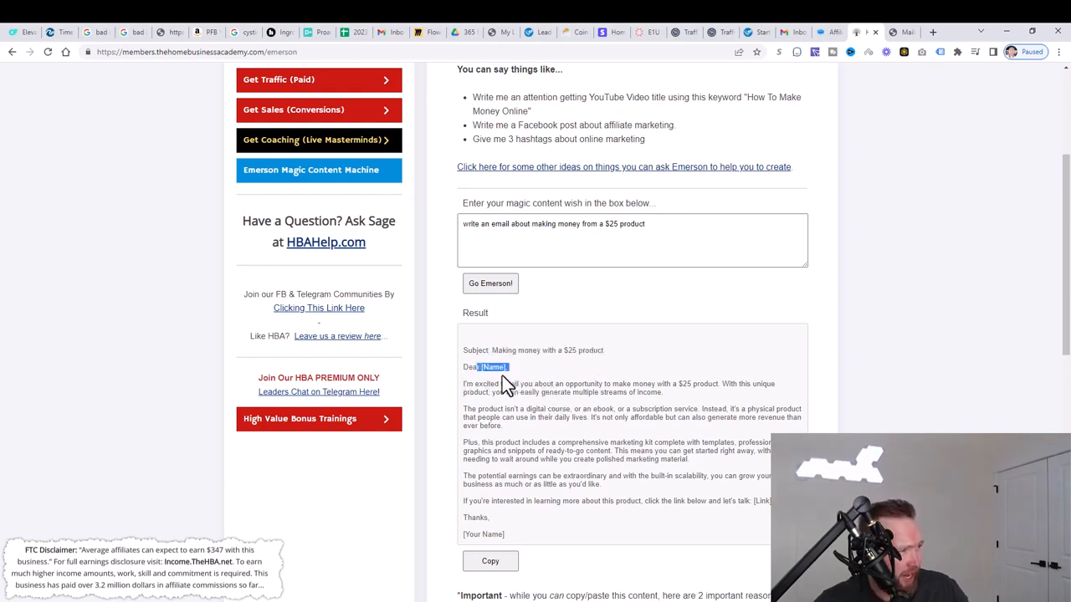
pyautogui.moveTo(581, 412)
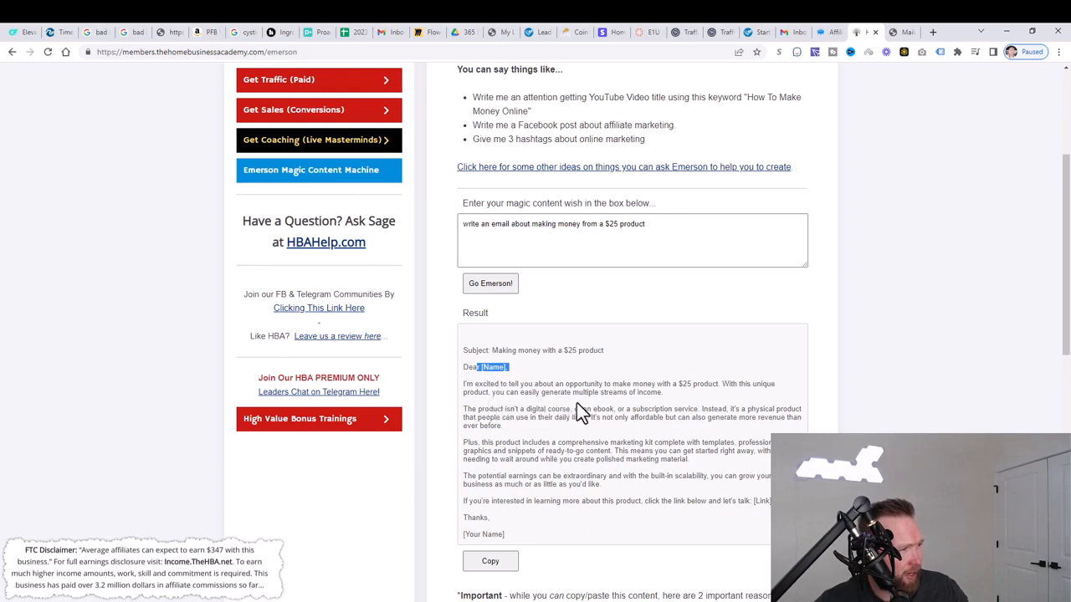
pyautogui.moveTo(686, 414)
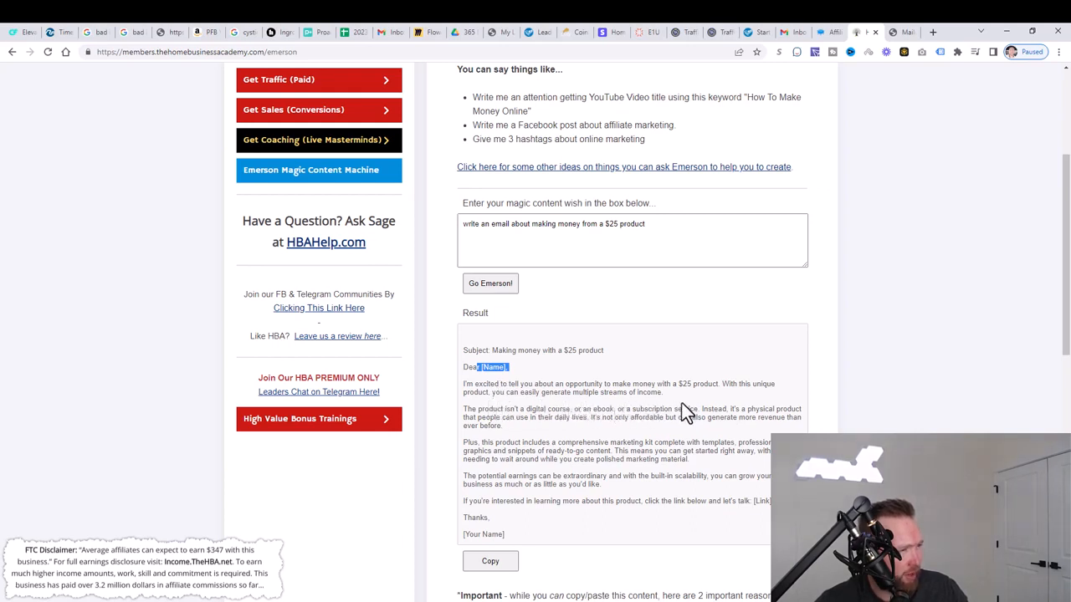
pyautogui.moveTo(567, 416)
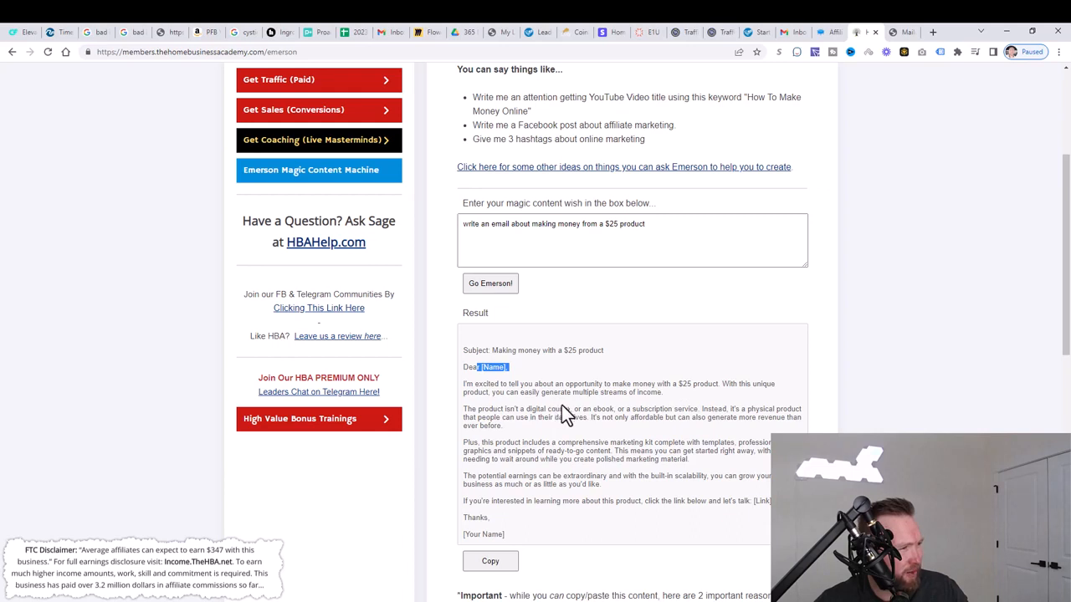
pyautogui.moveTo(538, 427)
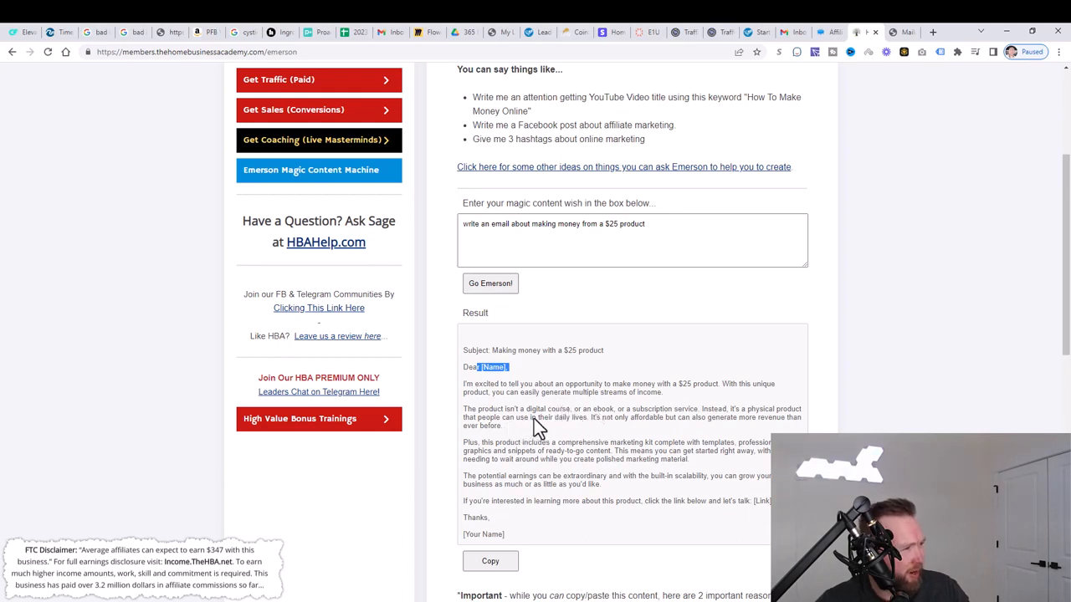
pyautogui.moveTo(585, 437)
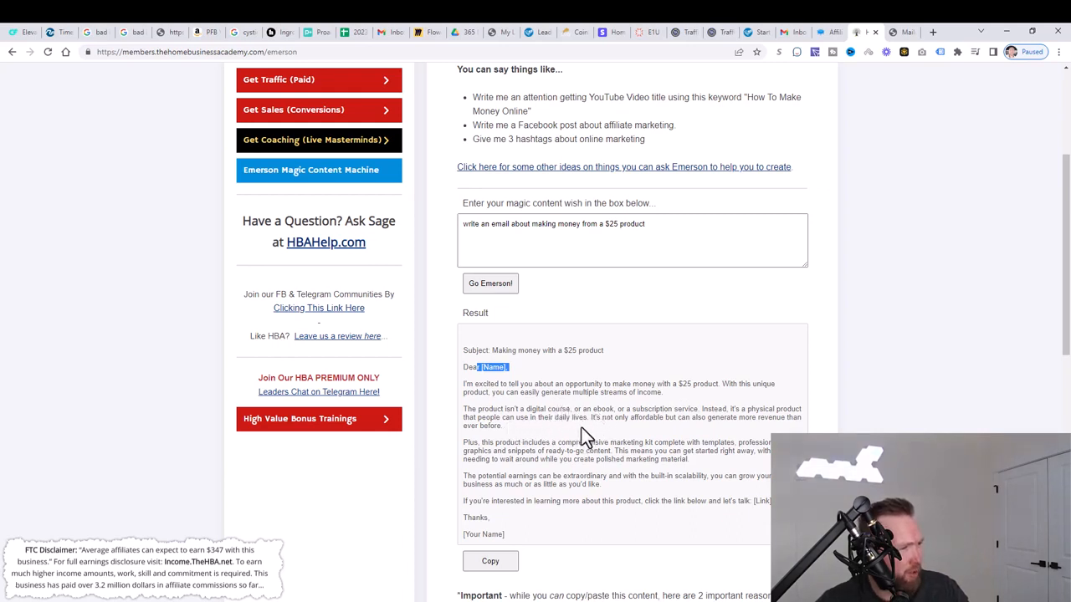
pyautogui.moveTo(640, 438)
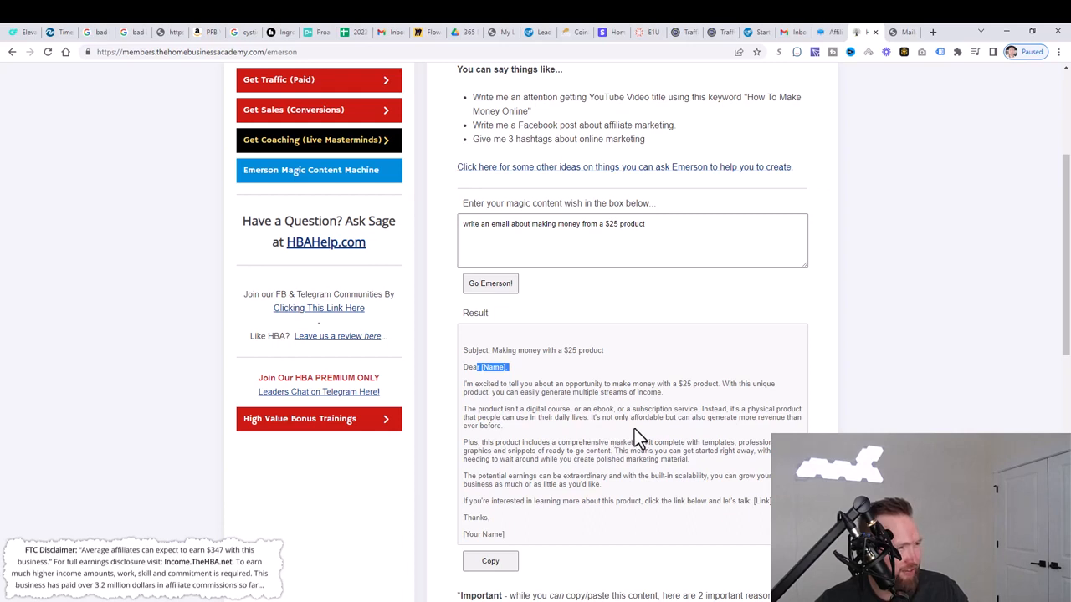
pyautogui.moveTo(637, 443)
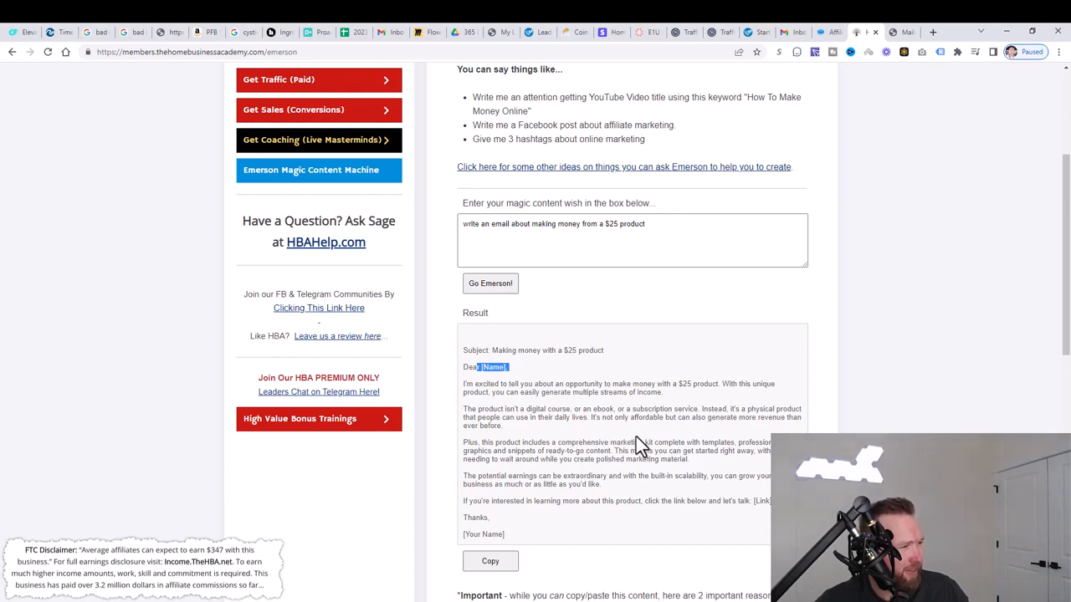
pyautogui.moveTo(647, 442)
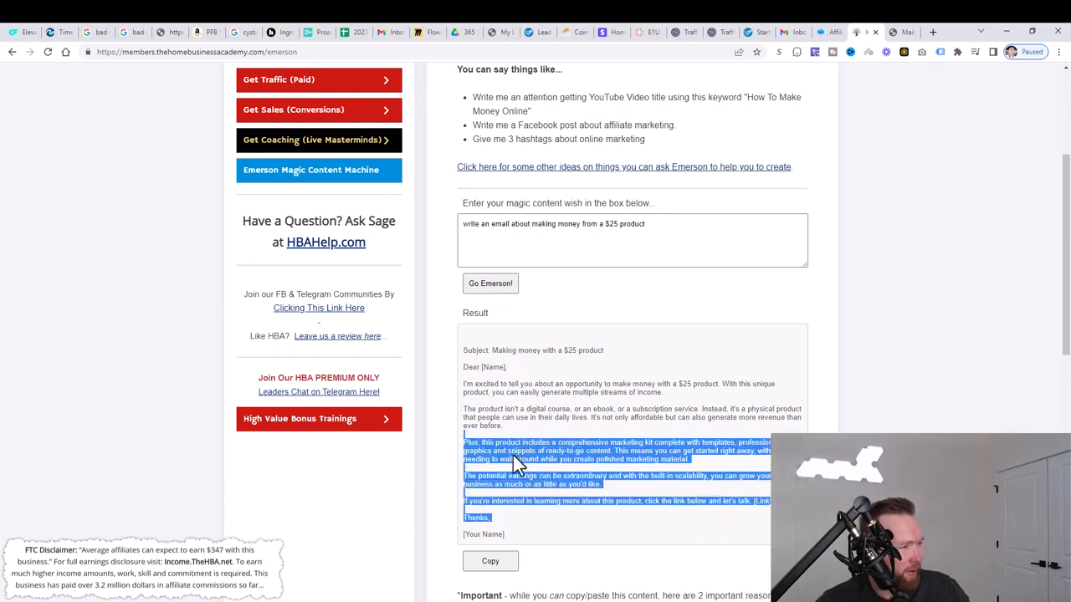
pyautogui.click(512, 535)
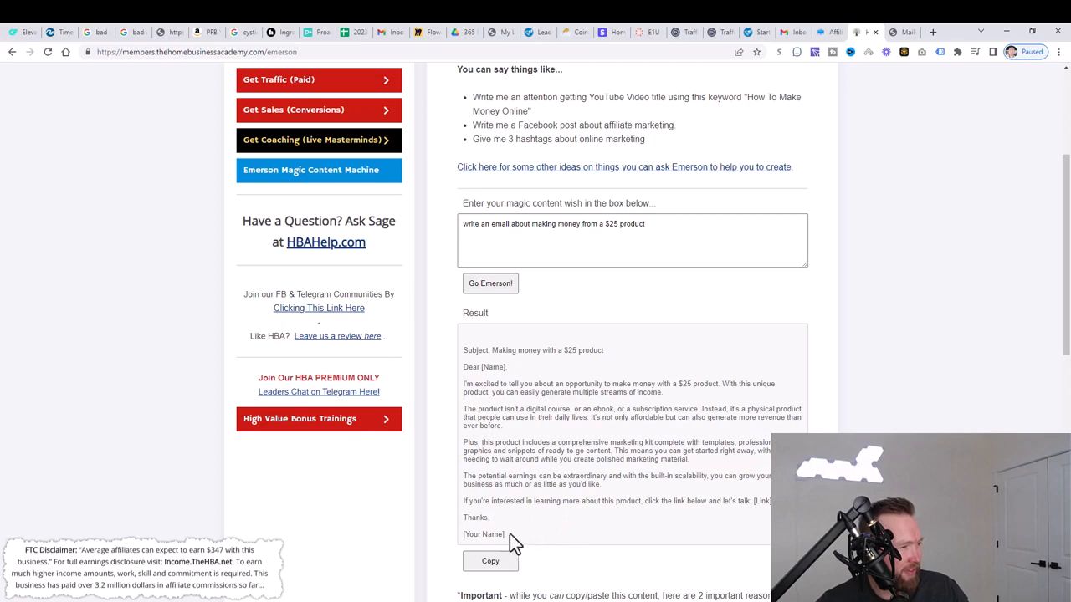
pyautogui.click(490, 562)
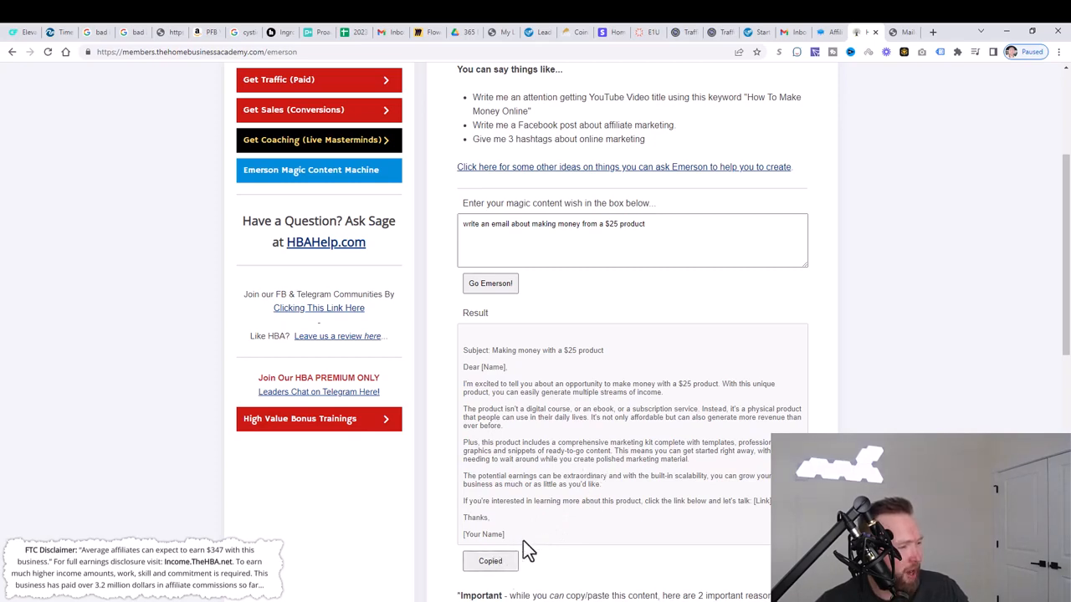
pyautogui.moveTo(819, 118)
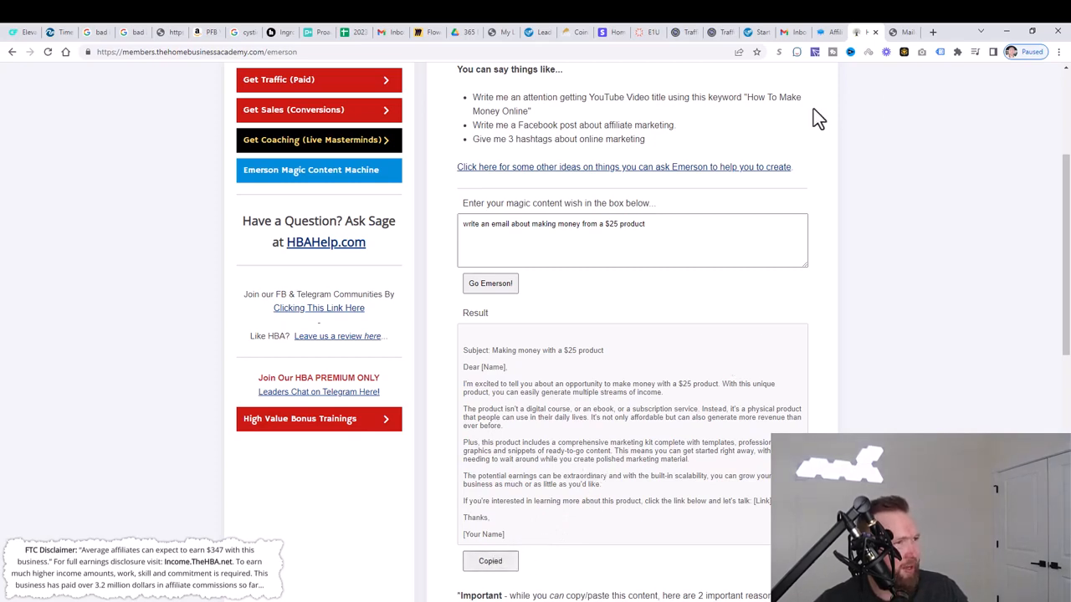
# Delete the 'Dear [Name],' greeting from the email on the MLGS send page.
pyautogui.click(866, 32)
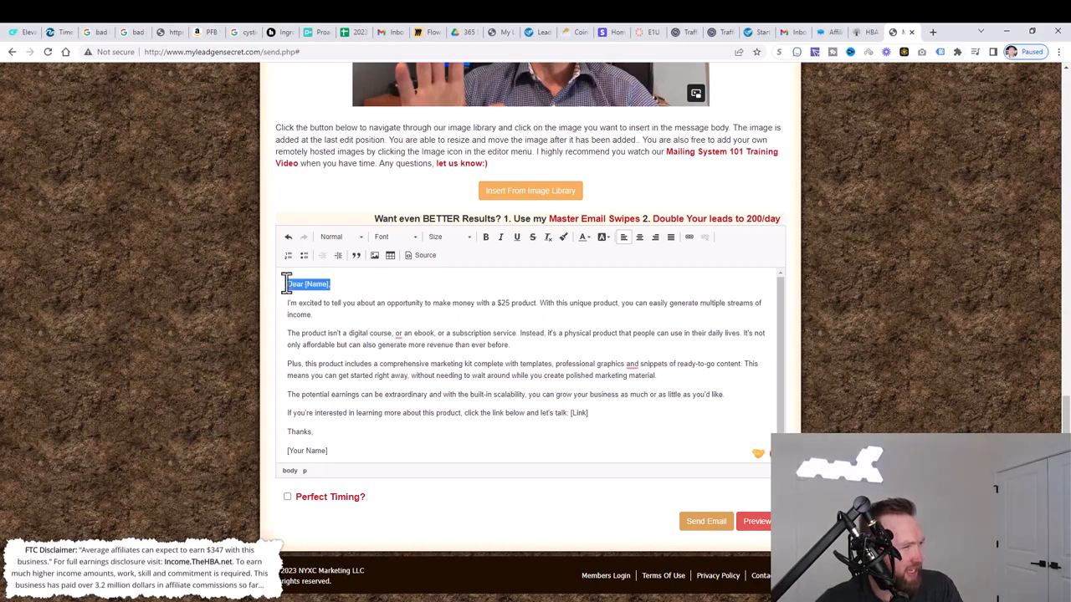
pyautogui.press('Delete')
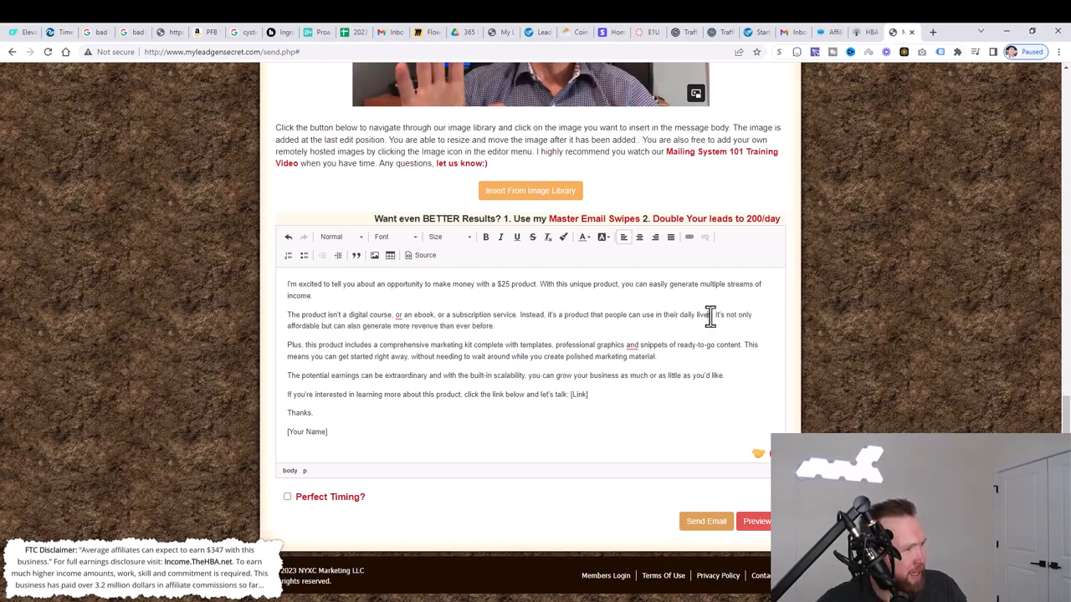
# Replace the phrase about daily lives with 'if they want'.
pyautogui.moveTo(632, 315); pyautogui.dragTo(710, 314)
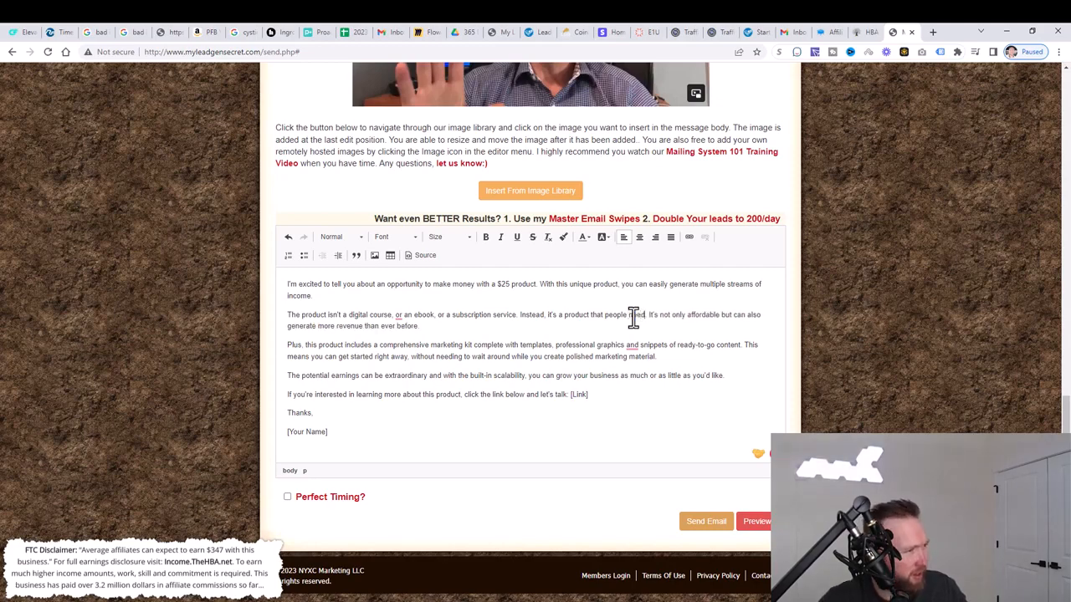
pyautogui.write('if they want to star')
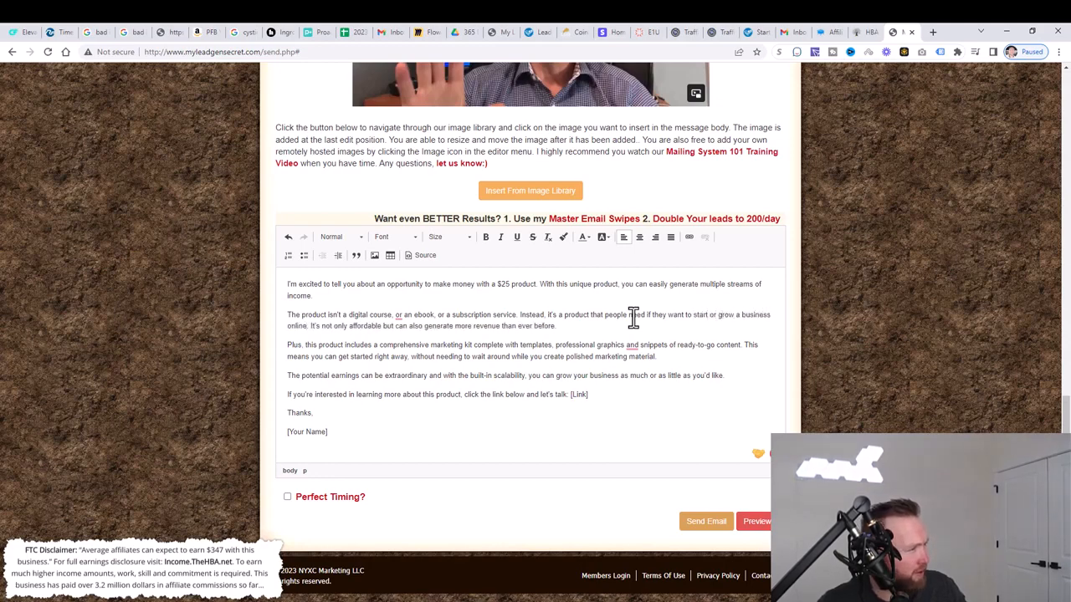
pyautogui.moveTo(352, 325); pyautogui.dragTo(499, 325)
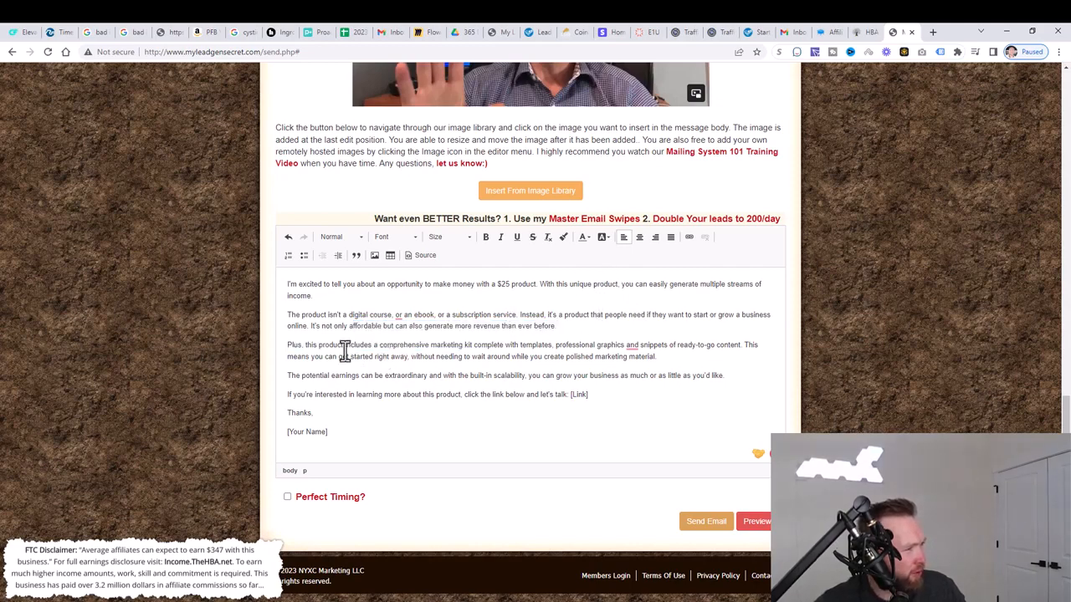
# Rewrite the marketing-kit text as 'everyday average' and 'working part time', deleting the get-started sentence.
pyautogui.moveTo(394, 345); pyautogui.dragTo(527, 357)
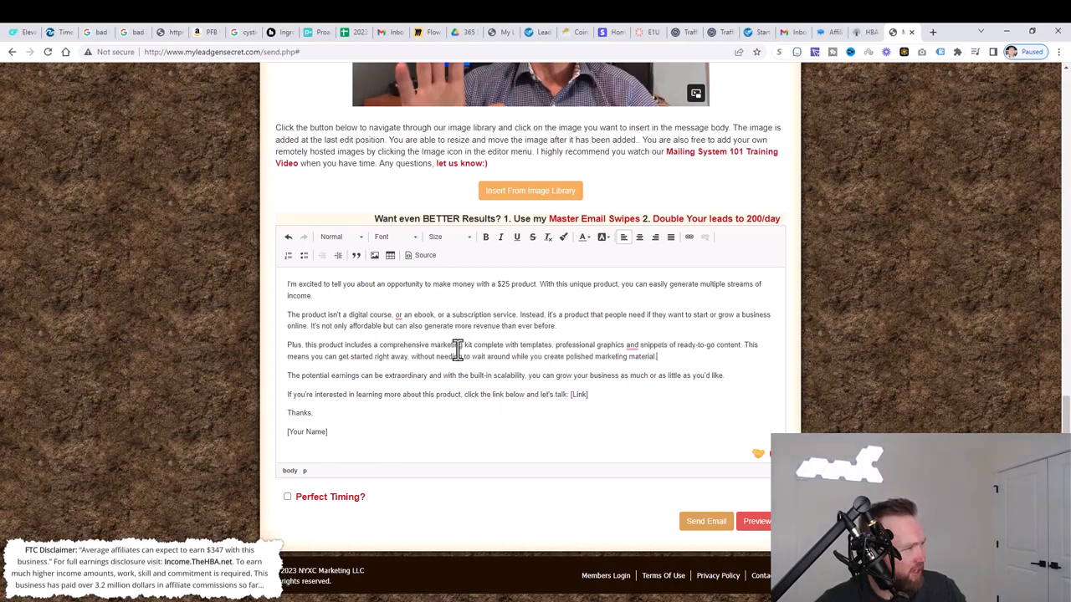
pyautogui.moveTo(335, 345); pyautogui.dragTo(736, 345)
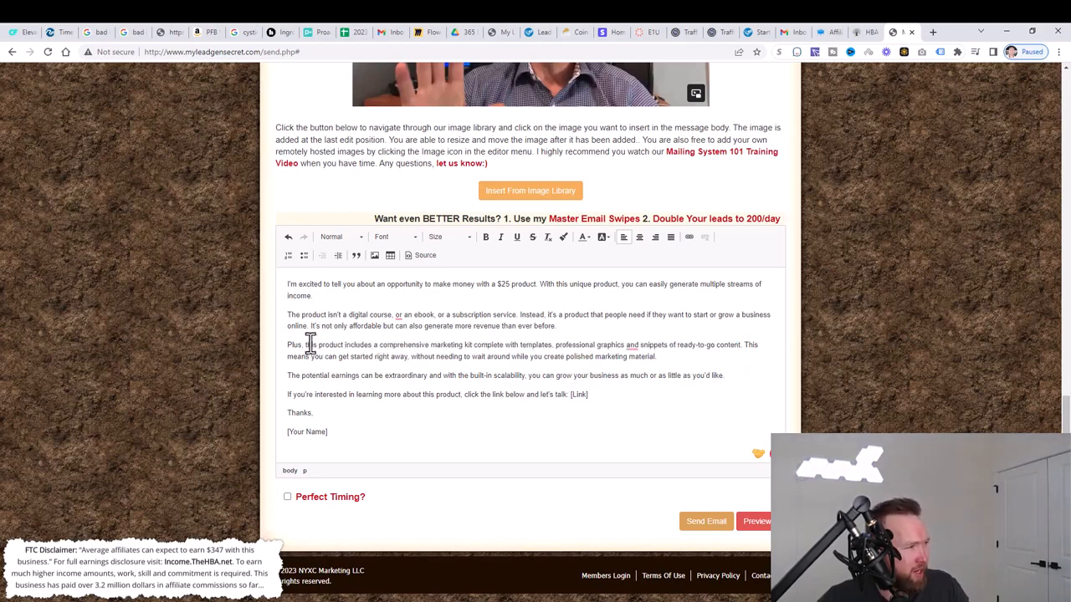
pyautogui.moveTo(307, 345); pyautogui.dragTo(725, 345)
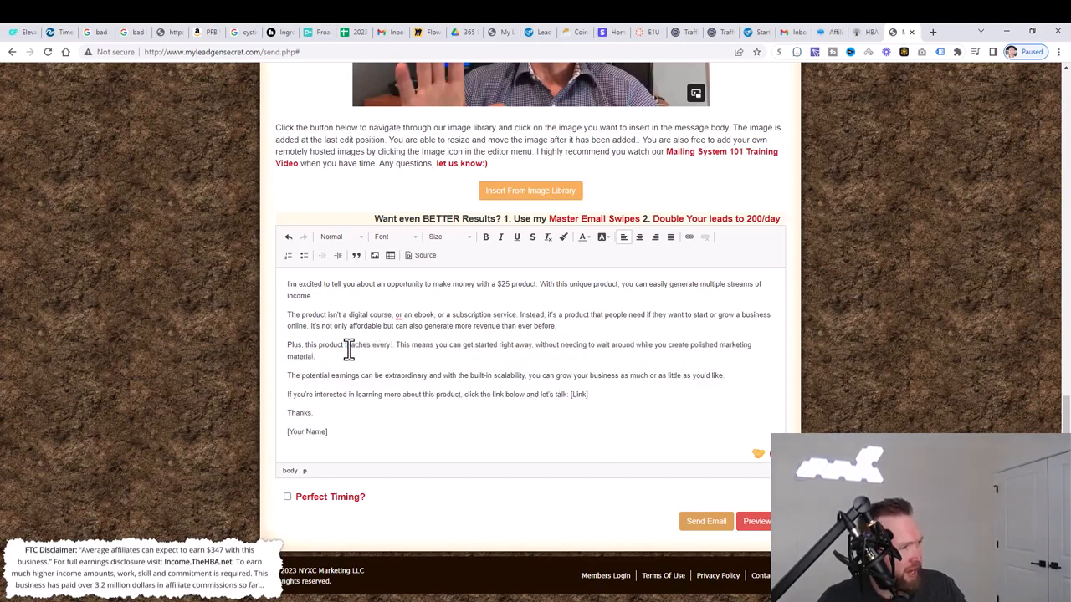
pyautogui.write('everyday average people how to go from zero to generating a full time income online just')
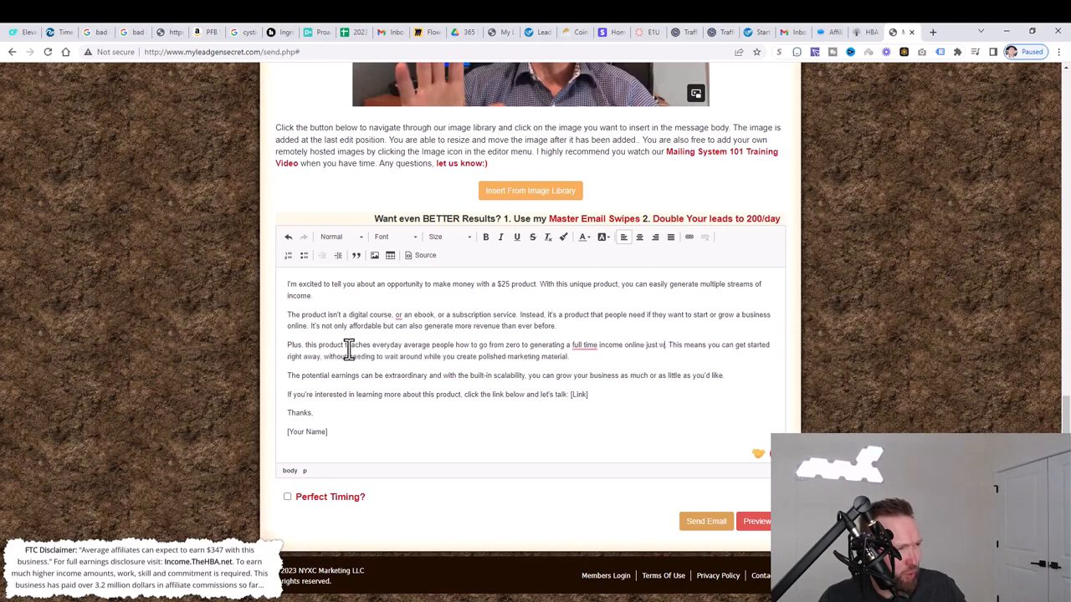
pyautogui.write('working part time.')
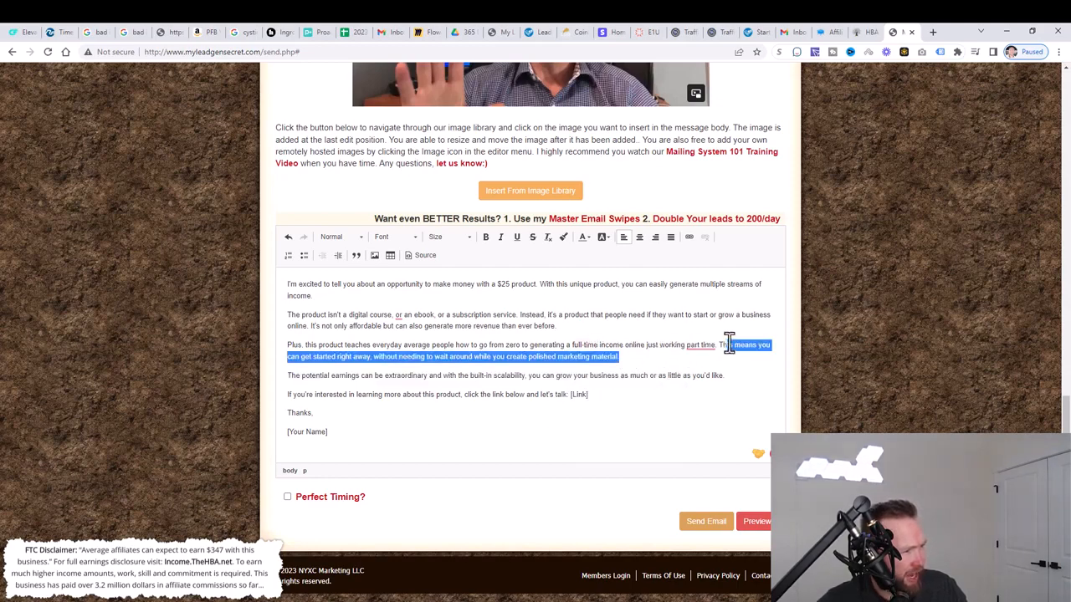
pyautogui.press('Delete')
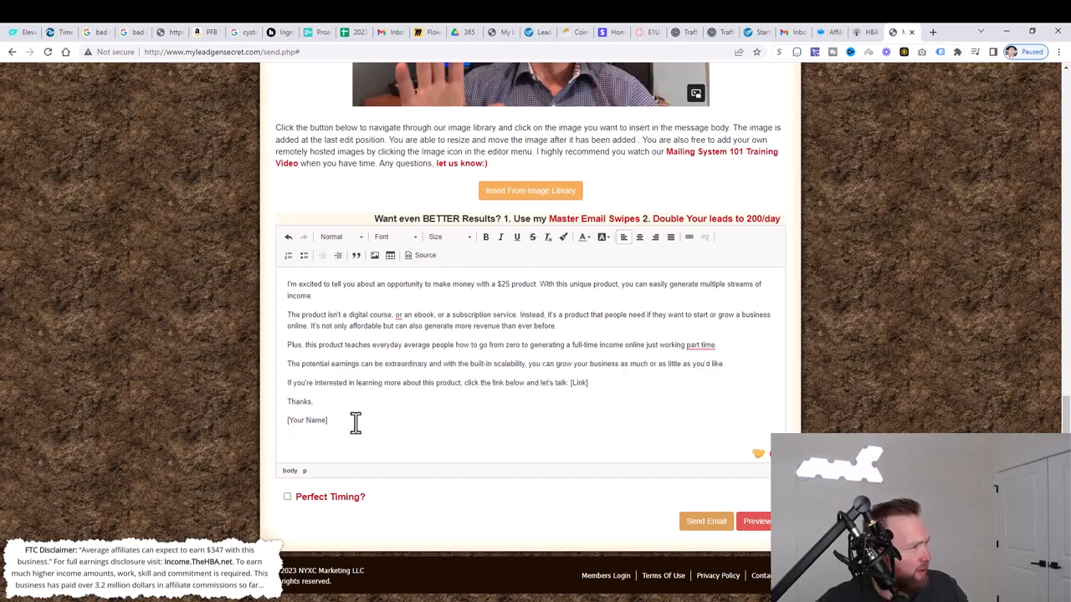
pyautogui.moveTo(475, 376)
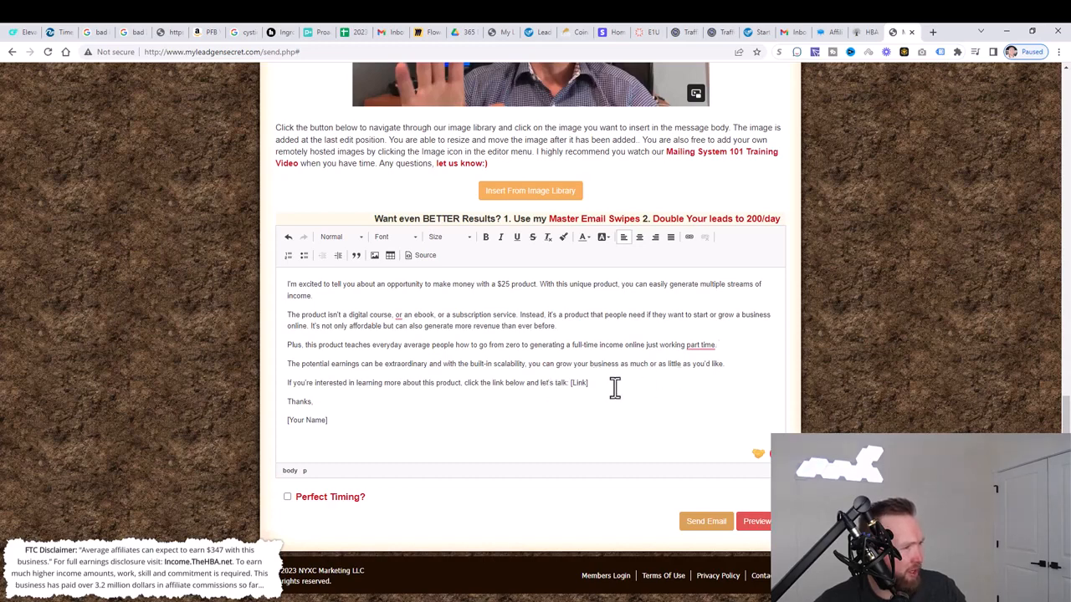
pyautogui.moveTo(465, 383)
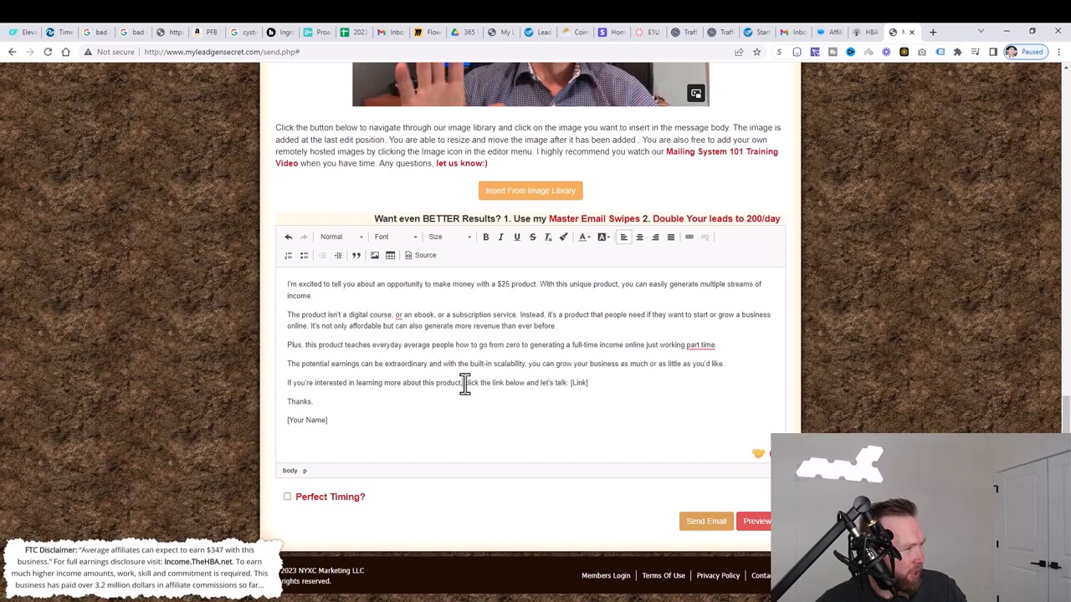
# Change the call to action to 'click the link here to learn more' and sign off '-Josh'.
pyautogui.press('Enter')
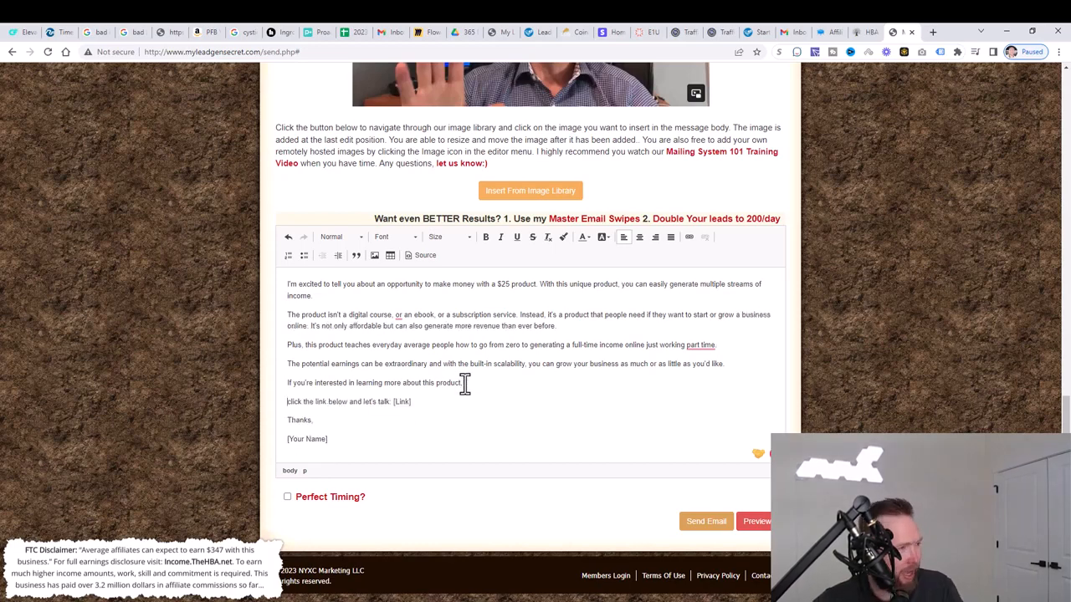
pyautogui.moveTo(352, 402); pyautogui.dragTo(411, 402)
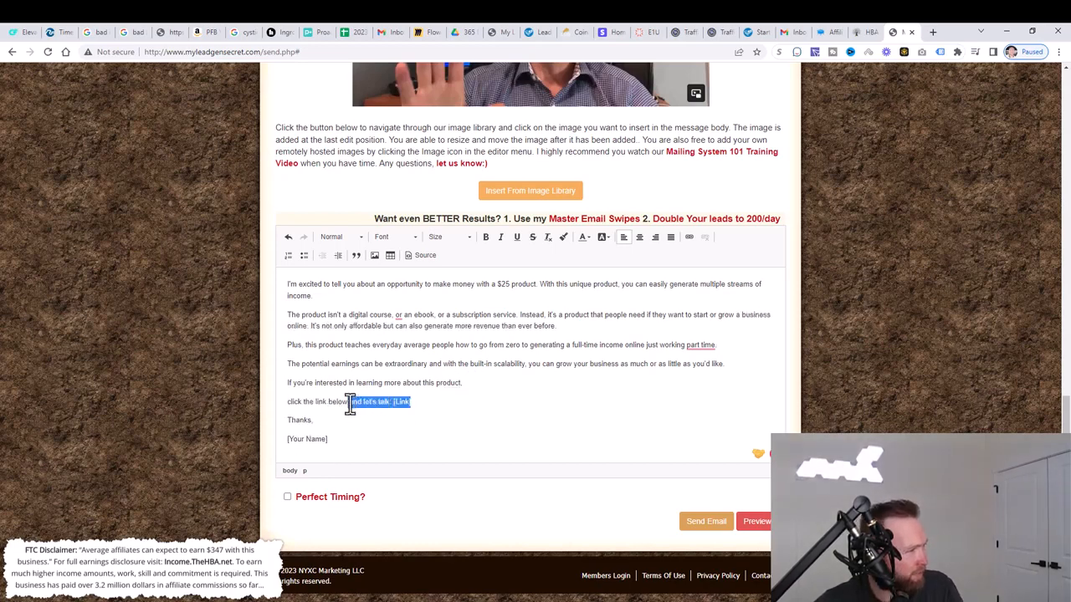
pyautogui.press('Delete')
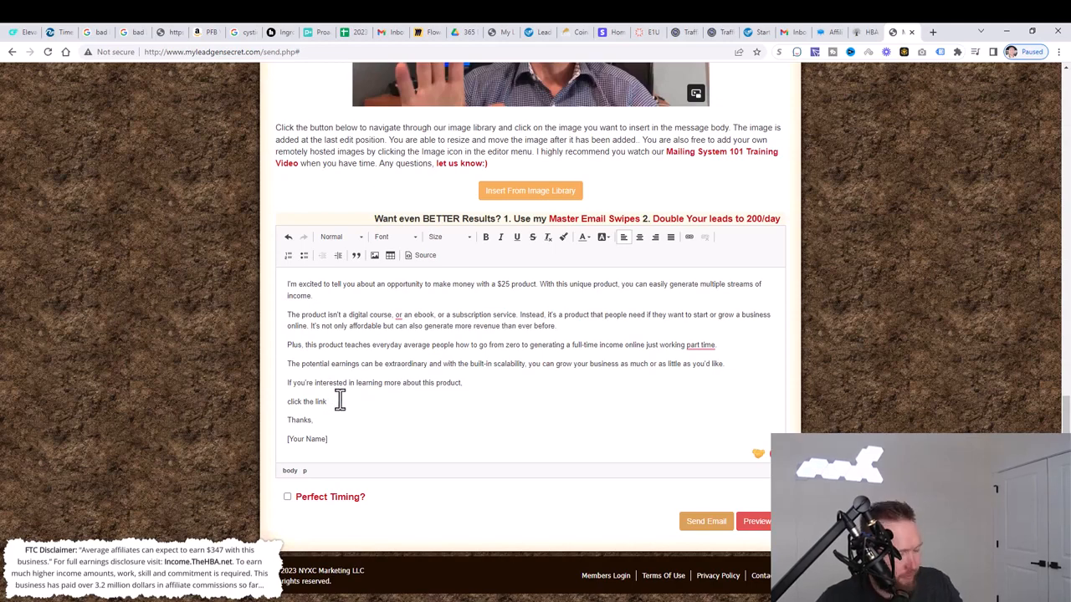
pyautogui.write('here to learn more')
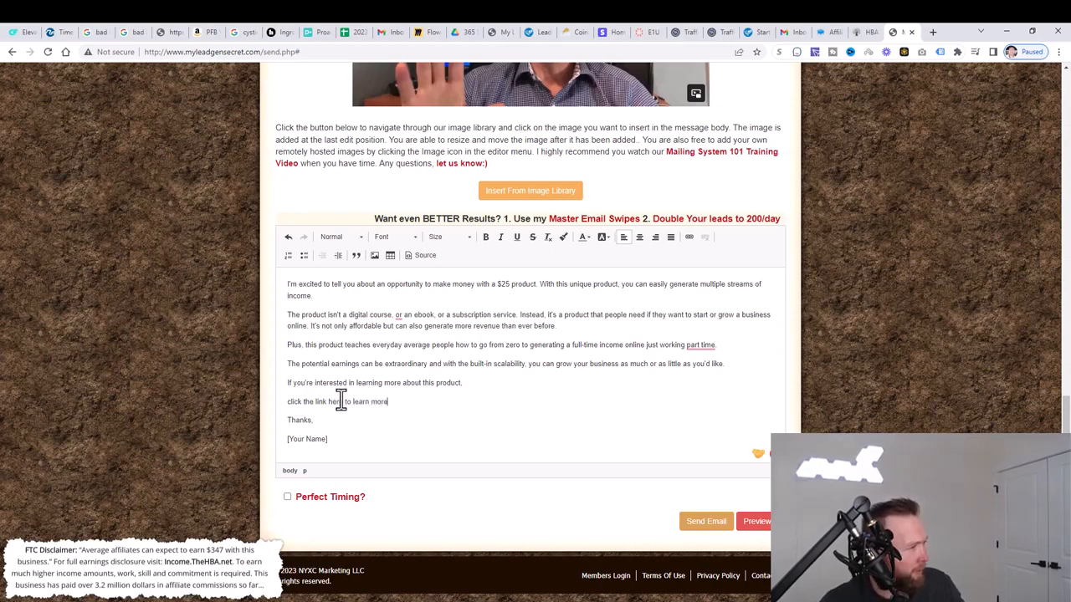
pyautogui.doubleClick(306, 438)
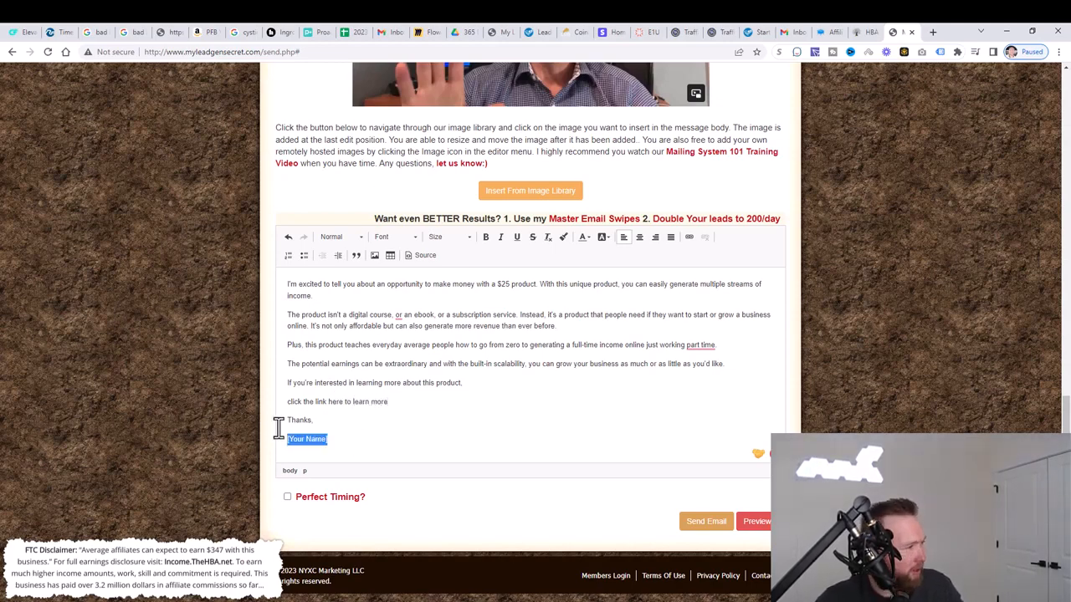
pyautogui.write('-Jo')
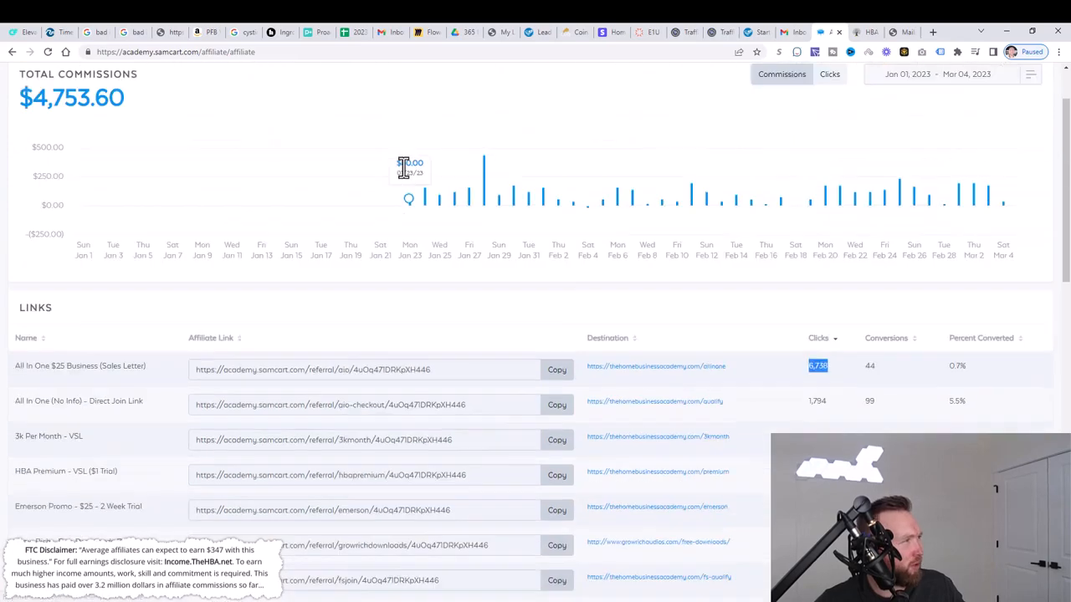
# Scroll the SamCart affiliate page to the links list with the All In One $25 Business link.
pyautogui.scroll(-3)
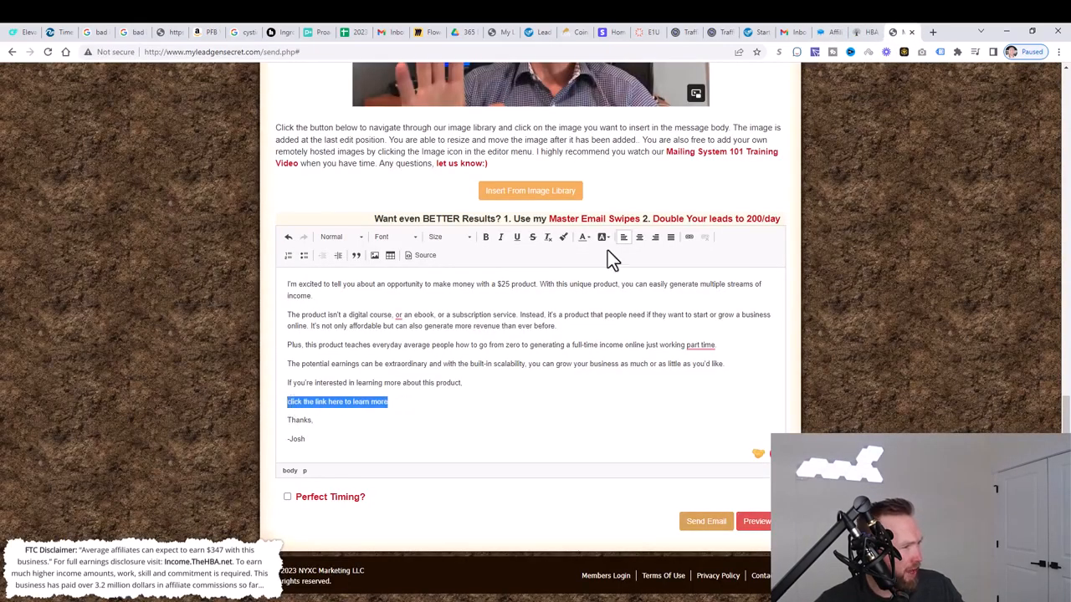
pyautogui.moveTo(689, 236)
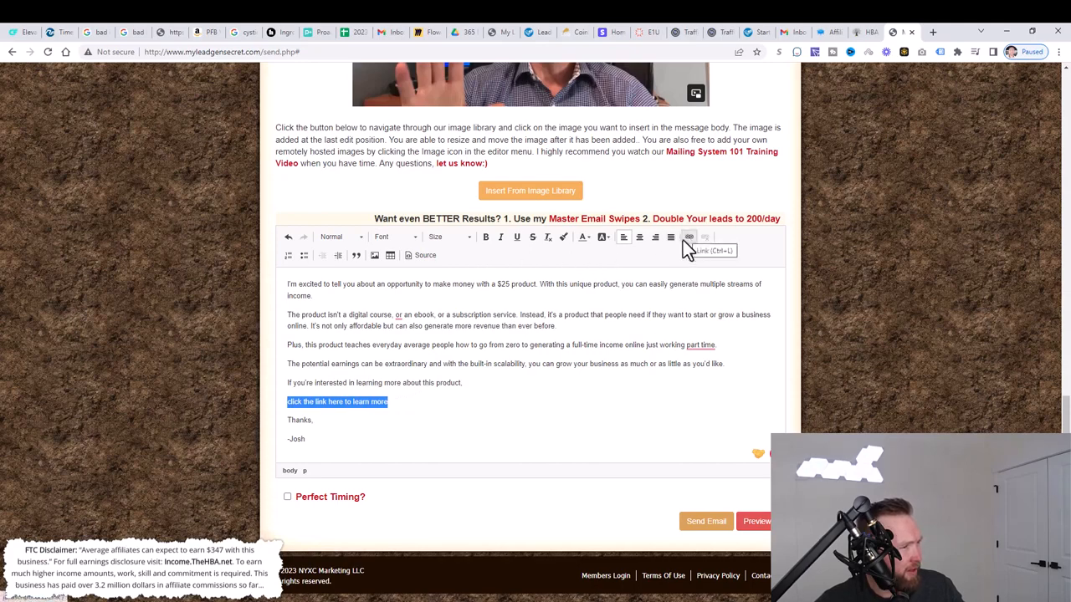
pyautogui.moveTo(670, 243)
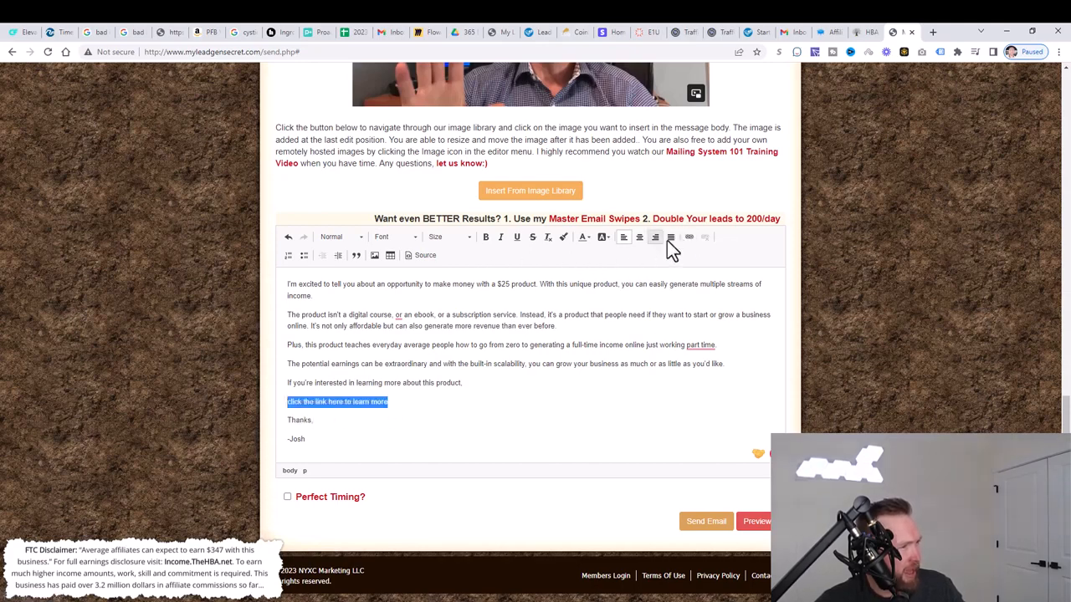
# Hyperlink 'click the link here to learn more' to the SamCart All In One referral URL.
pyautogui.click(689, 237)
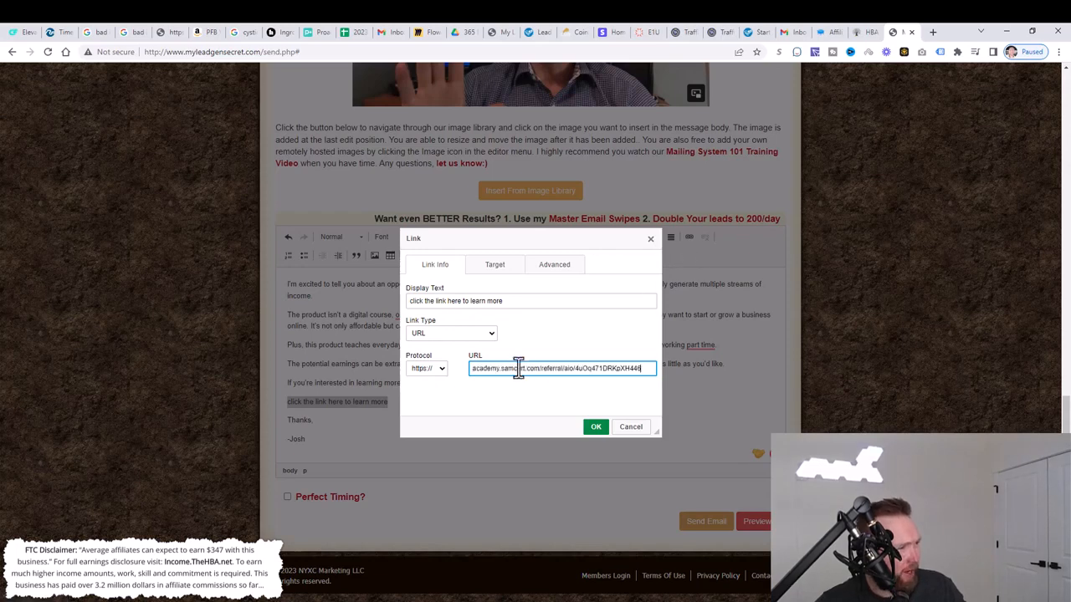
pyautogui.moveTo(561, 385)
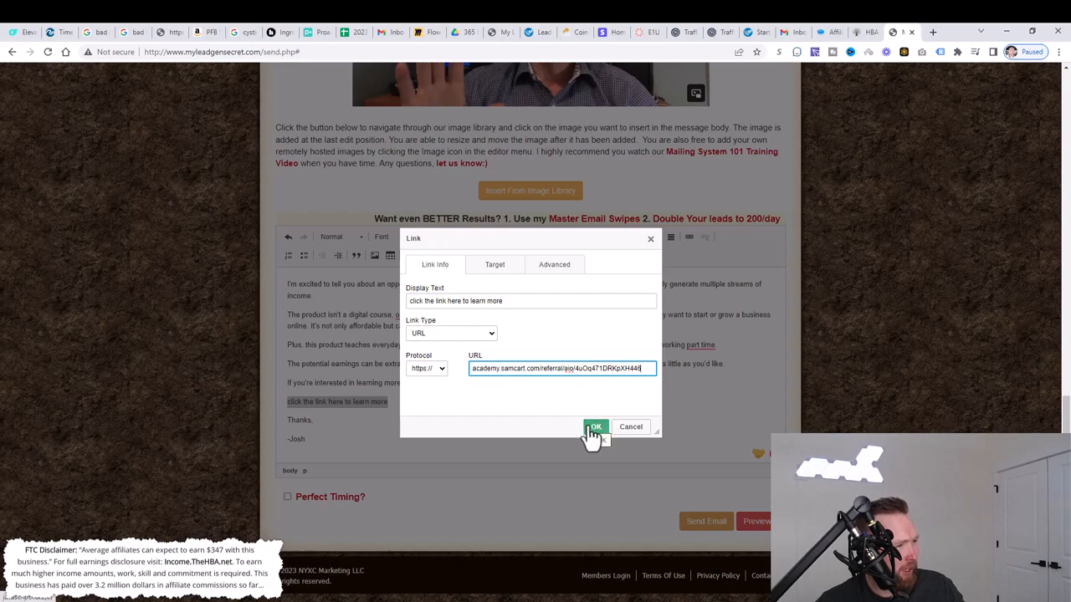
pyautogui.click(595, 427)
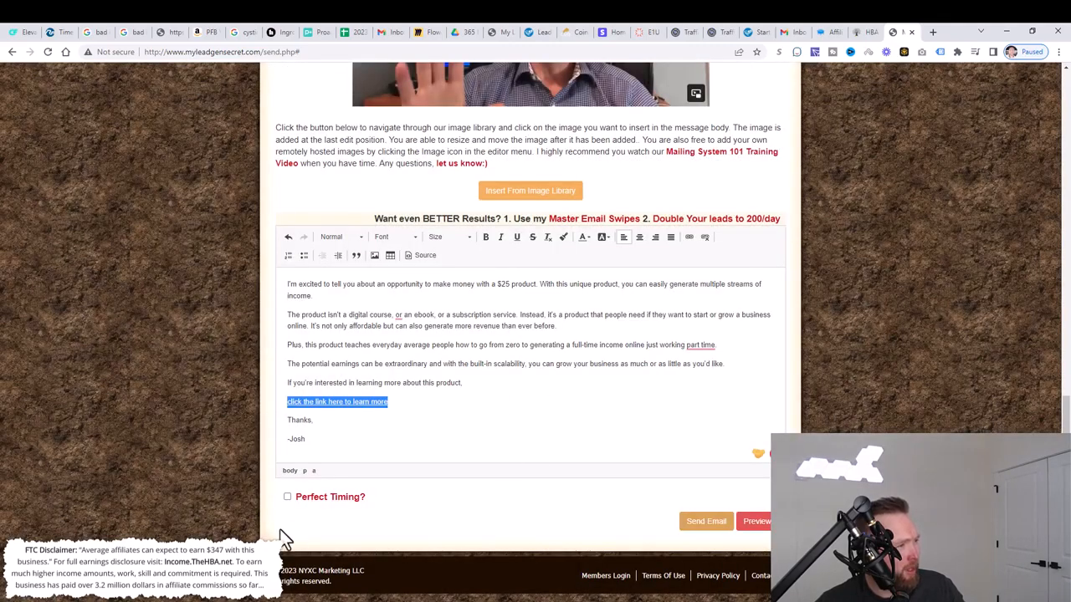
# Enable Perfect Timing and send the edited email to the leads.
pyautogui.click(287, 496)
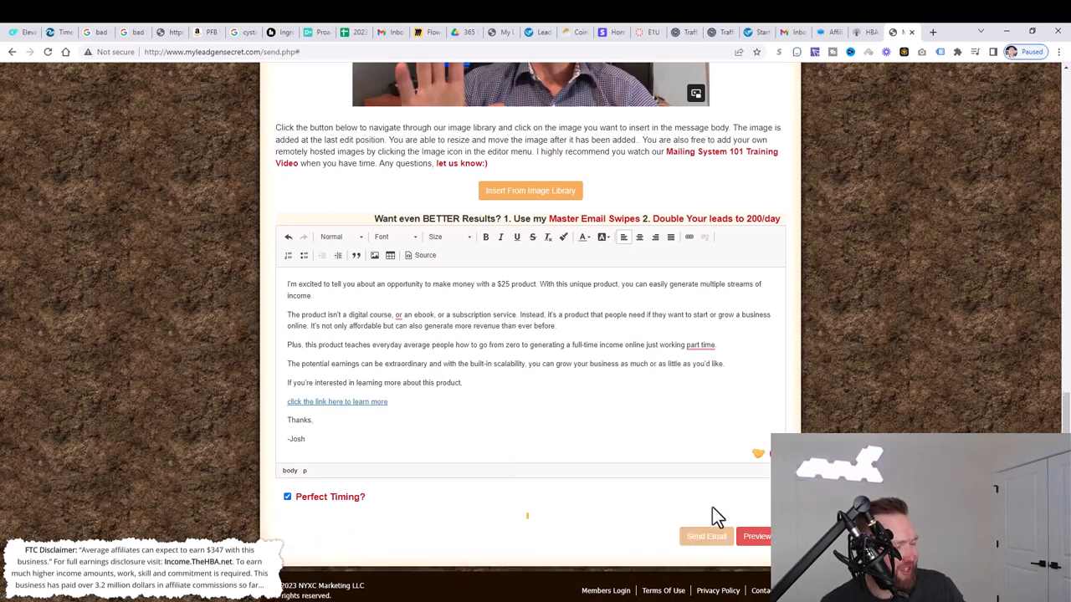
pyautogui.click(706, 536)
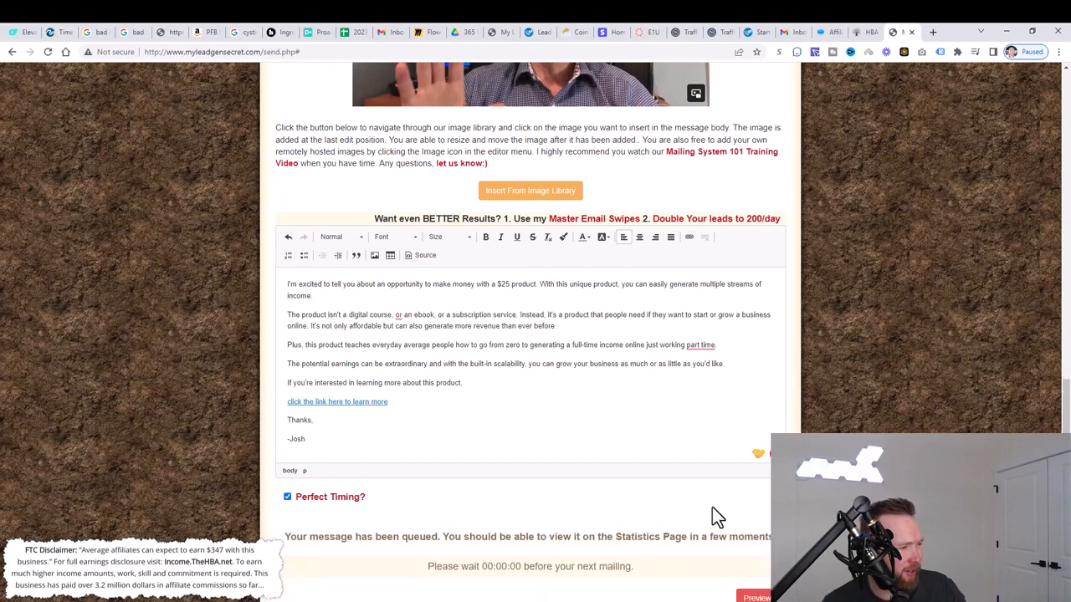